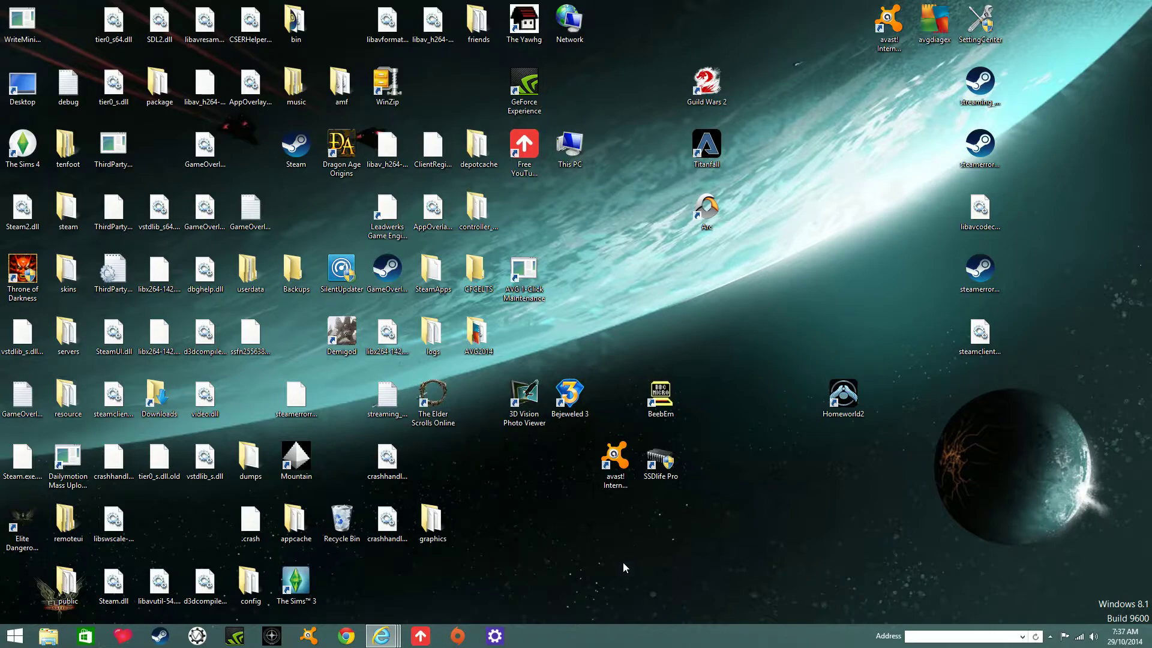
{"action": "mouse_move", "coordinate": [647, 583]}
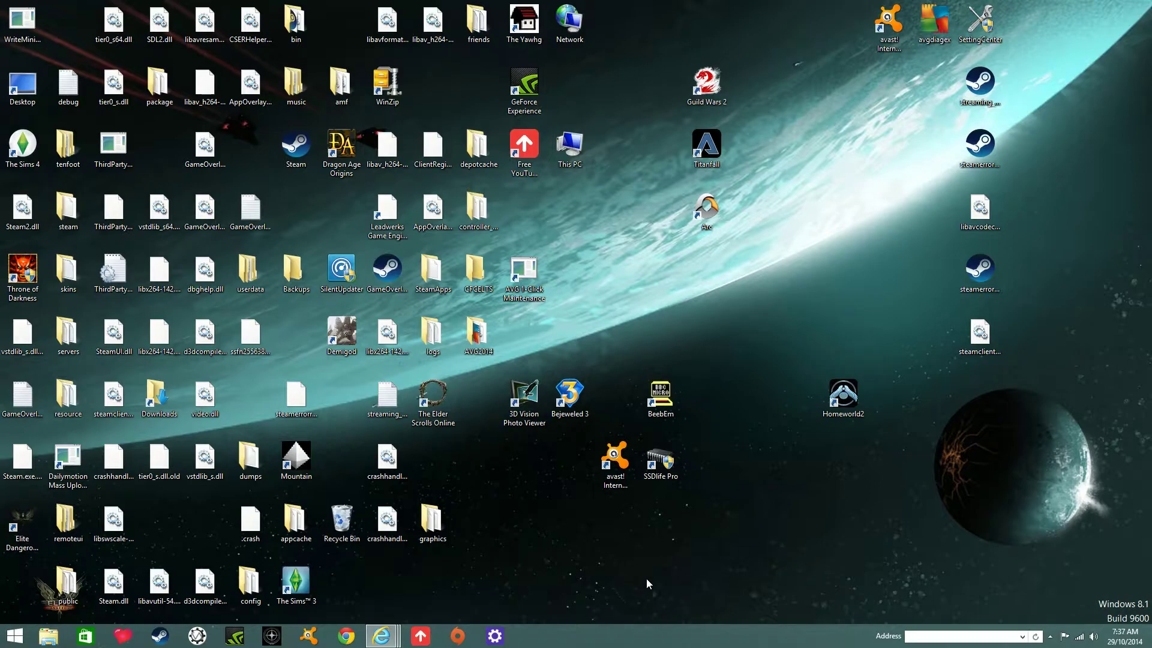
{"action": "mouse_move", "coordinate": [644, 580]}
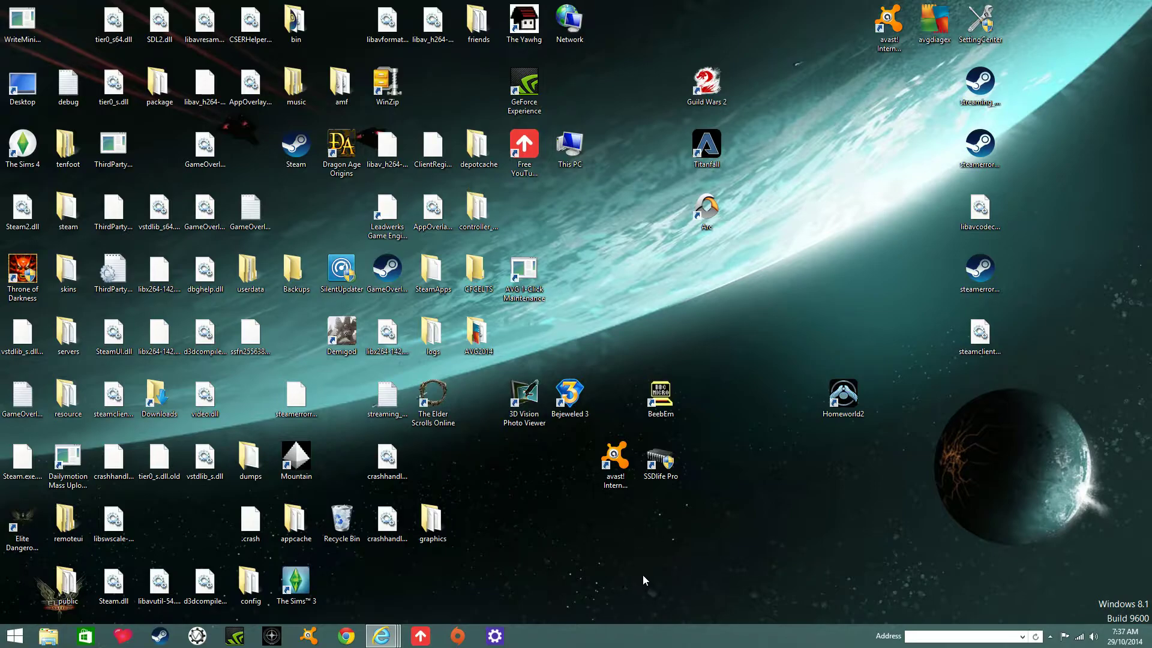
{"action": "mouse_move", "coordinate": [618, 583]}
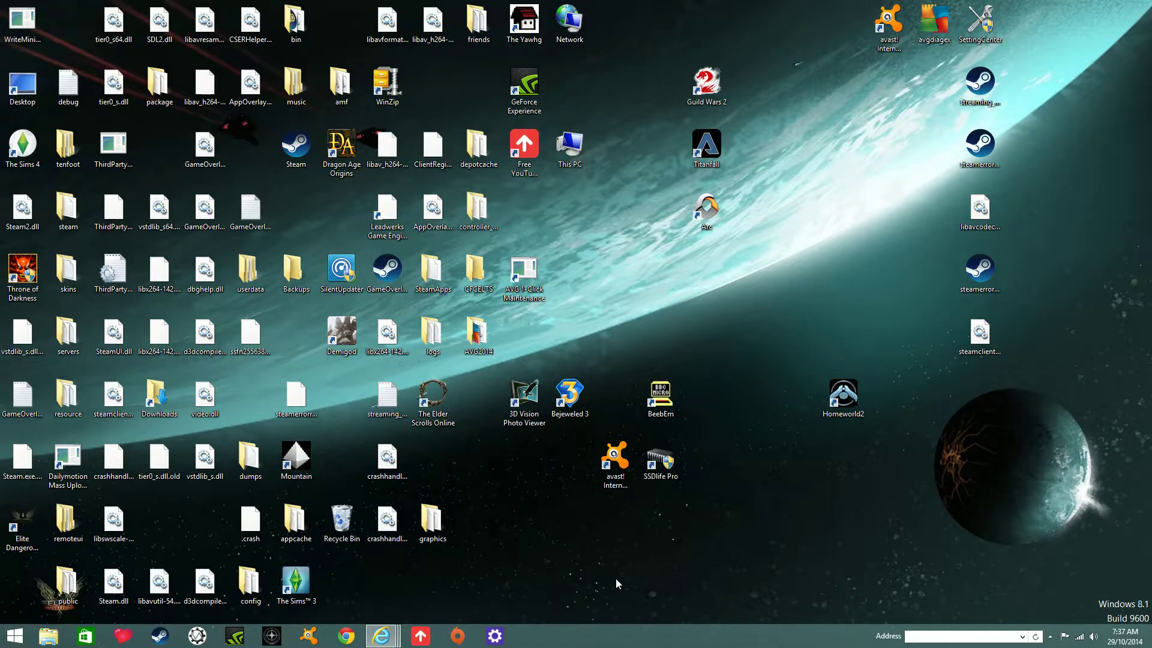
{"action": "mouse_move", "coordinate": [563, 602]}
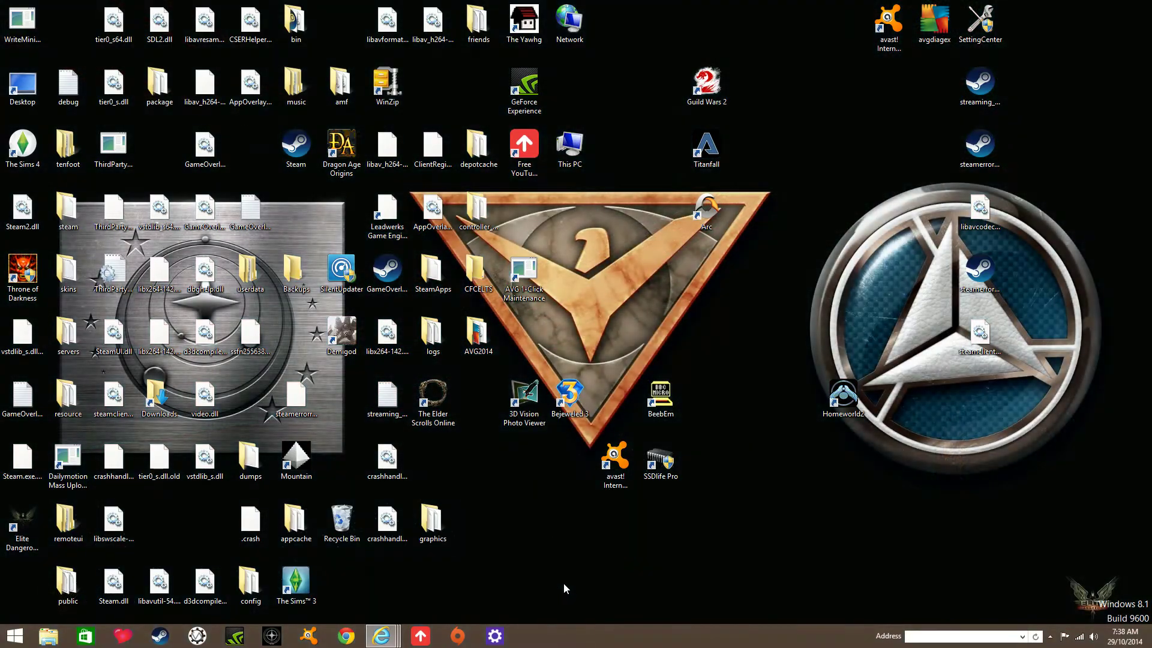
{"action": "mouse_move", "coordinate": [595, 583]}
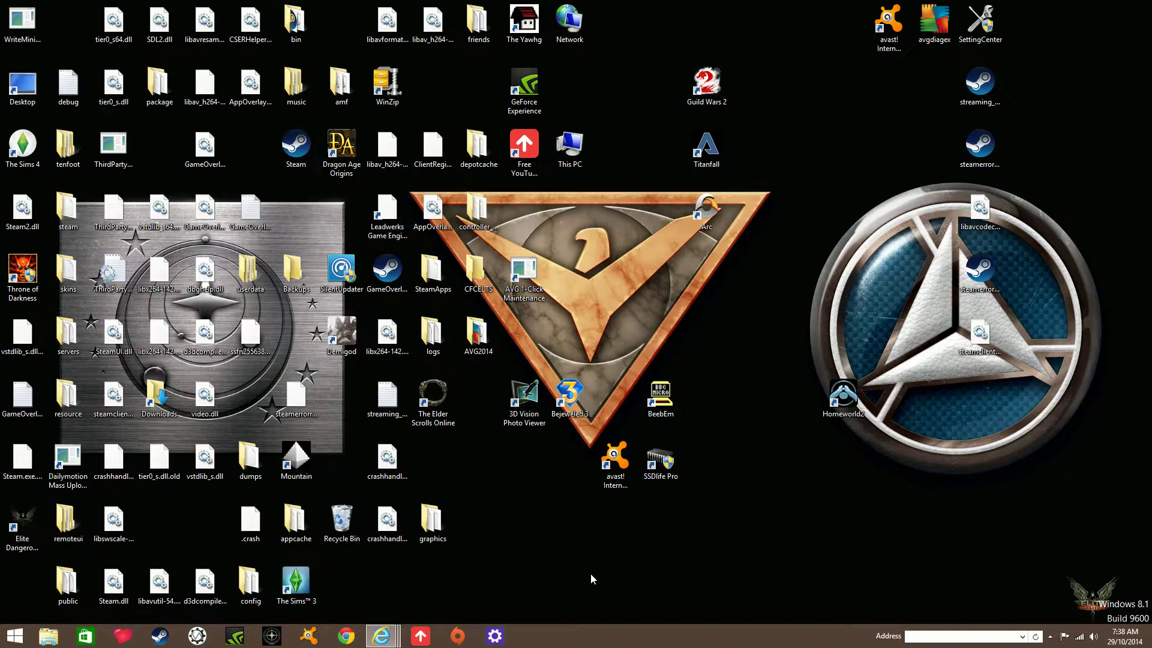
{"action": "mouse_move", "coordinate": [641, 587]}
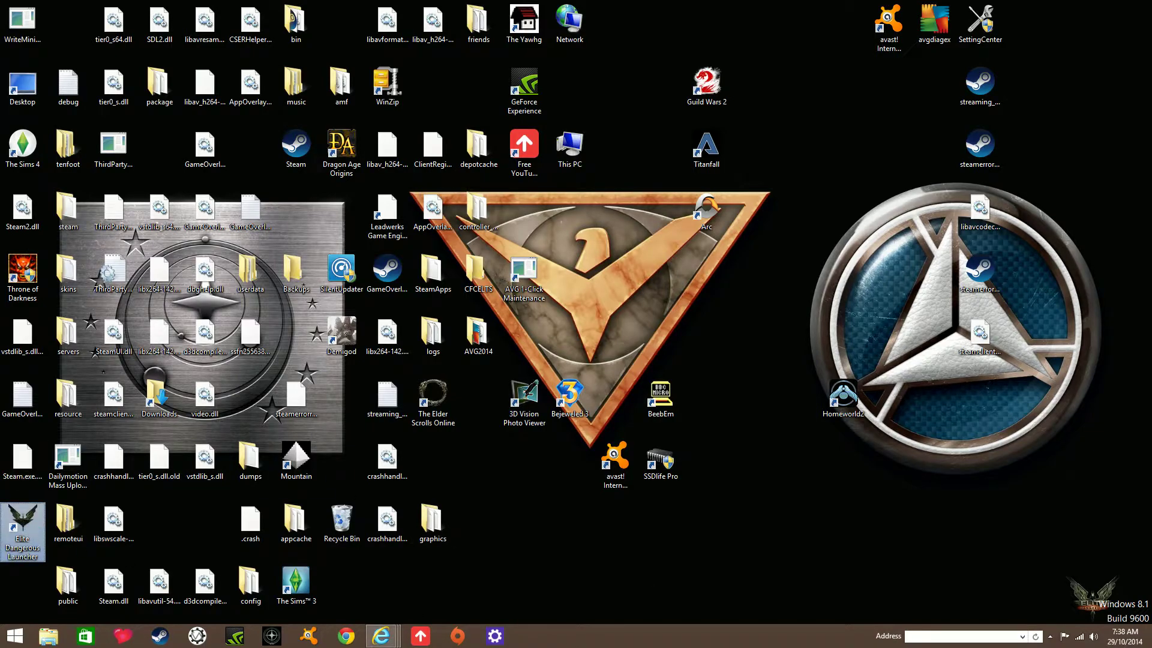
{"action": "mouse_move", "coordinate": [740, 538]}
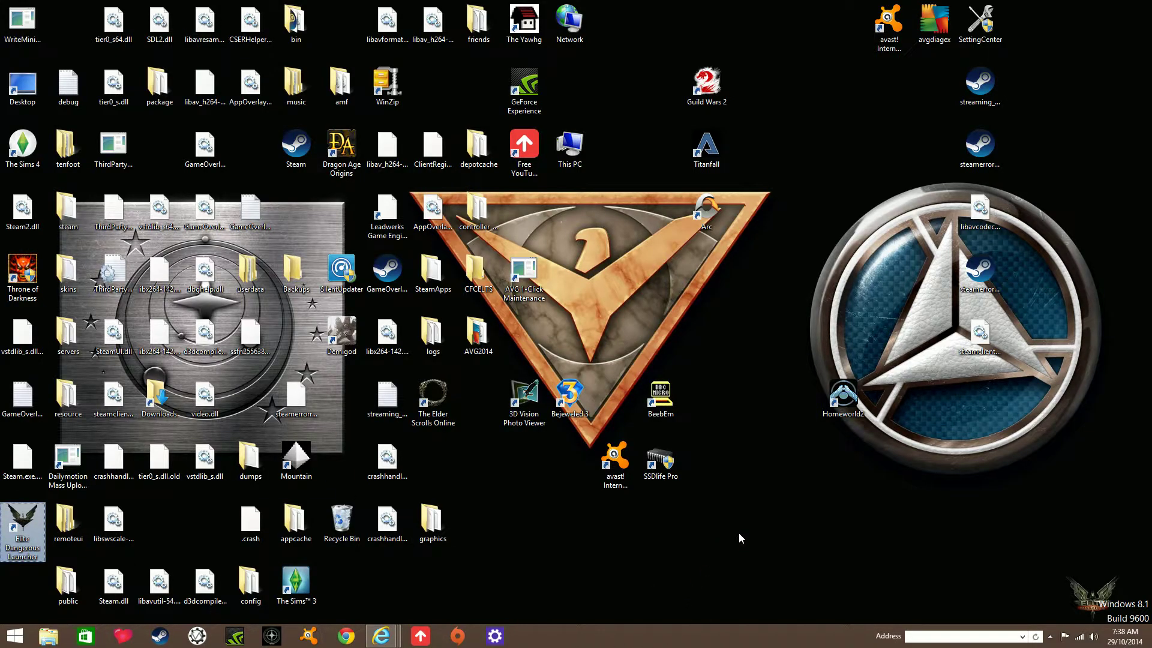
- Launch the Elite Dangerous launcher from its desktop shortcut and choose Log In
{"action": "double_click", "coordinate": [23, 525]}
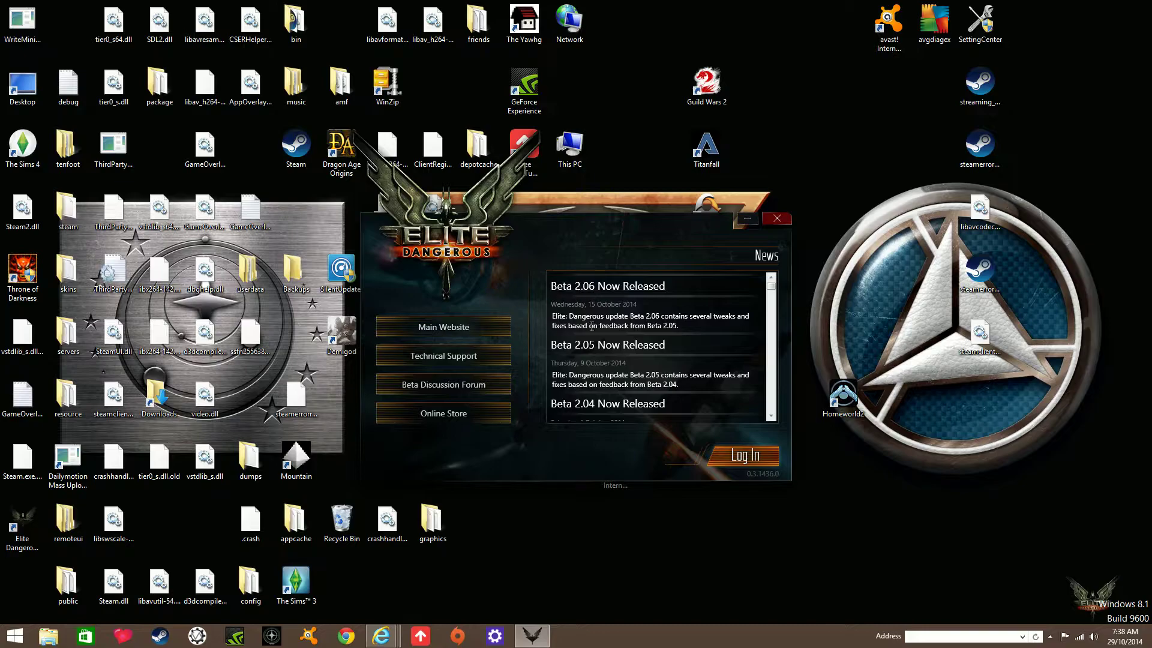
{"action": "mouse_move", "coordinate": [535, 301]}
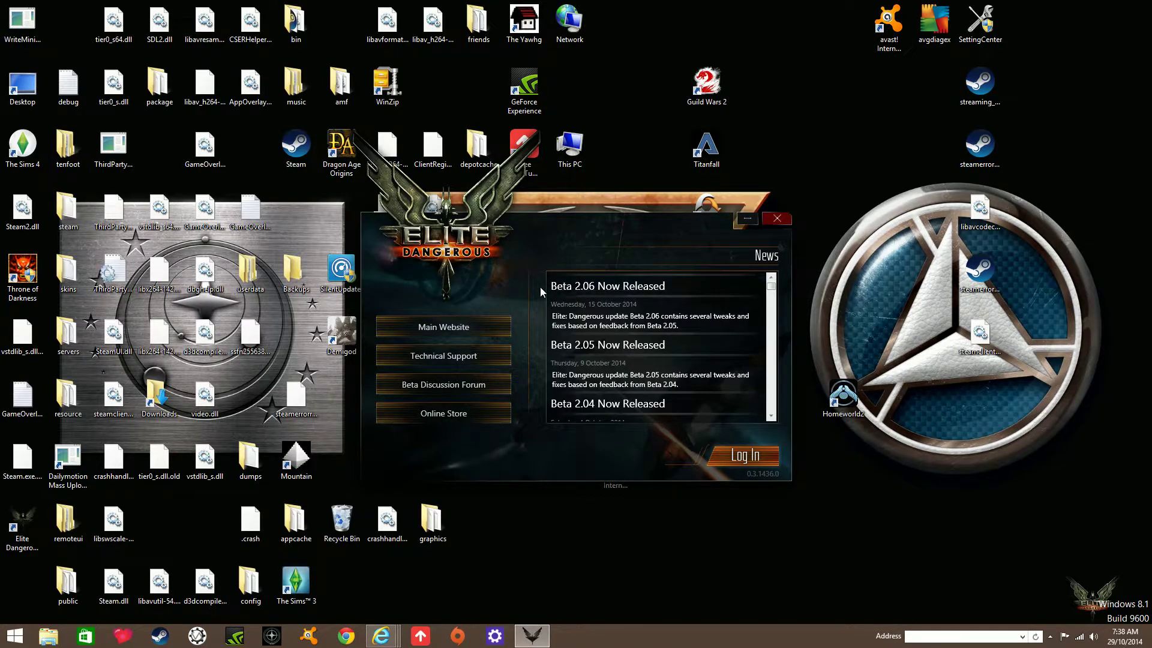
{"action": "mouse_move", "coordinate": [607, 286]}
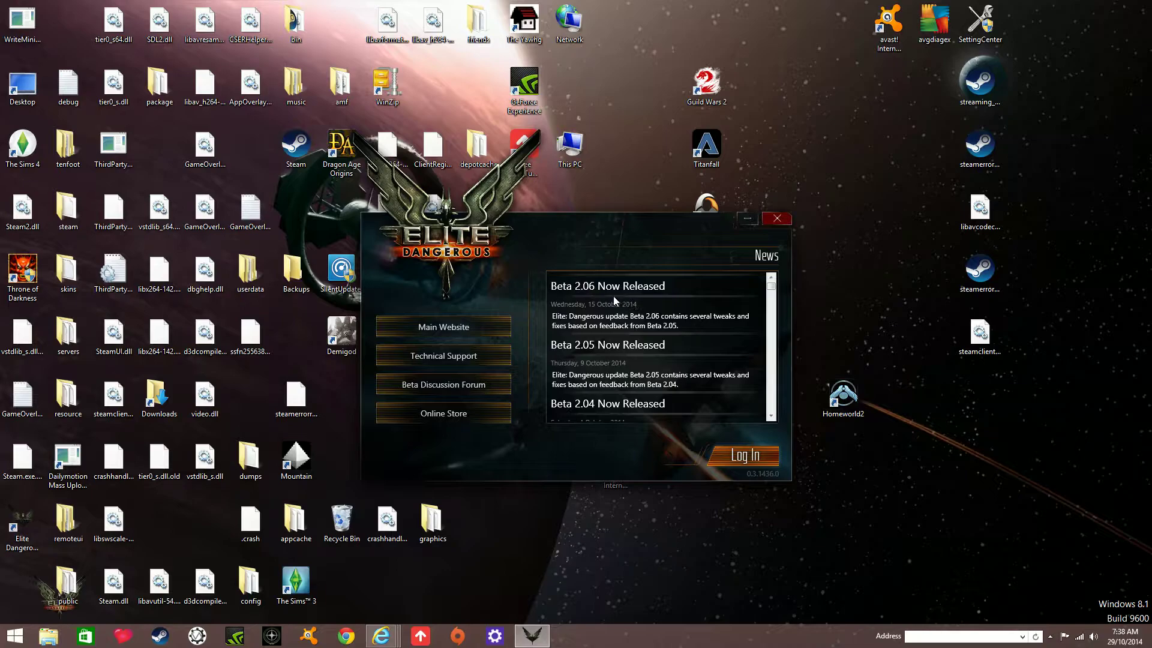
{"action": "mouse_move", "coordinate": [521, 249]}
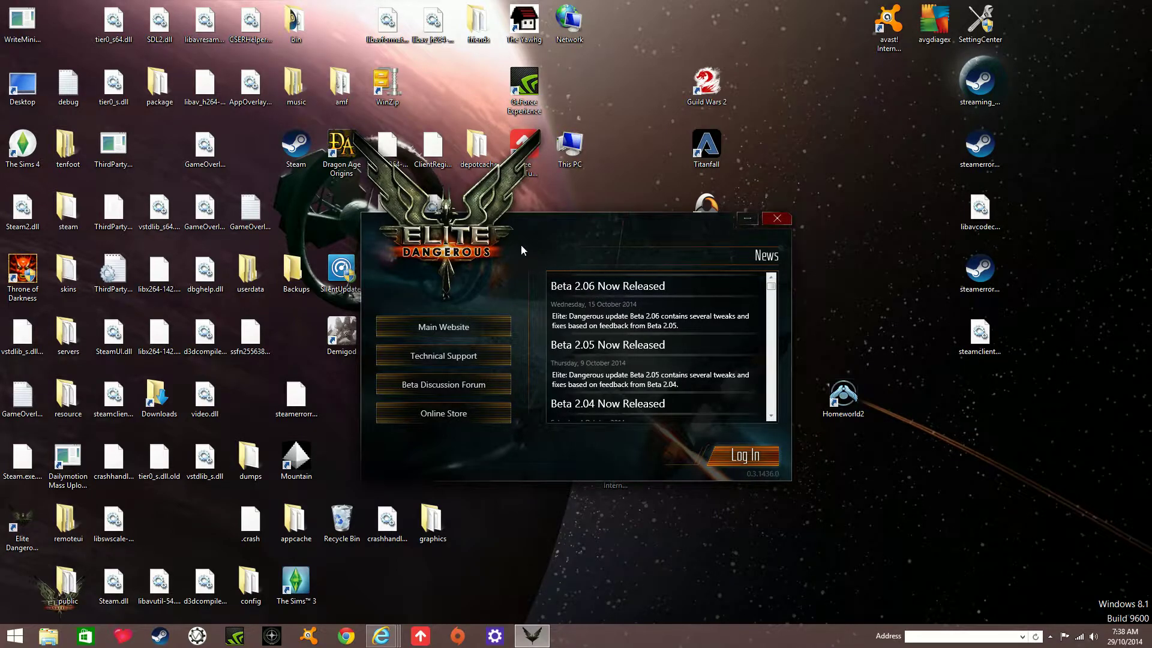
{"action": "mouse_move", "coordinate": [526, 254]}
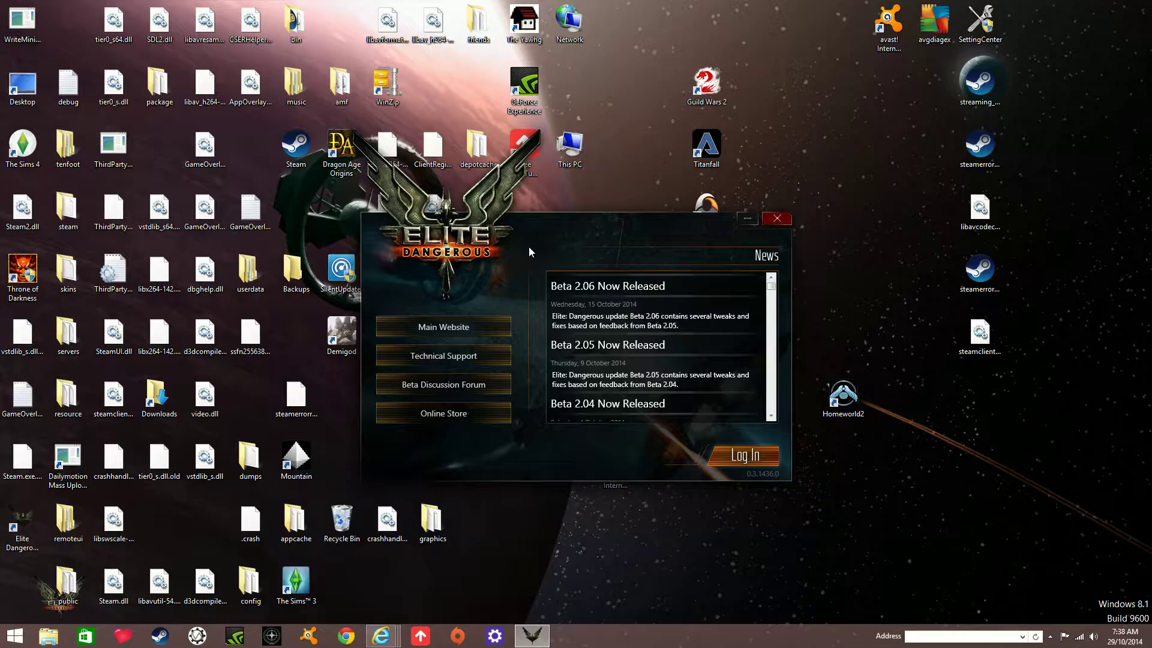
{"action": "mouse_move", "coordinate": [573, 259]}
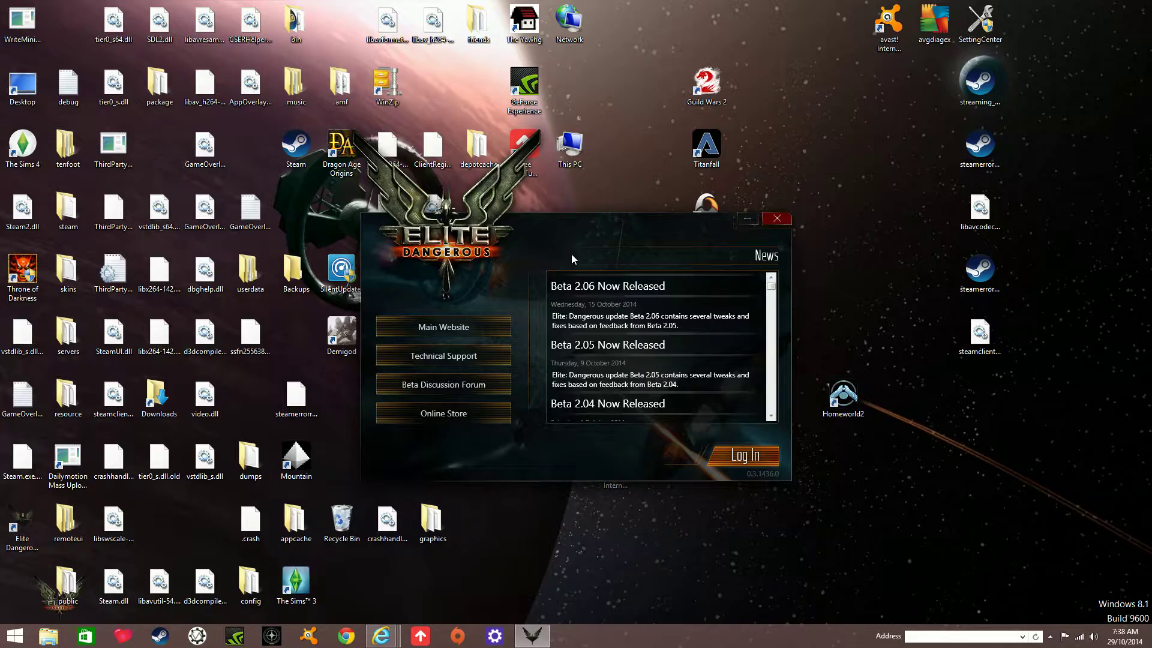
{"action": "mouse_move", "coordinate": [559, 263]}
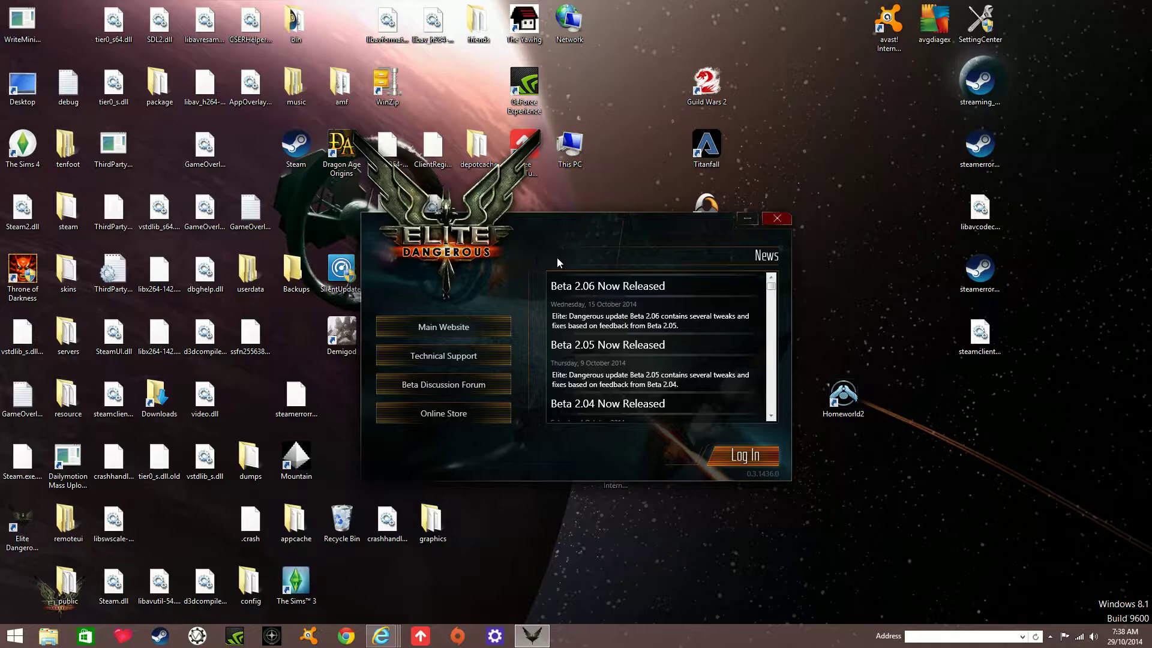
{"action": "mouse_move", "coordinate": [554, 366]}
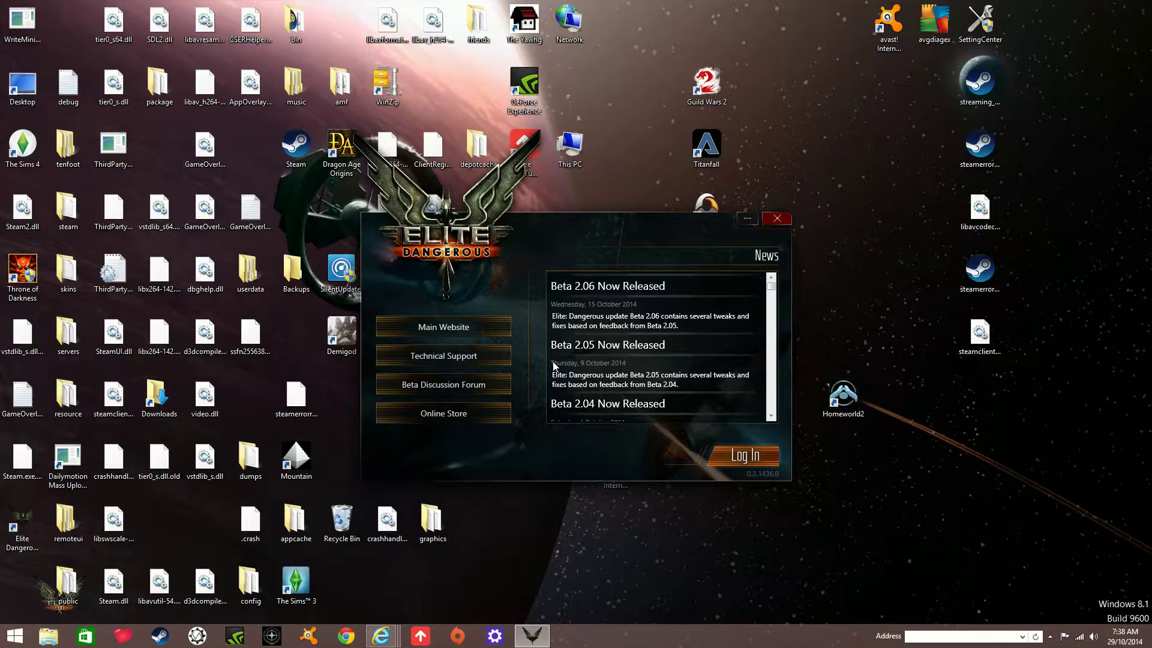
{"action": "mouse_move", "coordinate": [655, 459]}
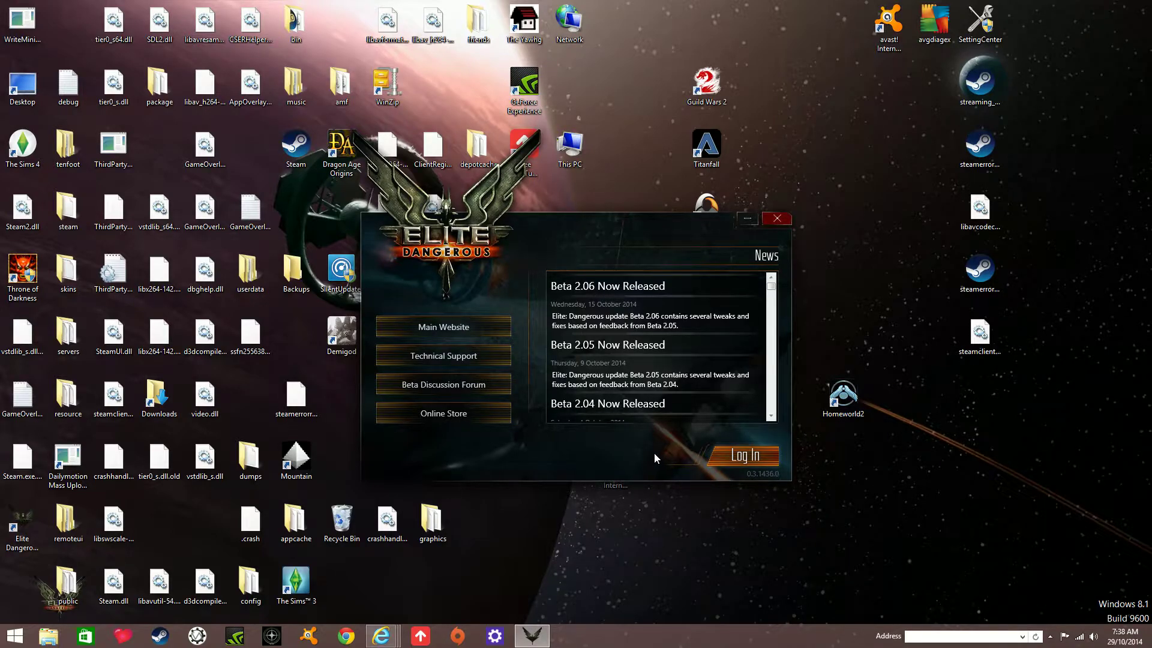
{"action": "left_click", "coordinate": [742, 455]}
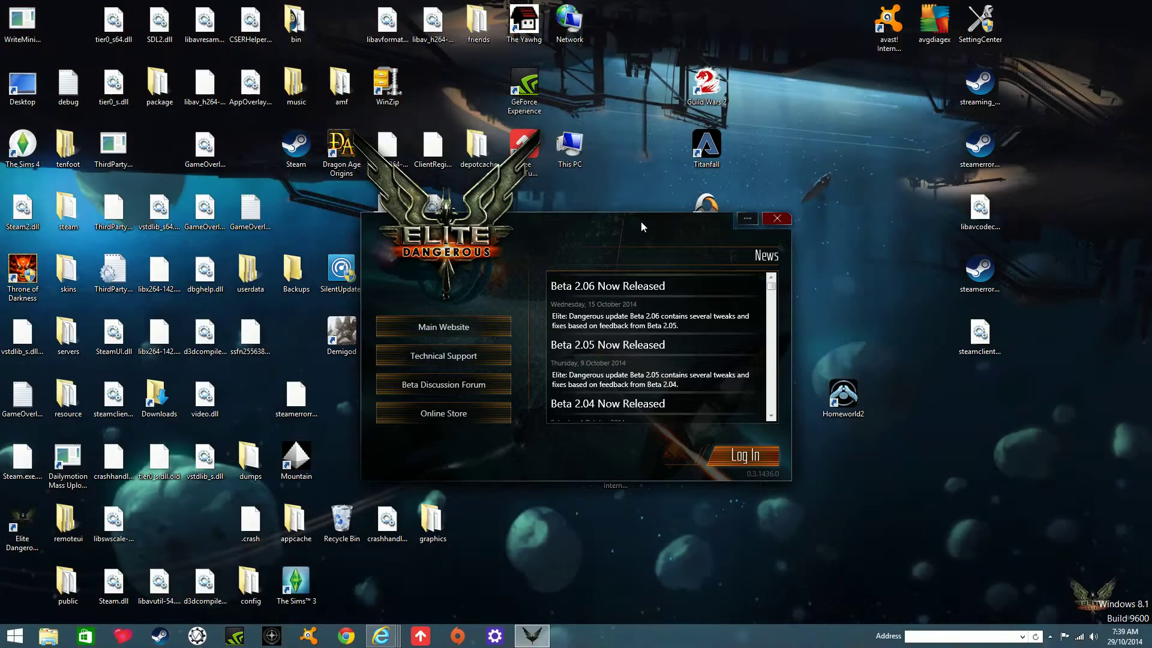
- Run Check for Game Updates from the account menu and OK the must-install-first notice
{"action": "left_click", "coordinate": [724, 456]}
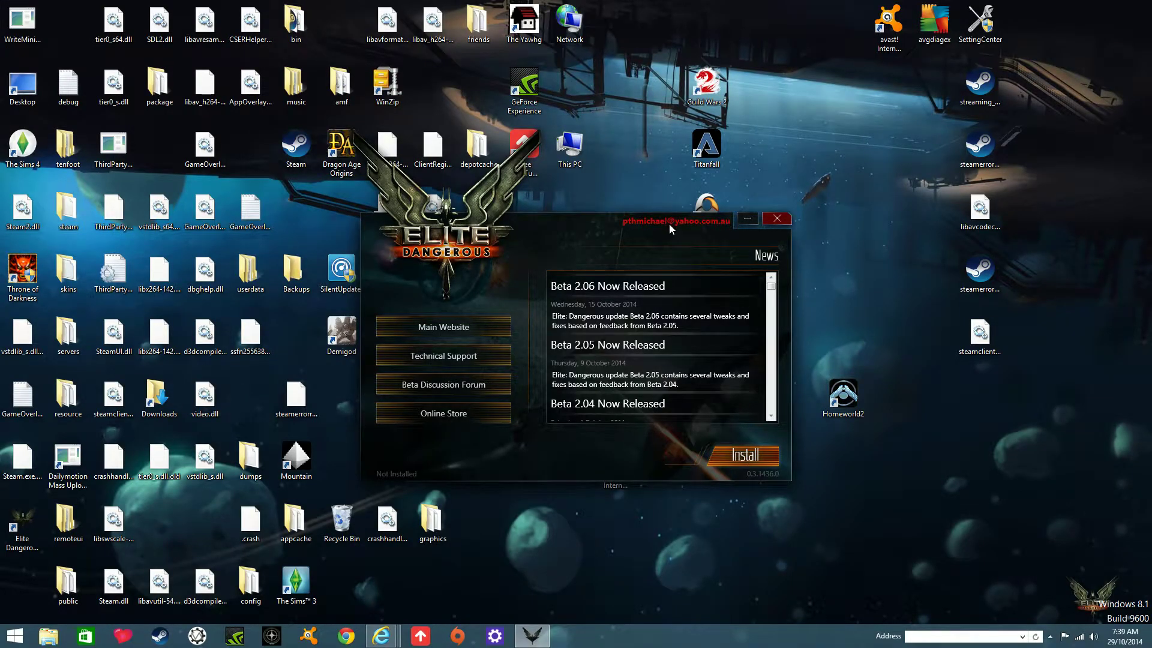
{"action": "left_click", "coordinate": [674, 220]}
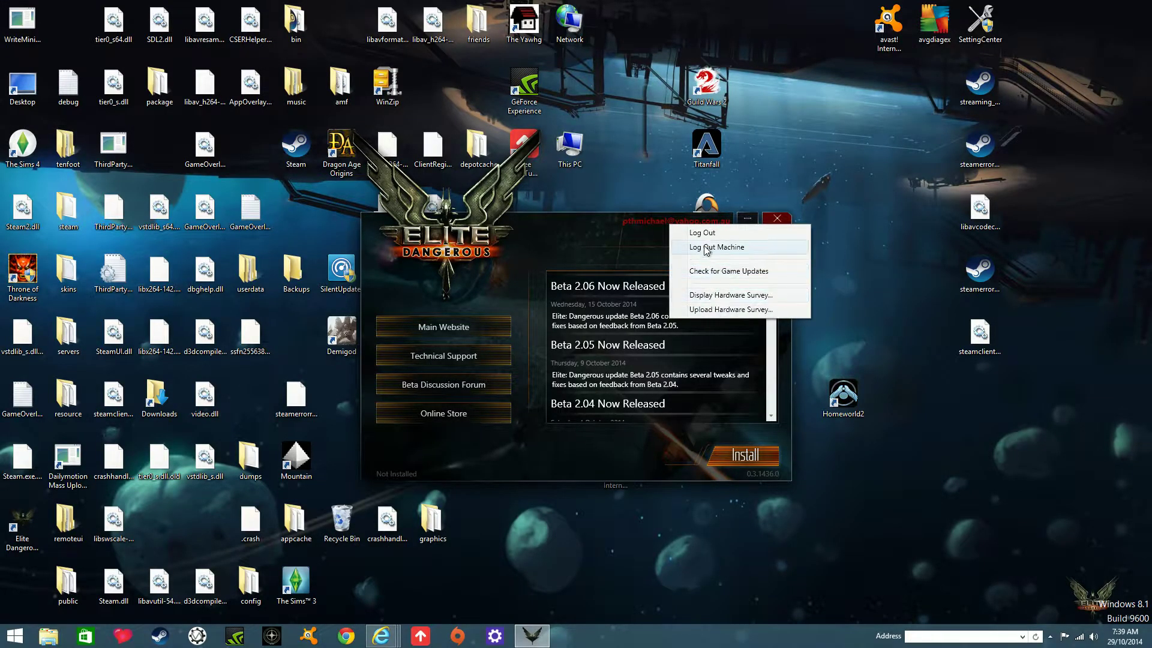
{"action": "mouse_move", "coordinate": [729, 271]}
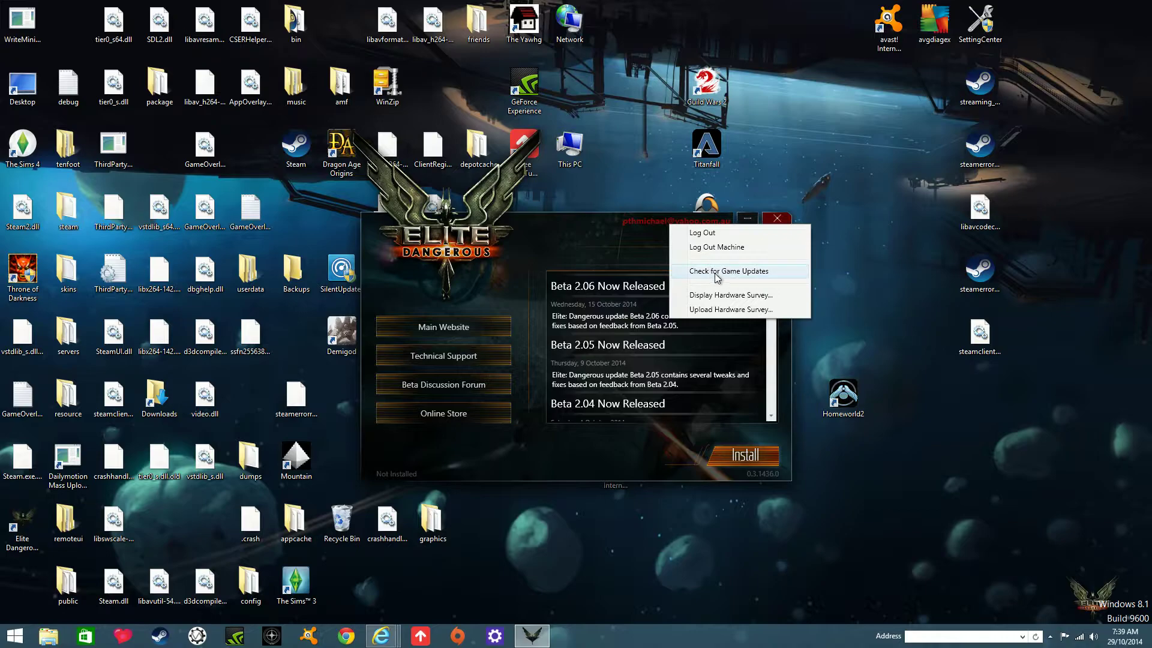
{"action": "left_click", "coordinate": [730, 271]}
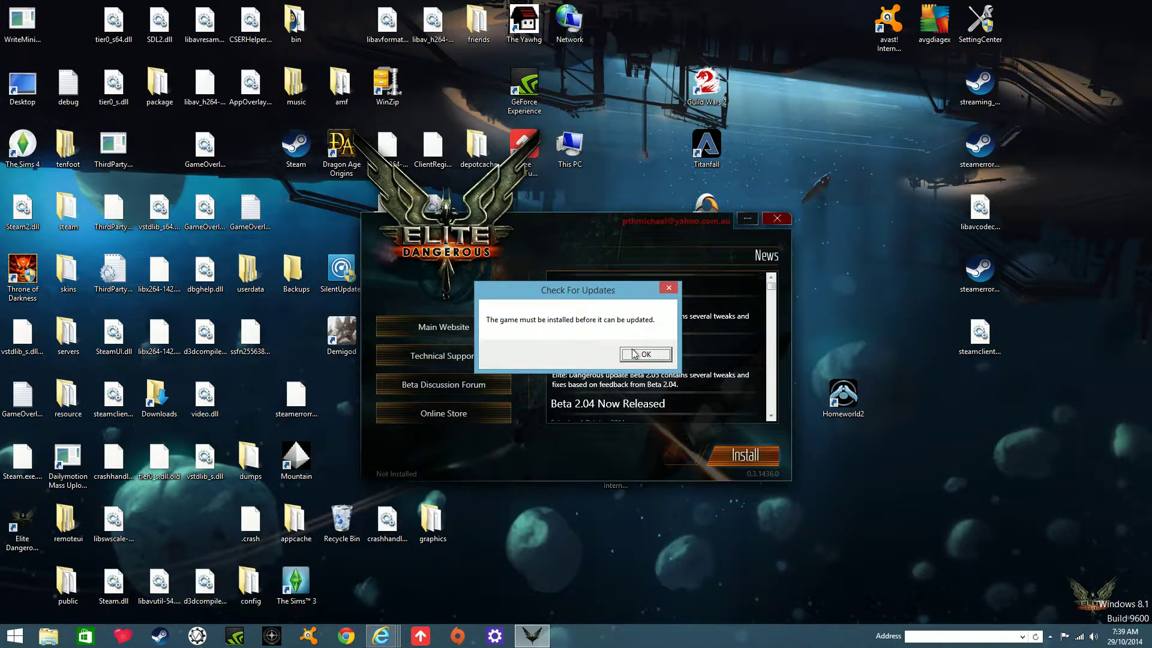
{"action": "left_click", "coordinate": [646, 354]}
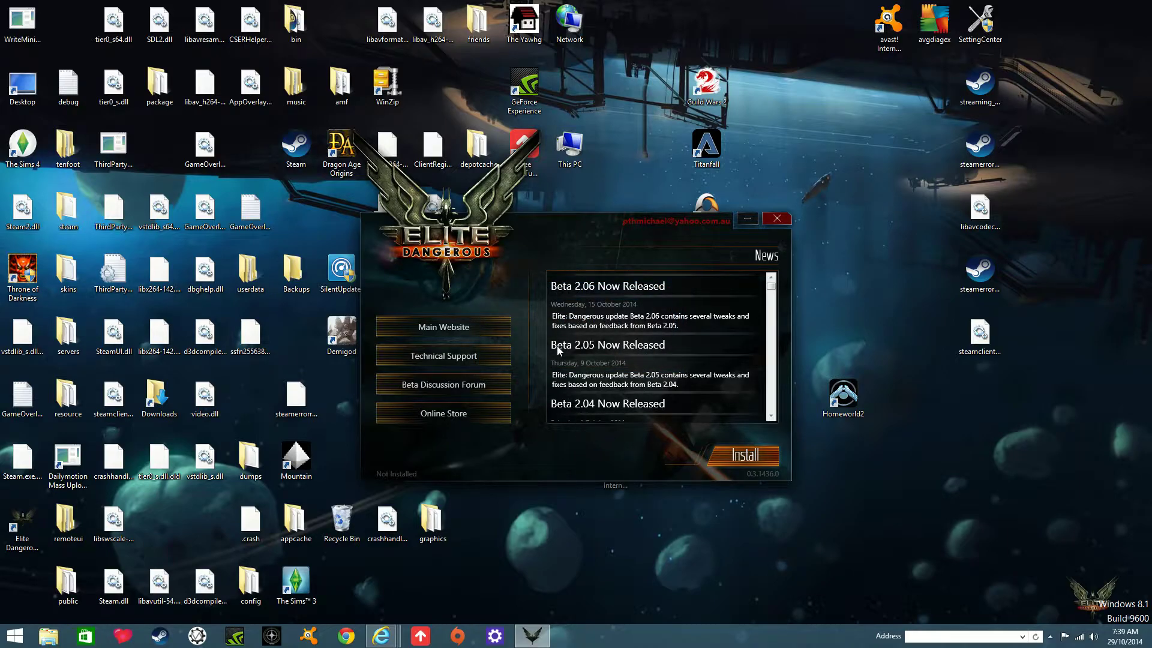
{"action": "mouse_move", "coordinate": [750, 455]}
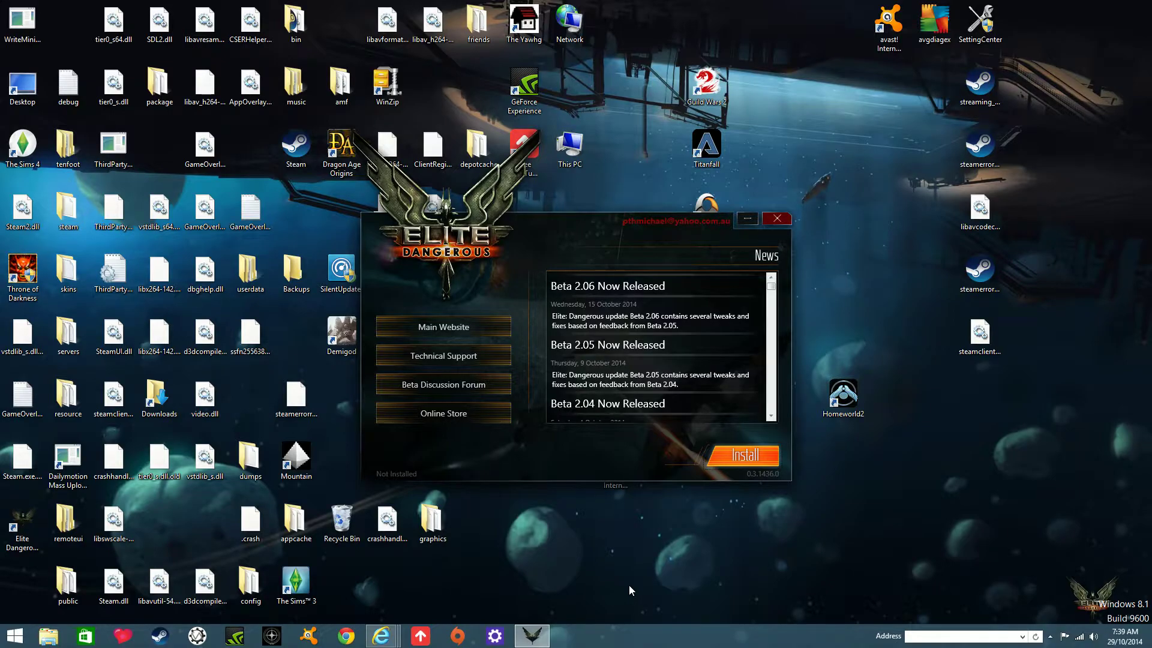
- Start installing the game, which triggers the index-outside-array-bounds exception
{"action": "left_click", "coordinate": [743, 456]}
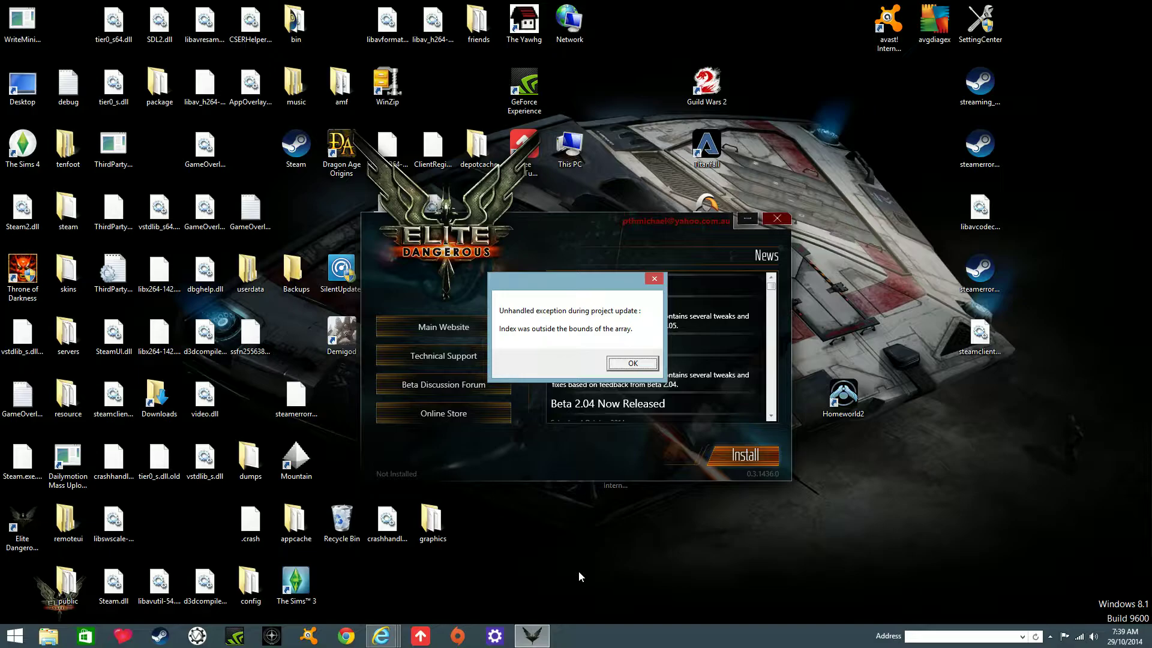
{"action": "mouse_move", "coordinate": [587, 581]}
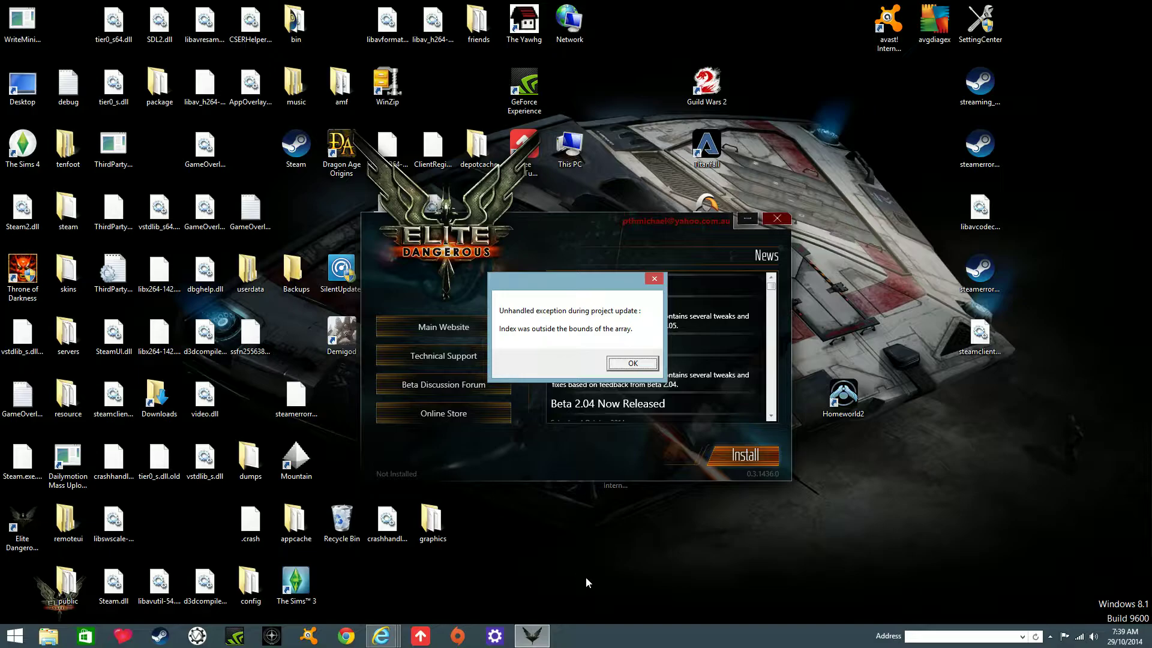
{"action": "mouse_move", "coordinate": [596, 563]}
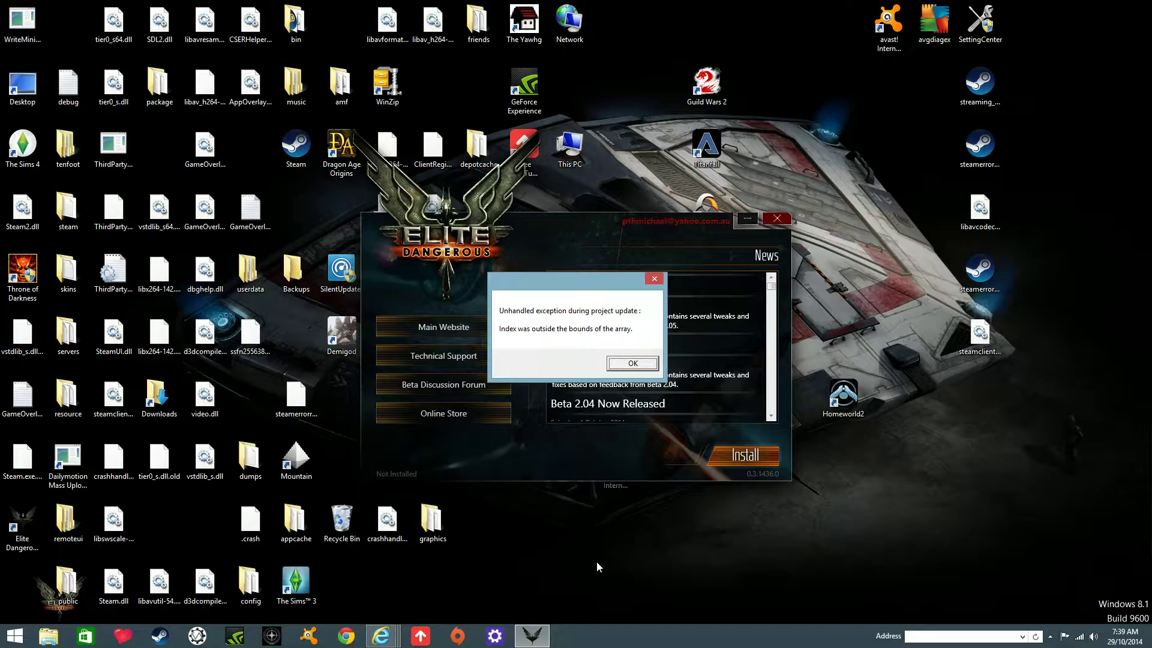
{"action": "mouse_move", "coordinate": [588, 589]}
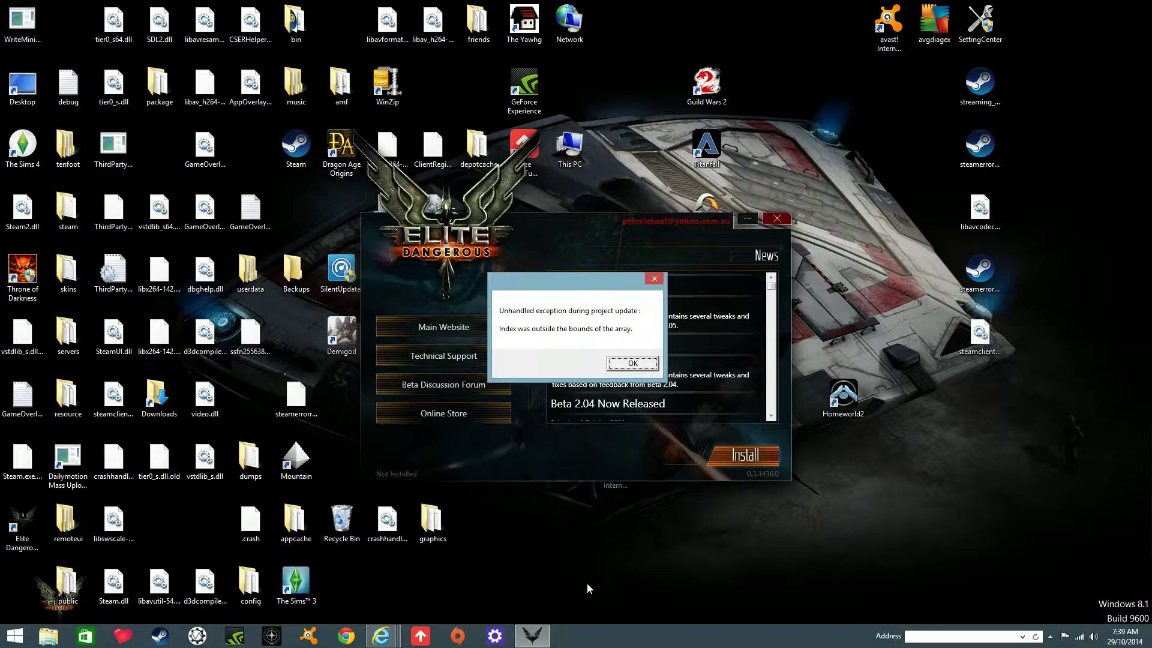
{"action": "mouse_move", "coordinate": [535, 577]}
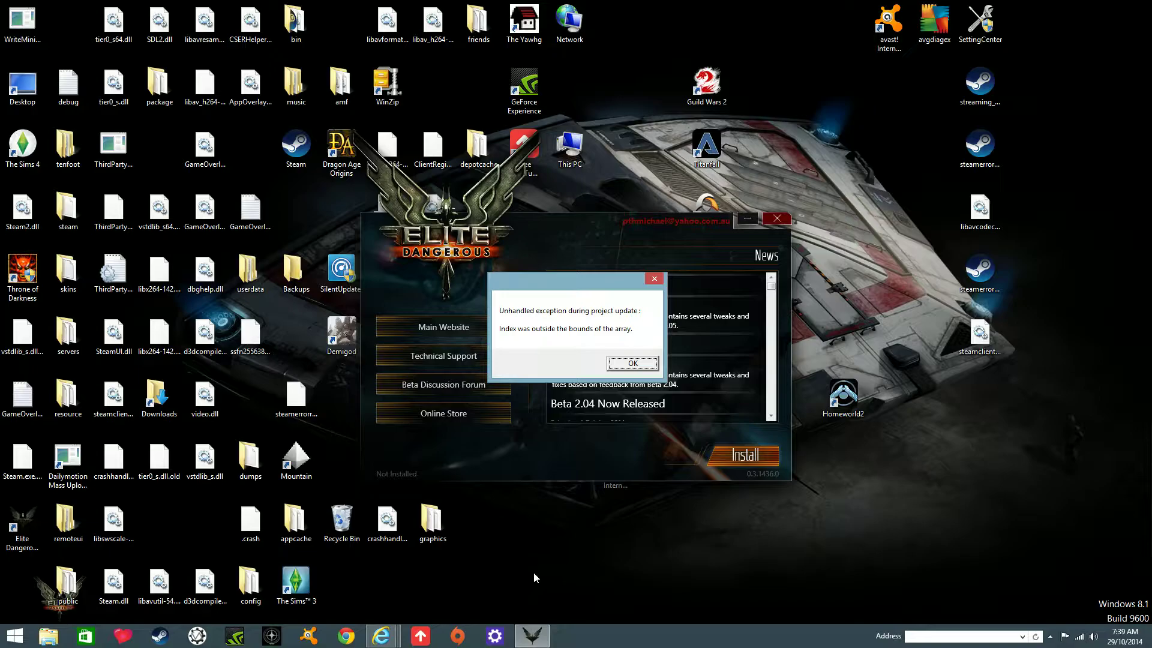
{"action": "mouse_move", "coordinate": [608, 575]}
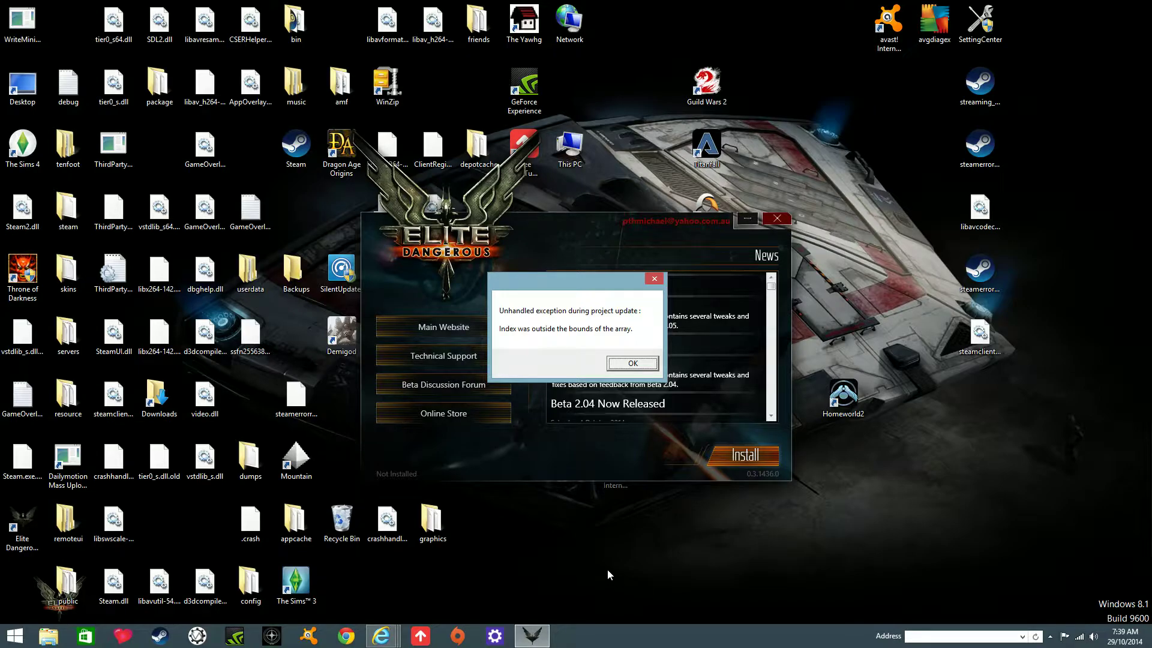
{"action": "mouse_move", "coordinate": [607, 576]}
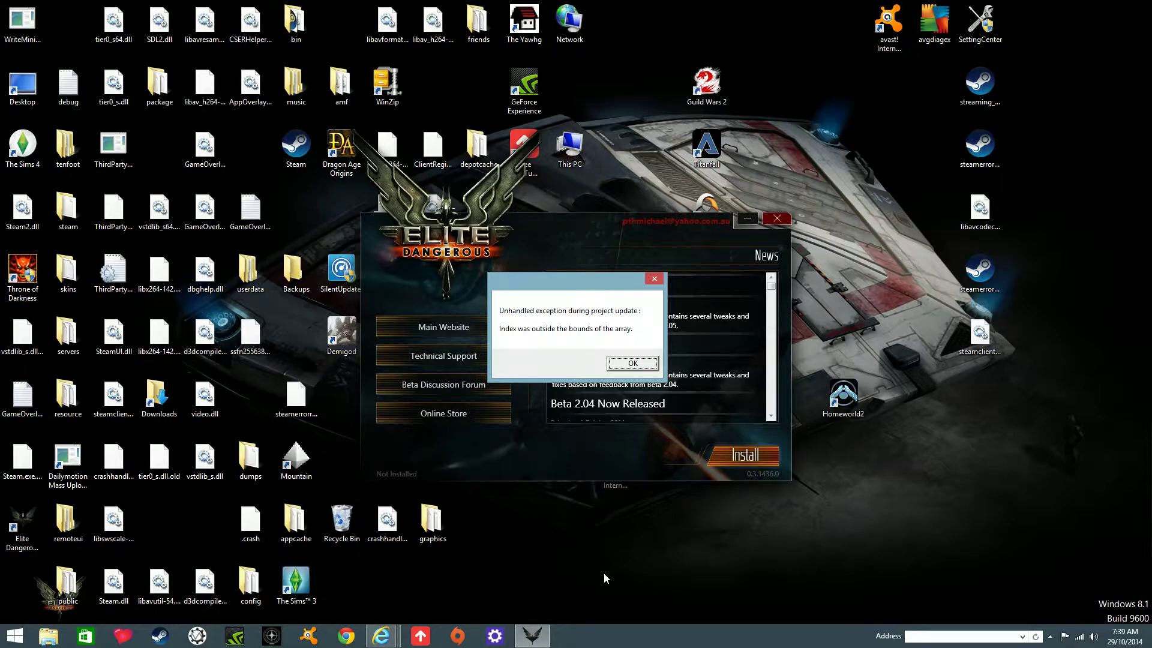
{"action": "mouse_move", "coordinate": [608, 583]}
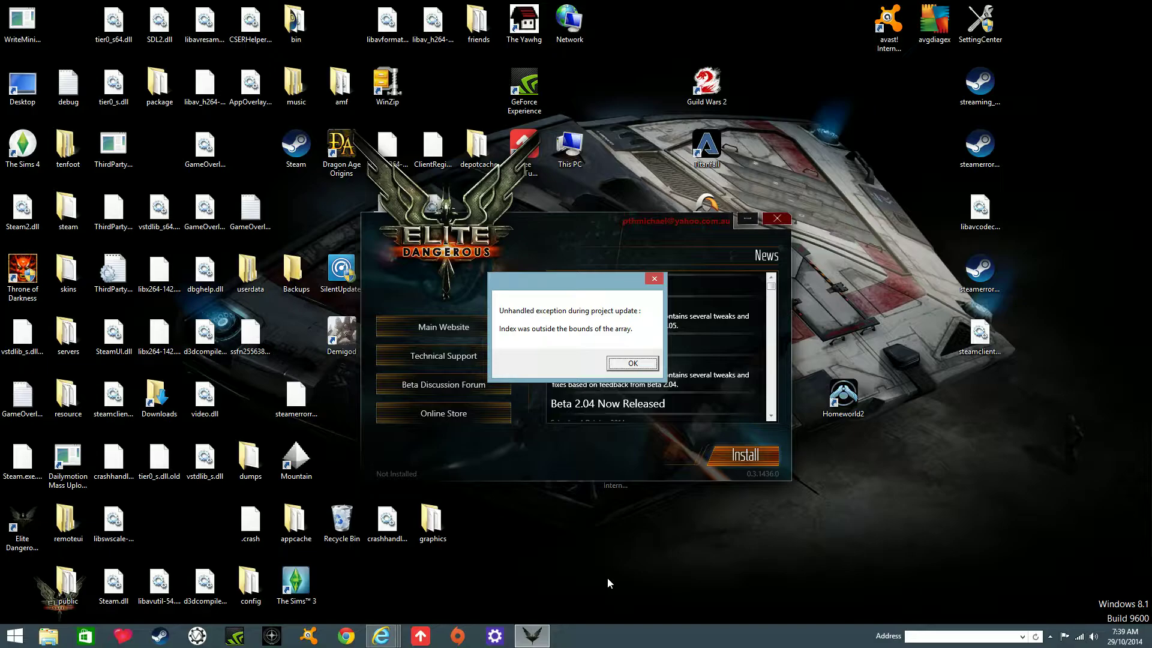
{"action": "mouse_move", "coordinate": [612, 584]}
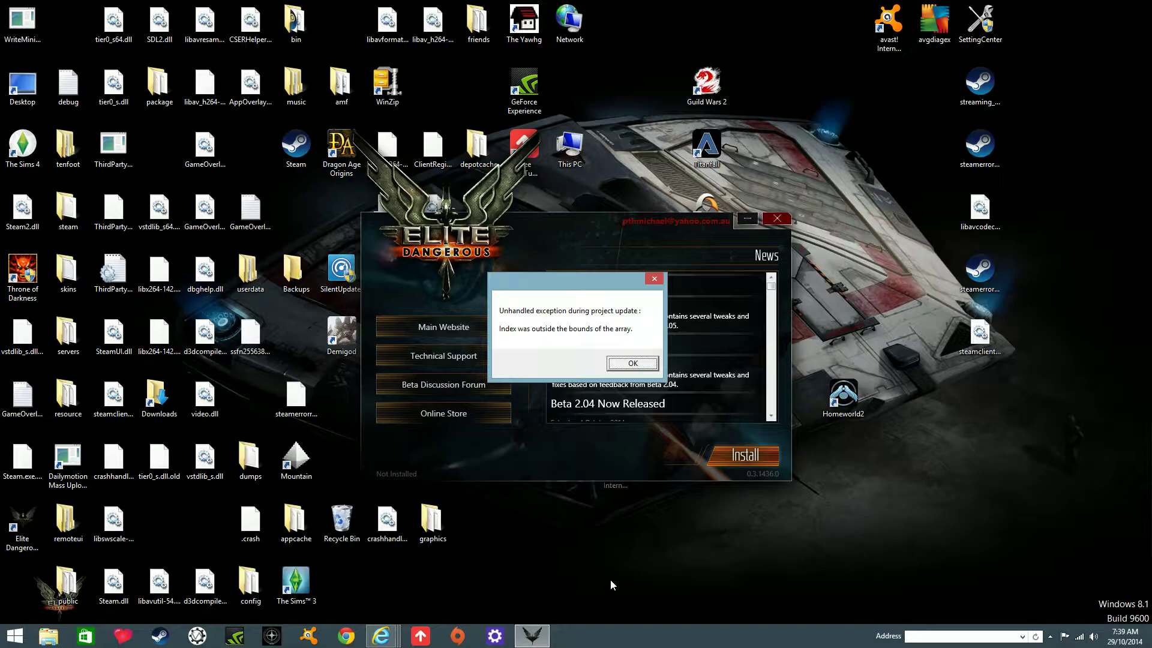
{"action": "mouse_move", "coordinate": [616, 606]}
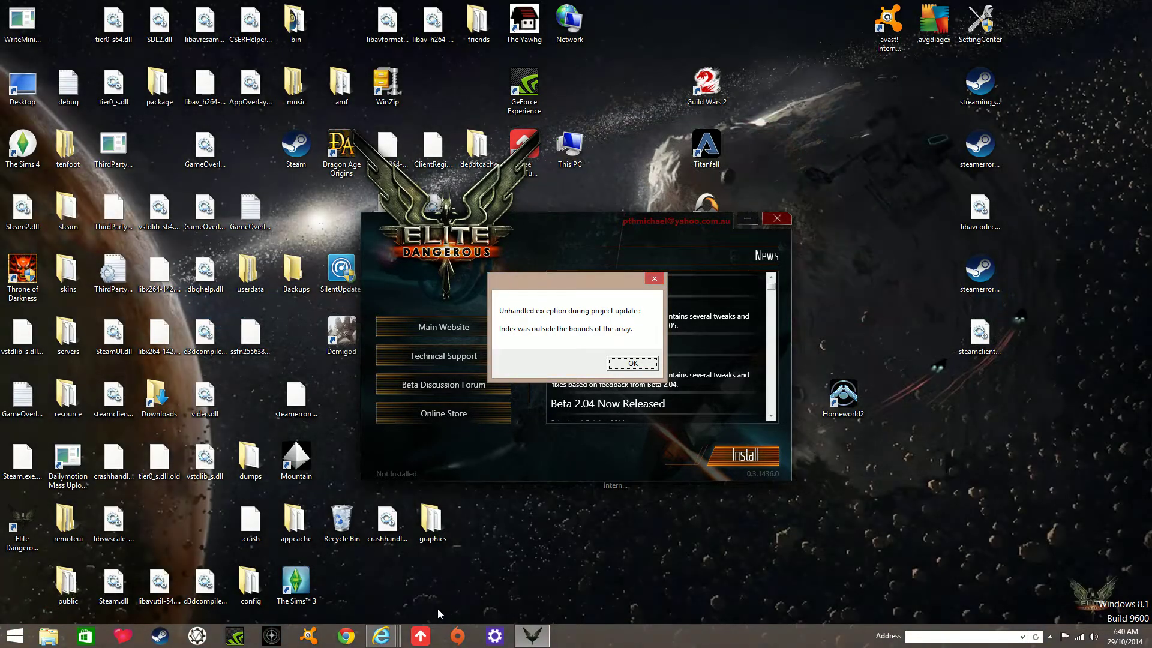
{"action": "mouse_move", "coordinate": [632, 533]}
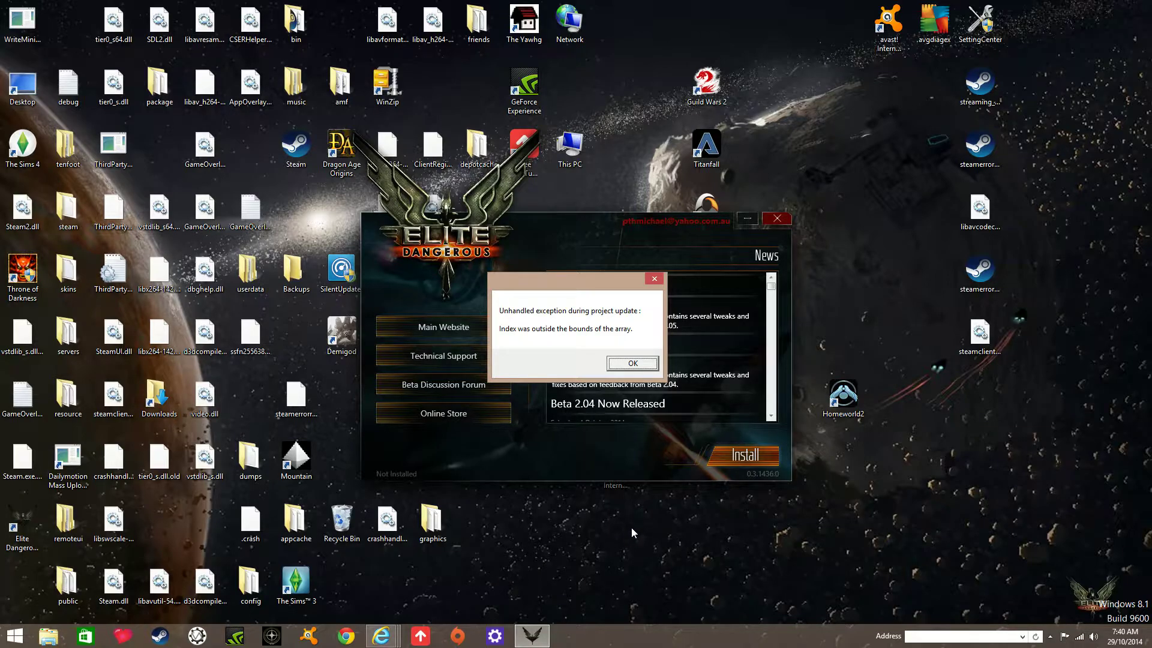
{"action": "mouse_move", "coordinate": [658, 615]}
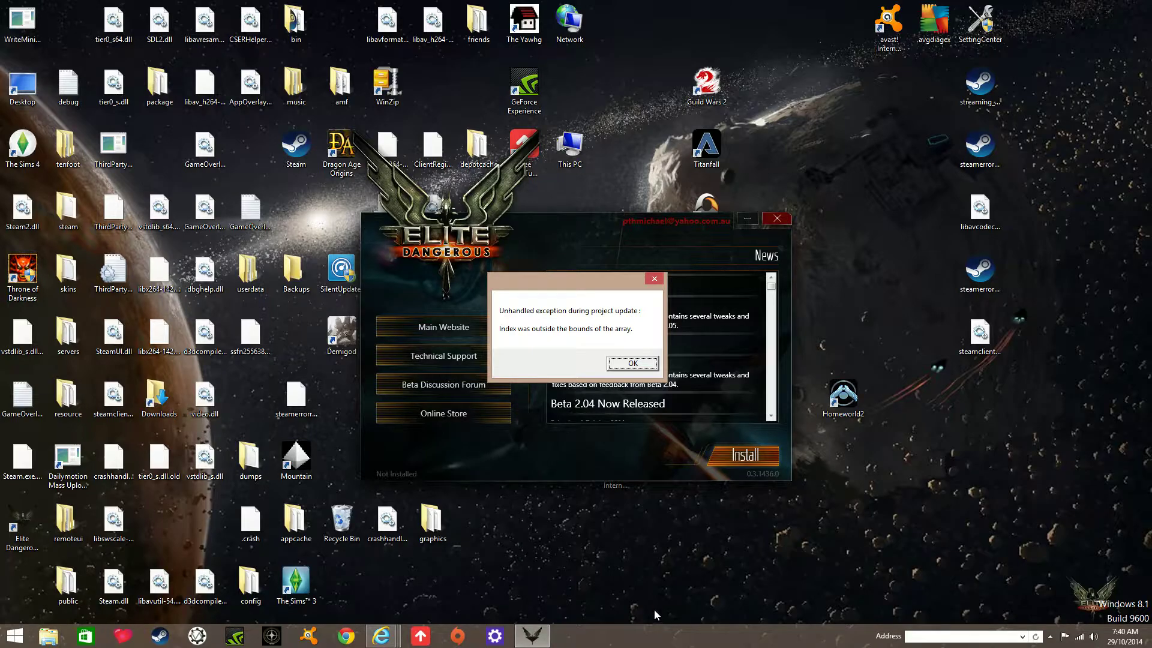
{"action": "mouse_move", "coordinate": [641, 513]}
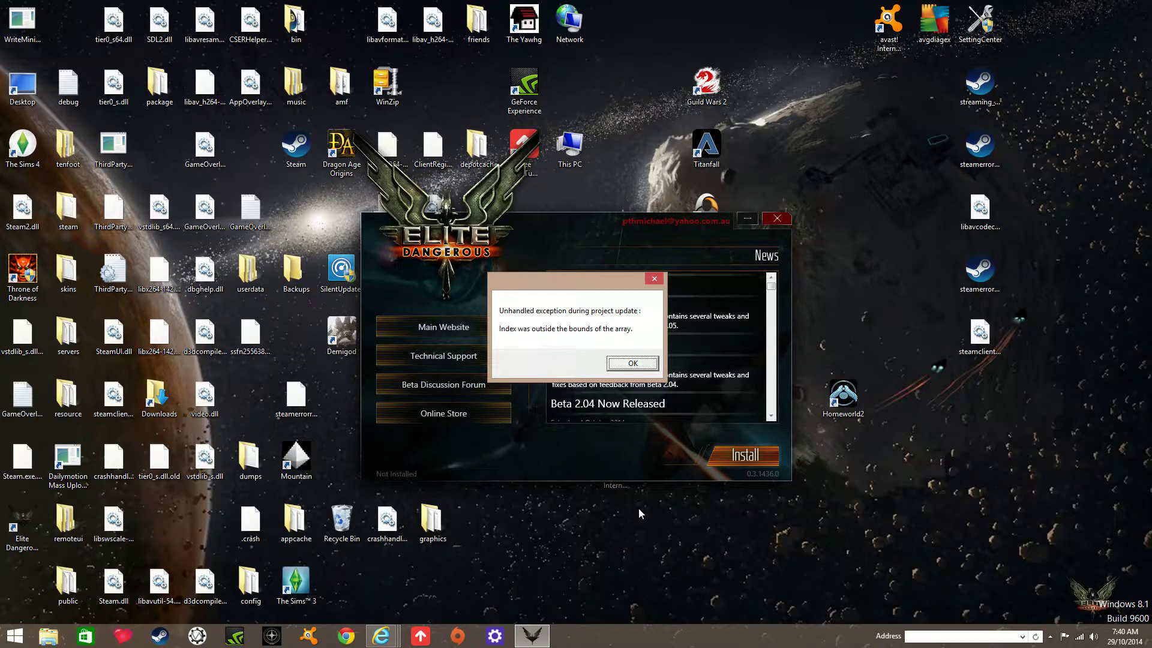
{"action": "mouse_move", "coordinate": [492, 315]}
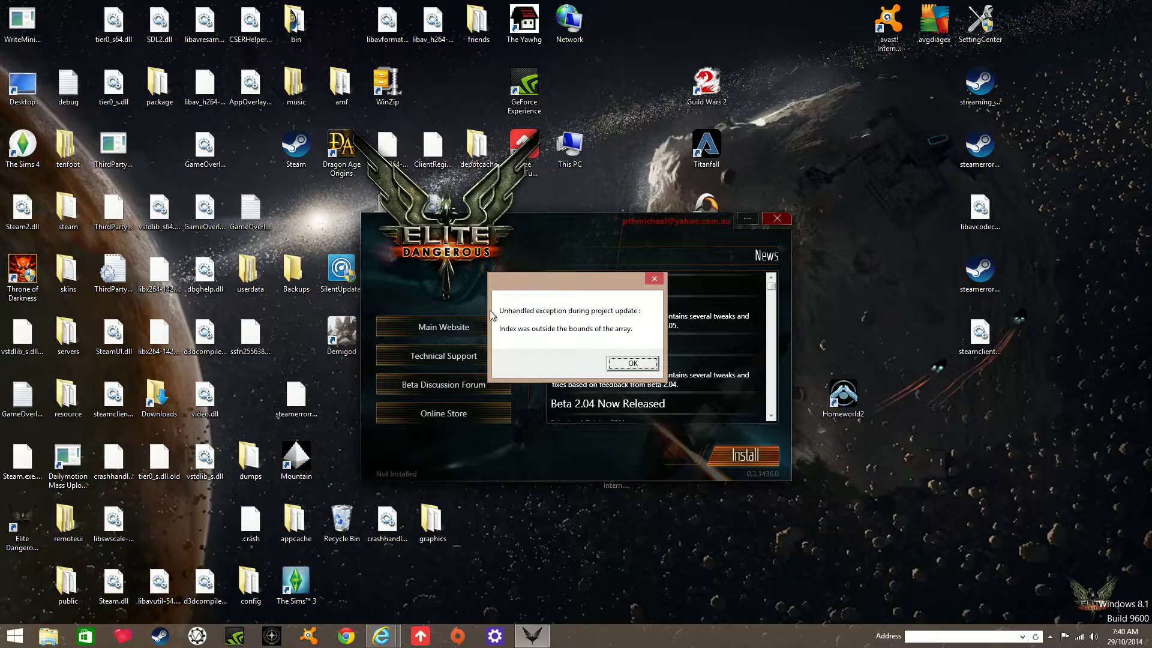
{"action": "mouse_move", "coordinate": [522, 319]}
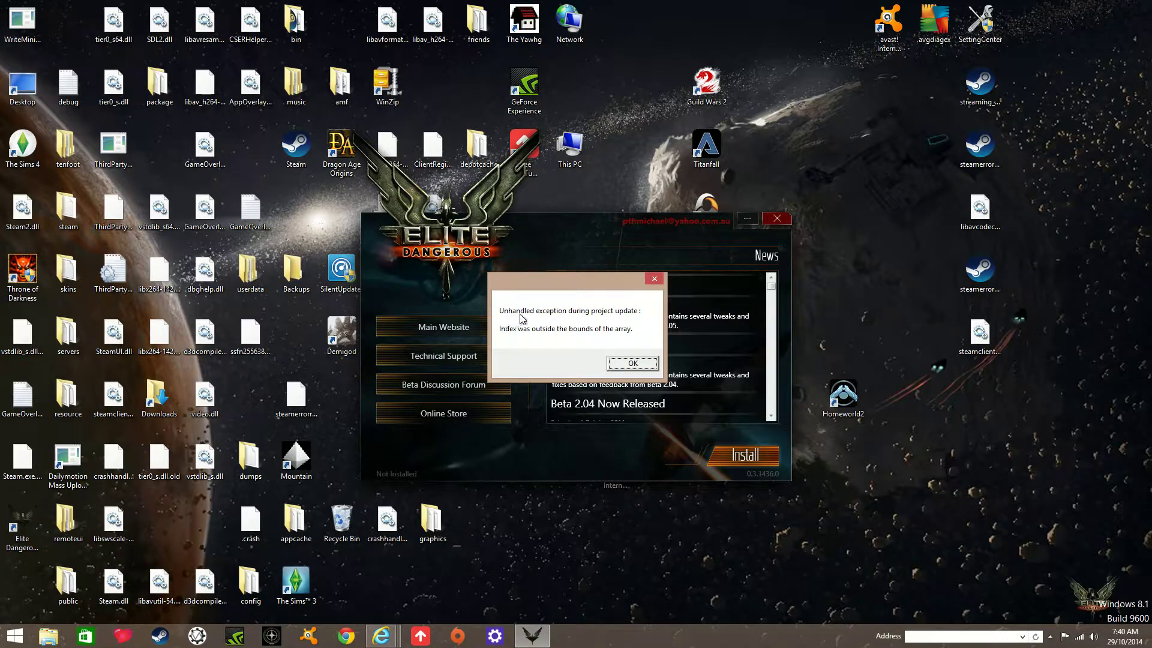
{"action": "mouse_move", "coordinate": [614, 349]}
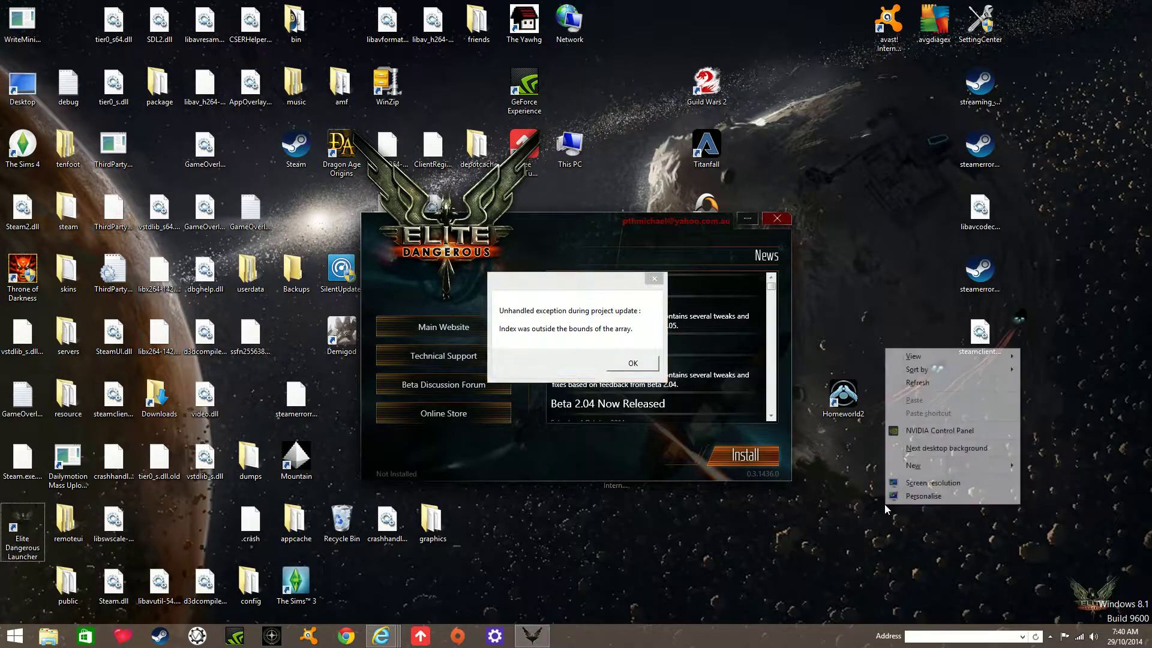
- Switch to File Explorer and browse Local Disk (C:) and its Program Files folder
{"action": "left_click", "coordinate": [923, 495]}
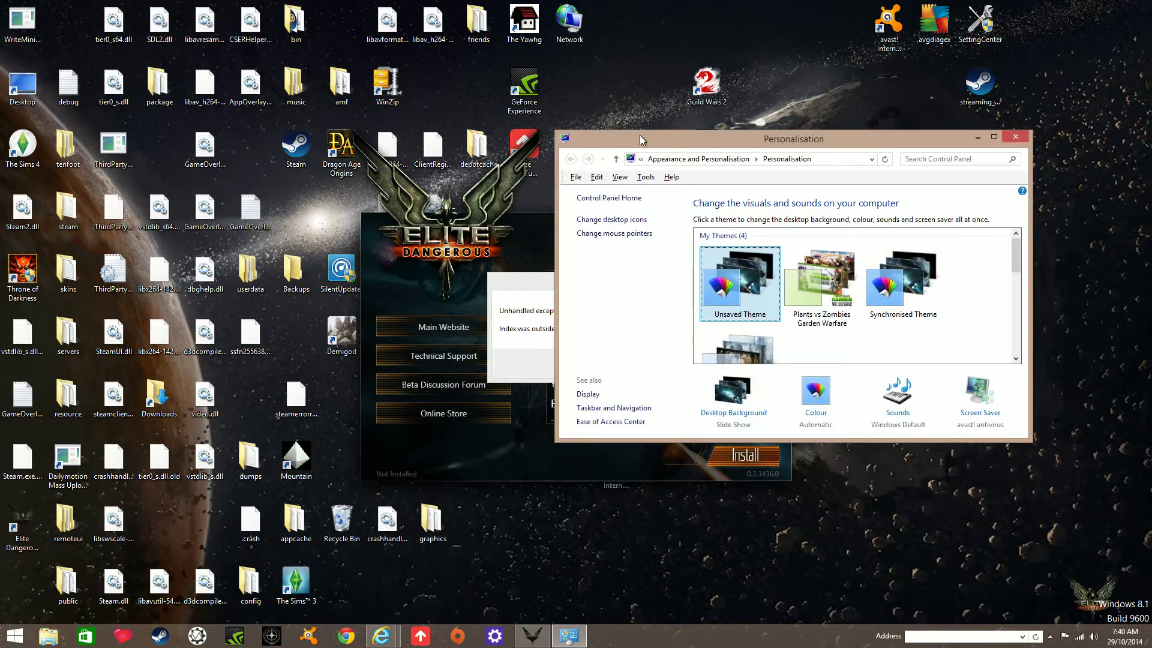
{"action": "left_click", "coordinate": [571, 140]}
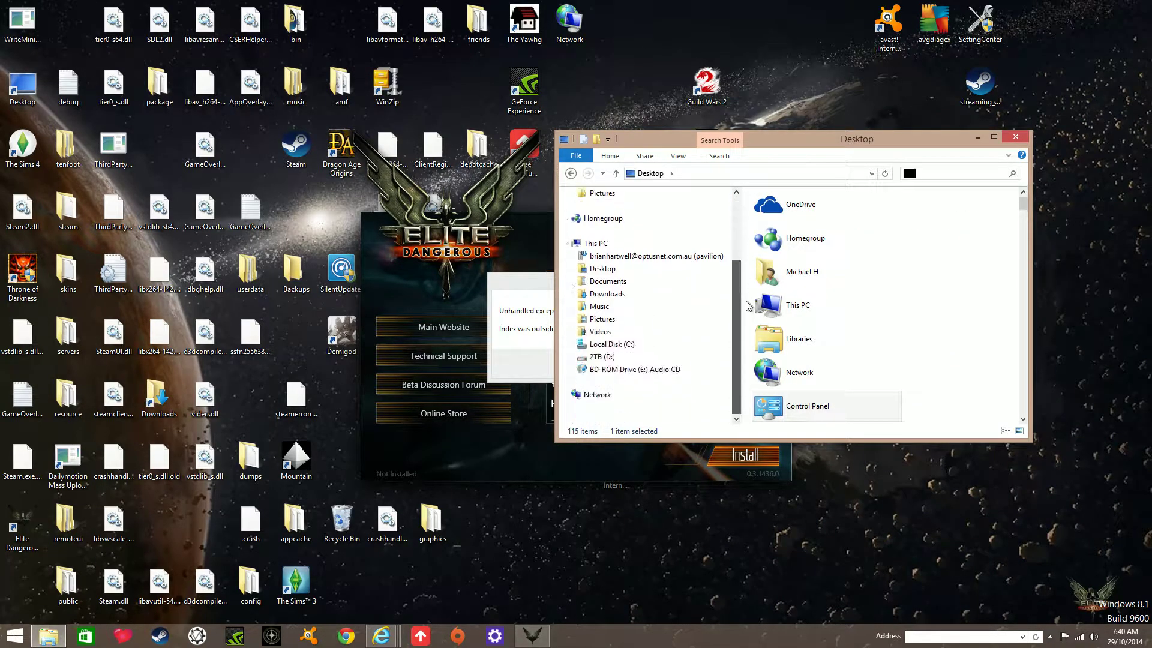
{"action": "left_click", "coordinate": [611, 344]}
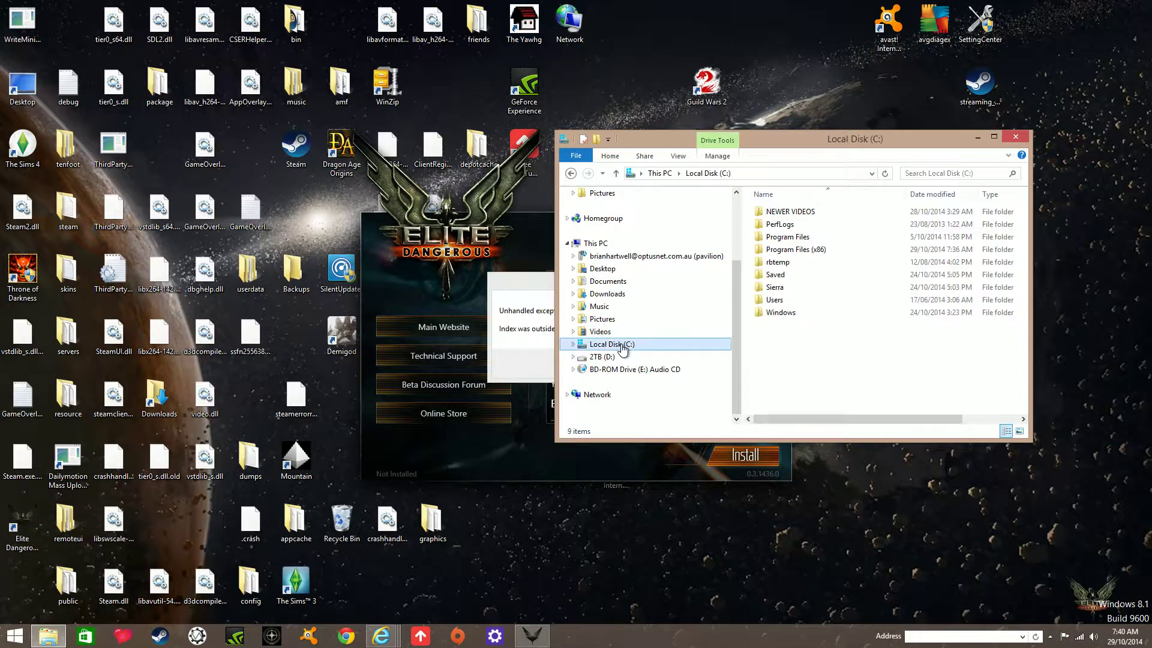
{"action": "left_click", "coordinate": [788, 236]}
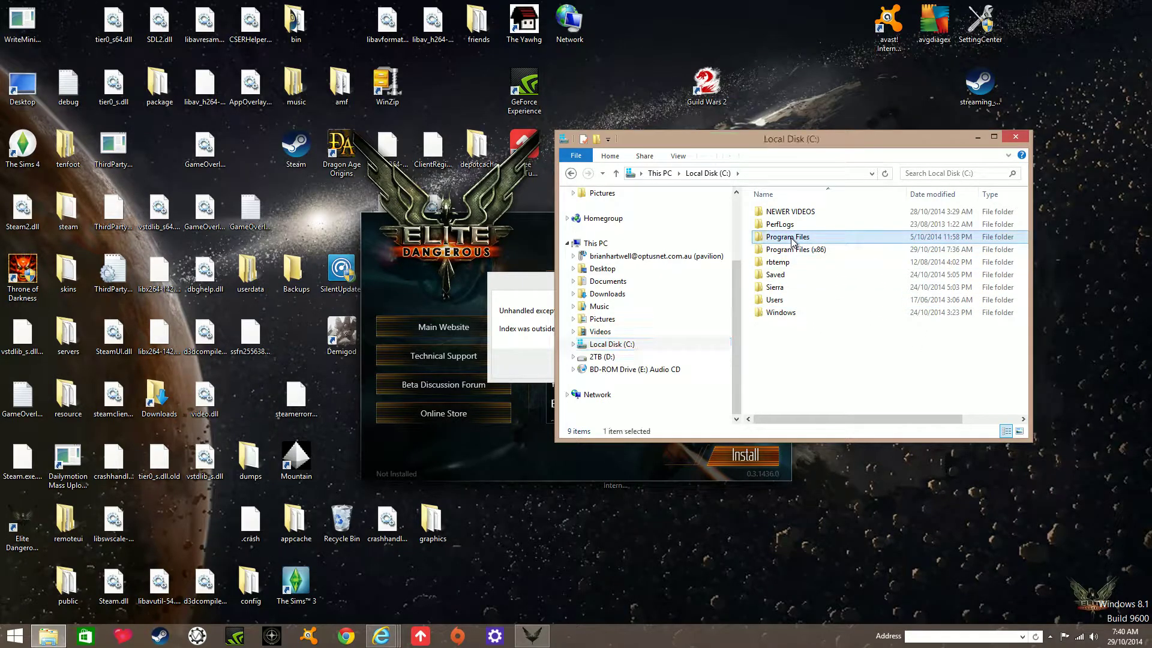
{"action": "double_click", "coordinate": [788, 236]}
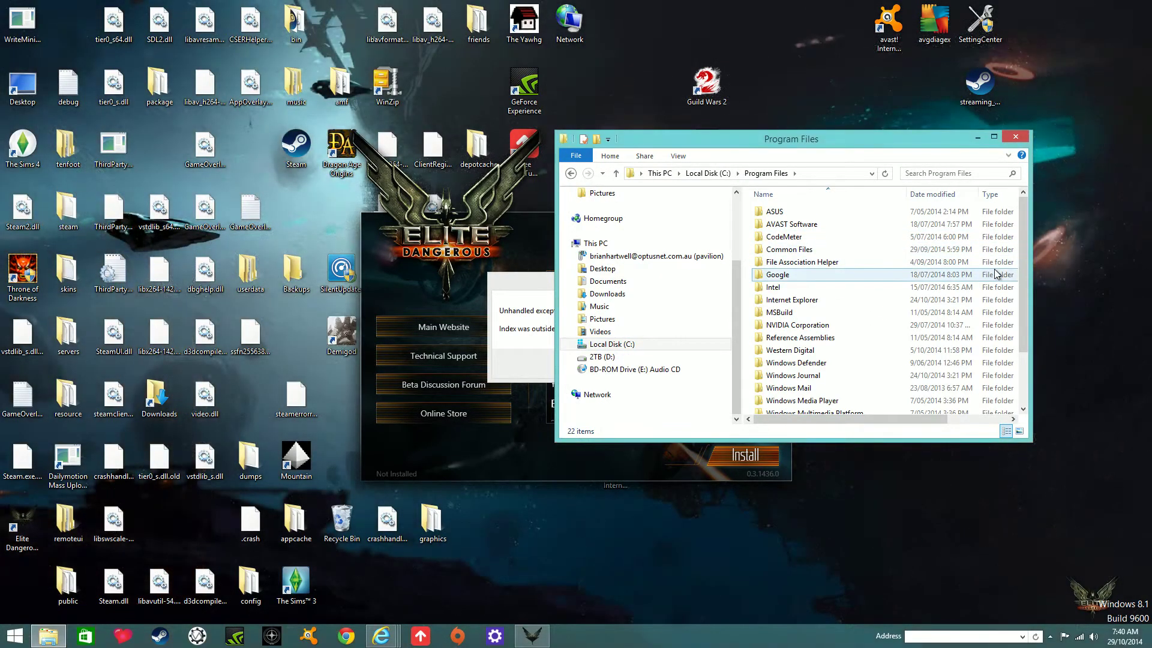
{"action": "left_click", "coordinate": [801, 262]}
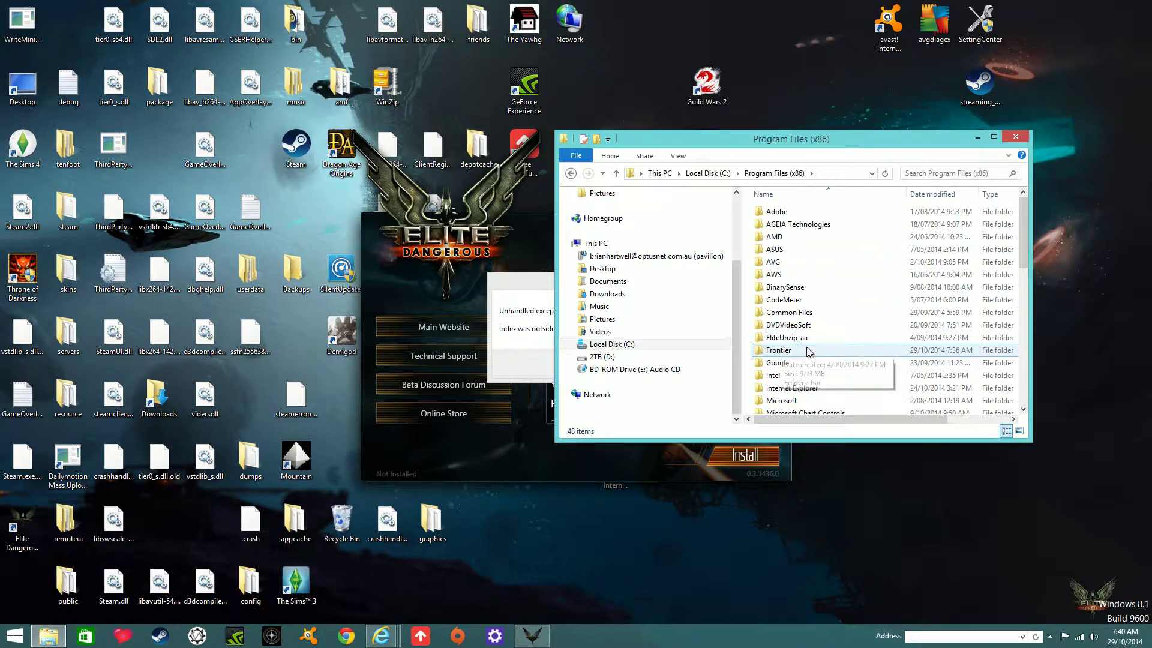
- Inspect EliteUnzip_aa's bar folder, checking Settings and assists, then go back up
{"action": "double_click", "coordinate": [788, 337]}
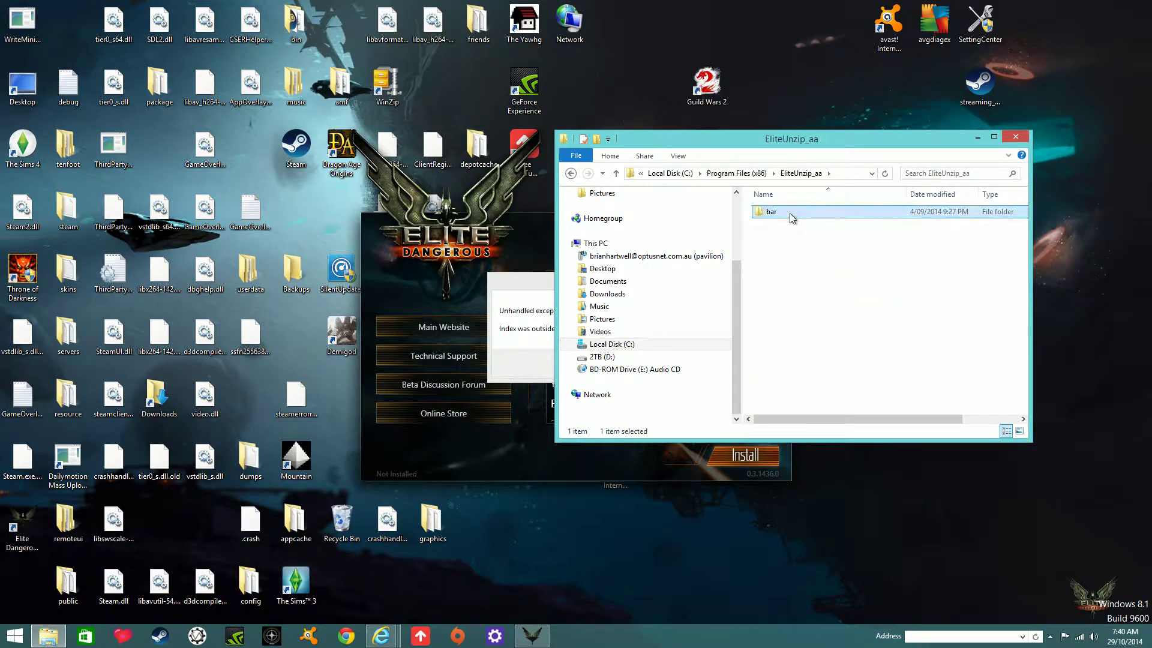
{"action": "double_click", "coordinate": [772, 211]}
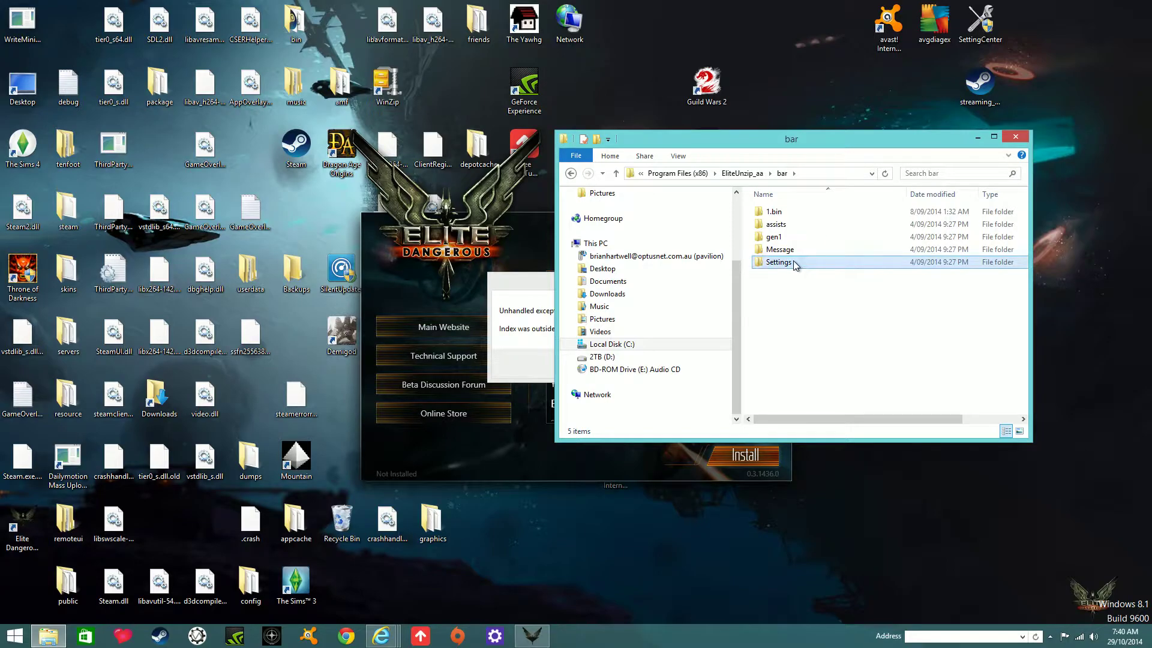
{"action": "double_click", "coordinate": [777, 263]}
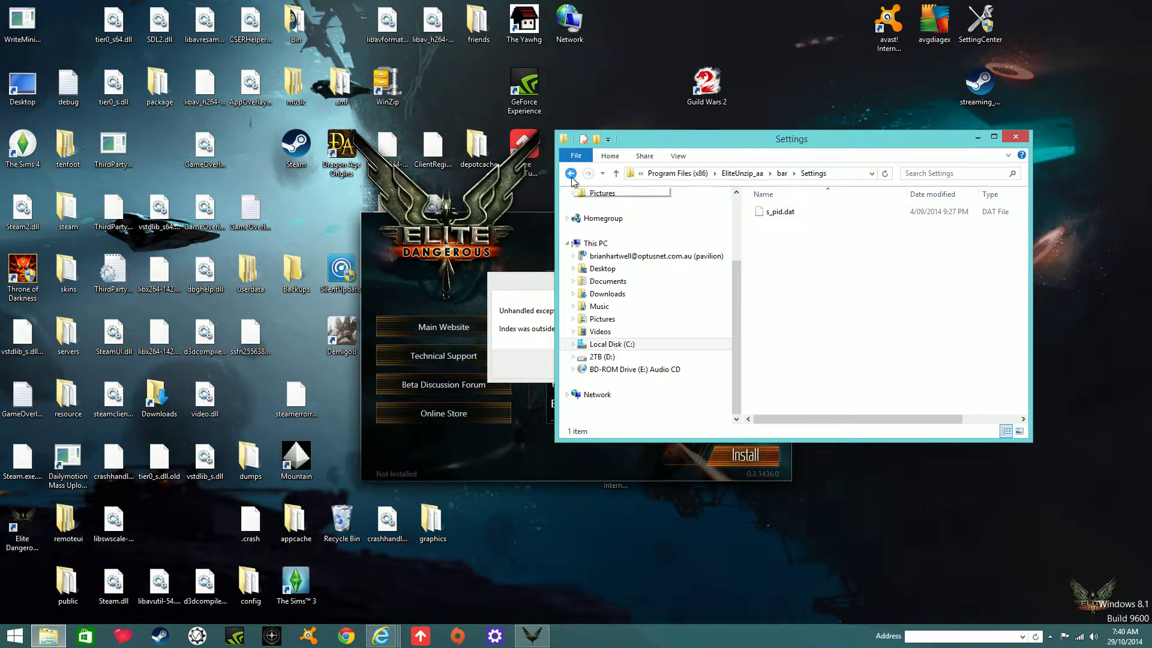
{"action": "left_click", "coordinate": [570, 174]}
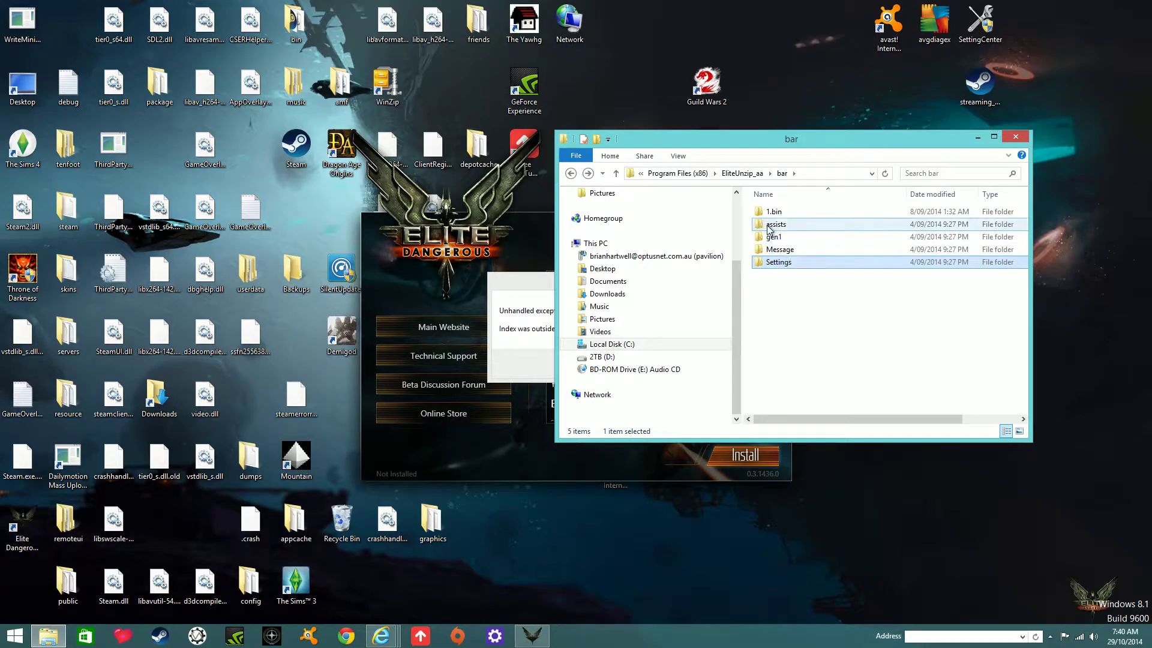
{"action": "double_click", "coordinate": [776, 224]}
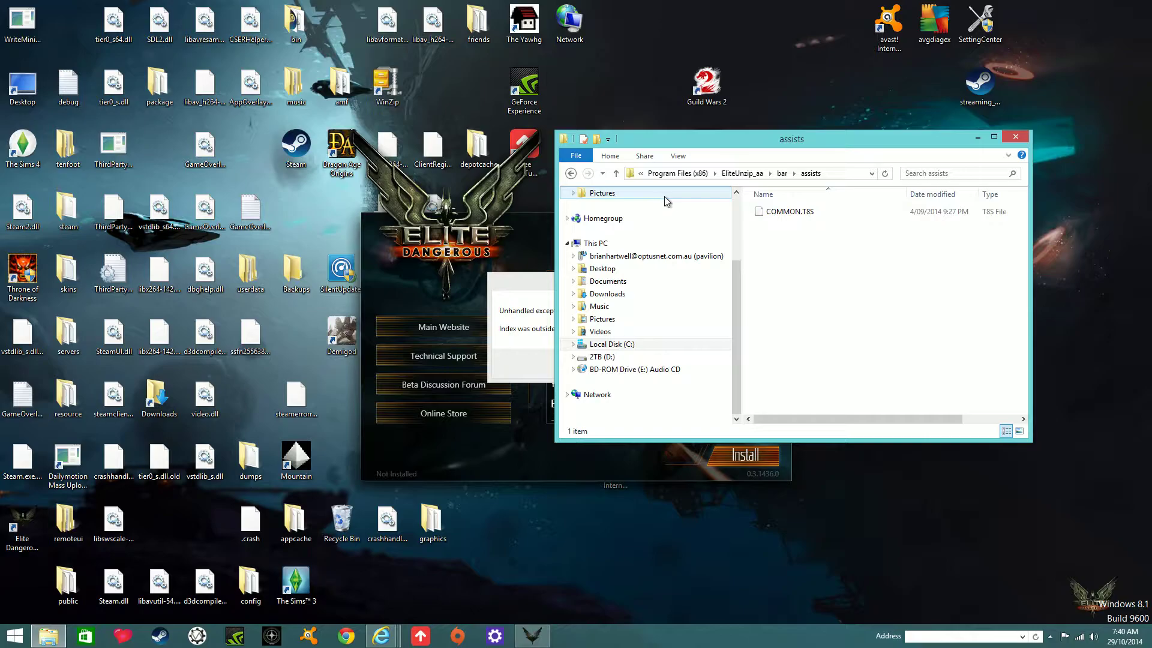
{"action": "left_click", "coordinate": [571, 173]}
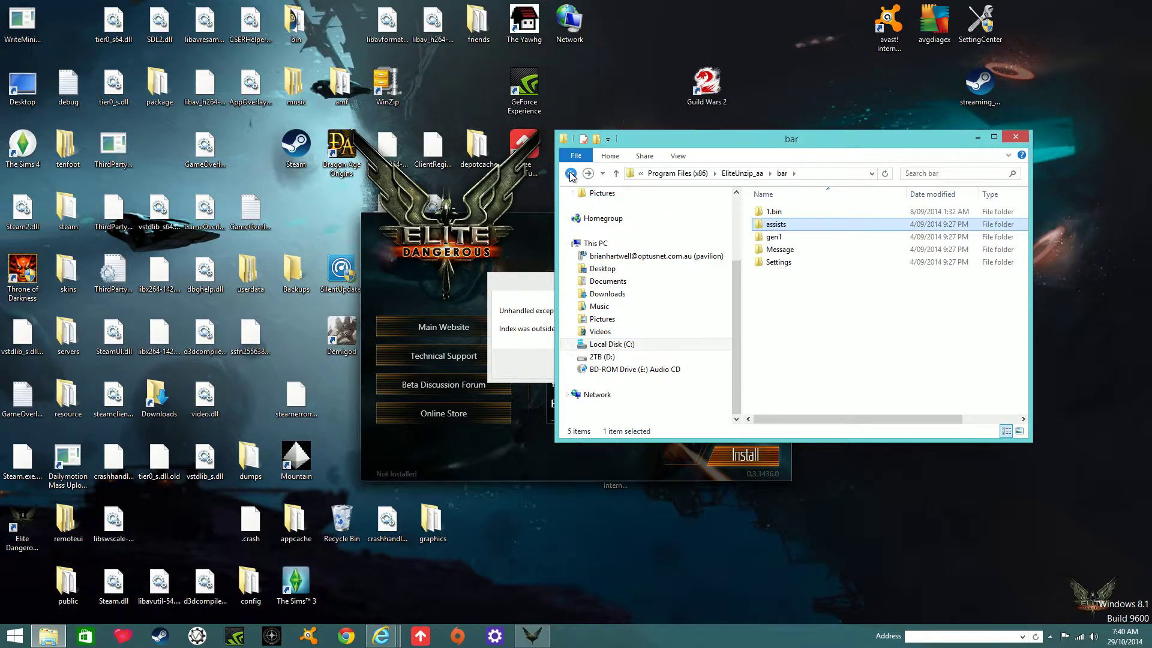
{"action": "left_click", "coordinate": [571, 174]}
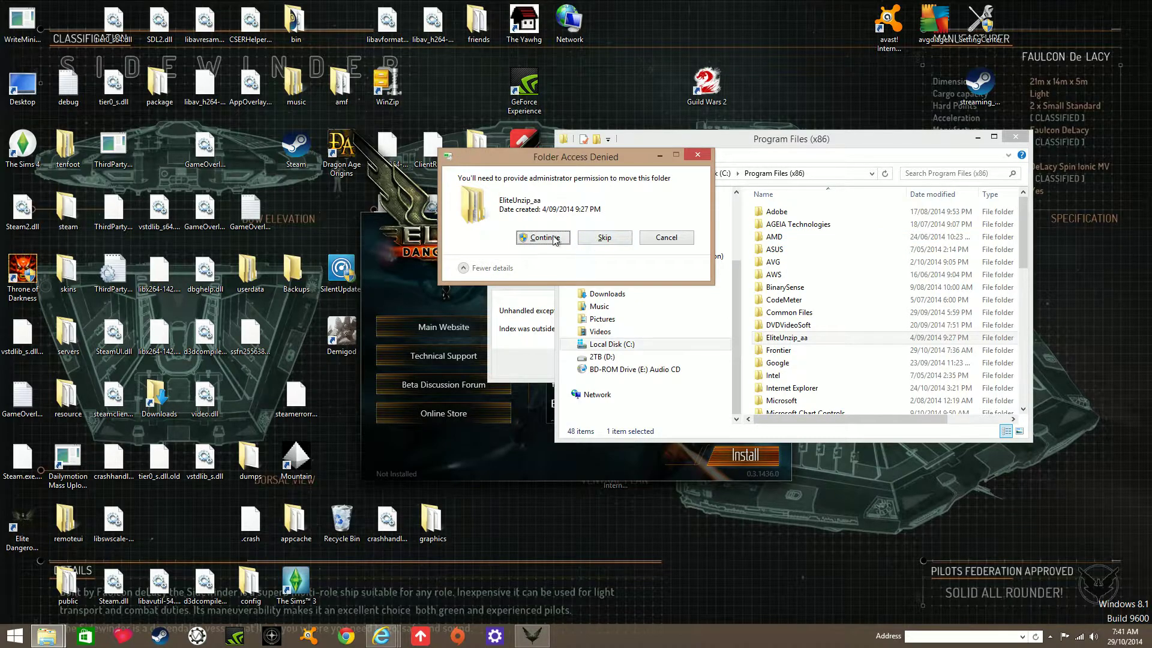
- Approve administrator permission to move EliteUnzip_aa out of Program Files (x86)
{"action": "left_click", "coordinate": [543, 238]}
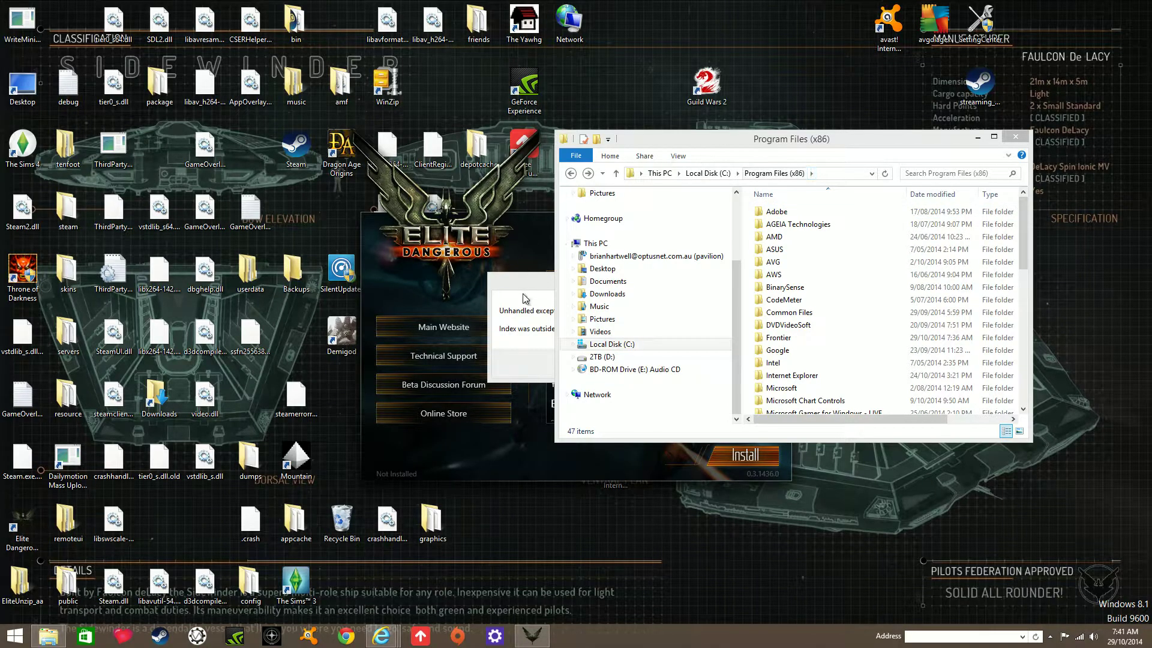
{"action": "left_click", "coordinate": [778, 337]}
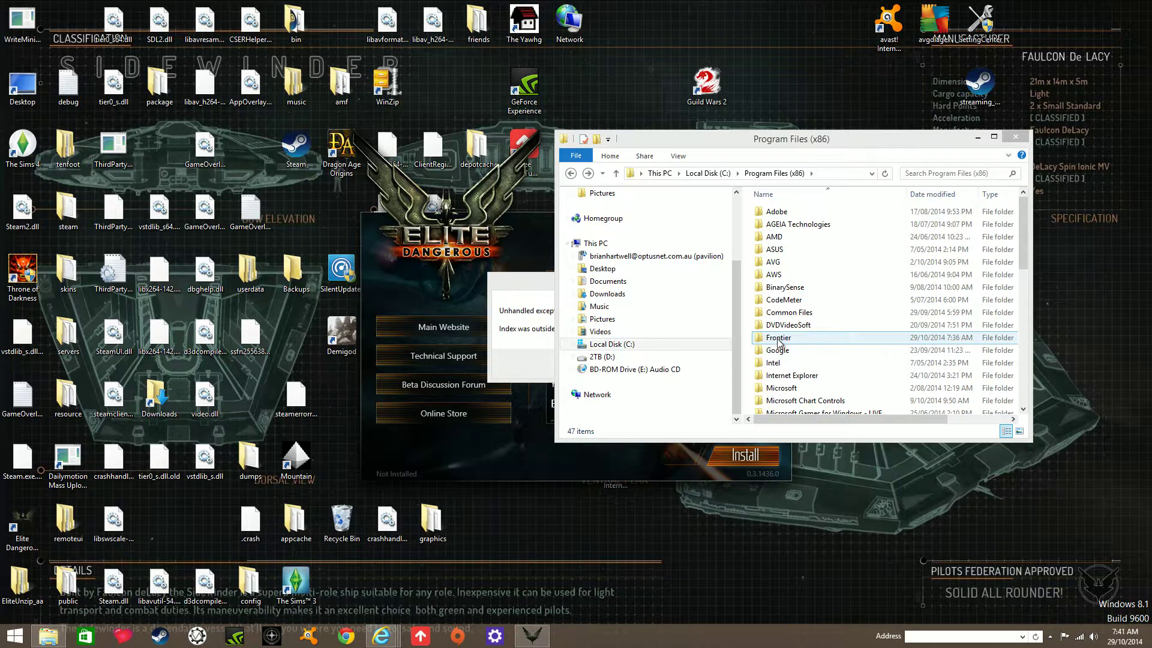
{"action": "double_click", "coordinate": [776, 337]}
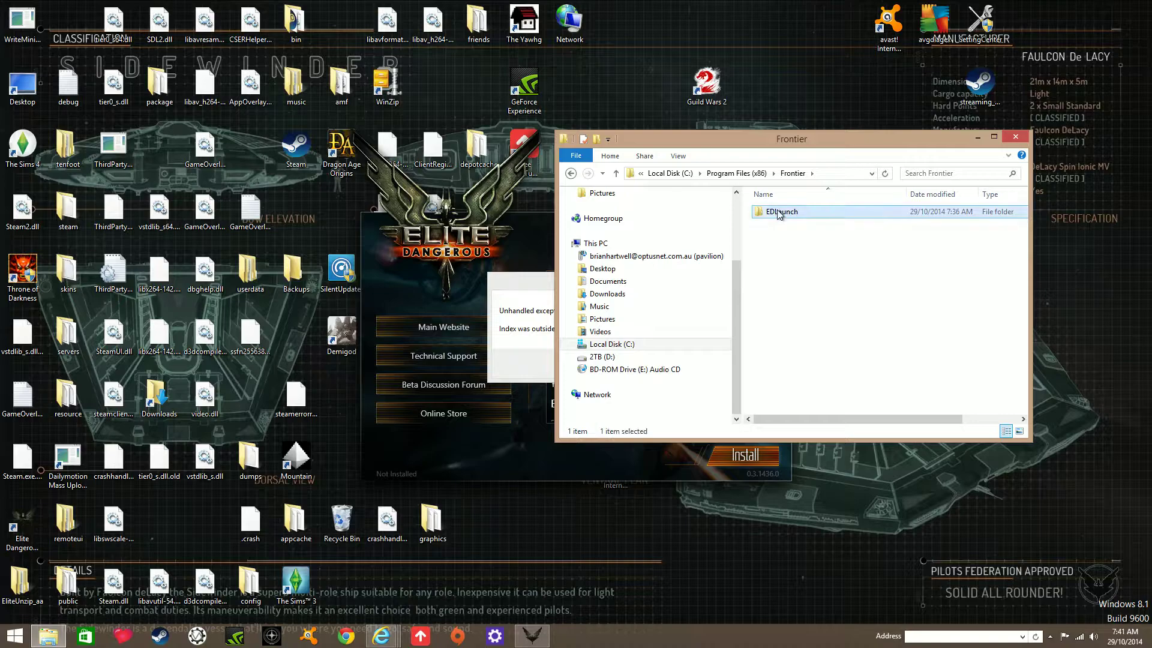
{"action": "double_click", "coordinate": [782, 212]}
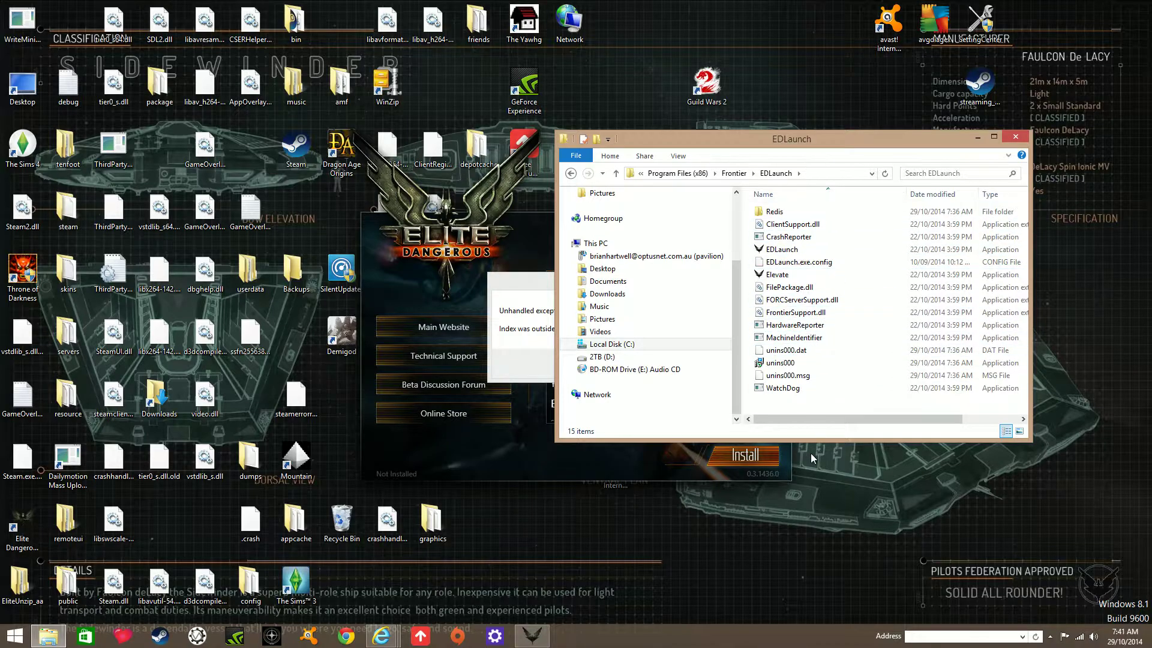
{"action": "mouse_move", "coordinate": [751, 192]}
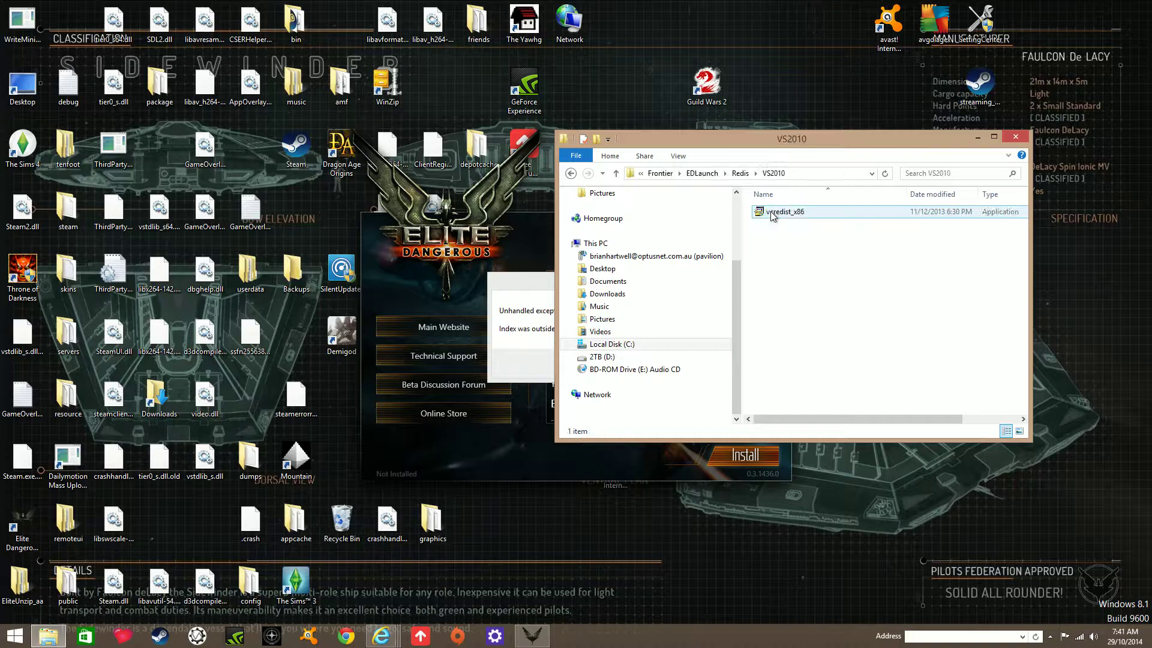
{"action": "left_click", "coordinate": [571, 173]}
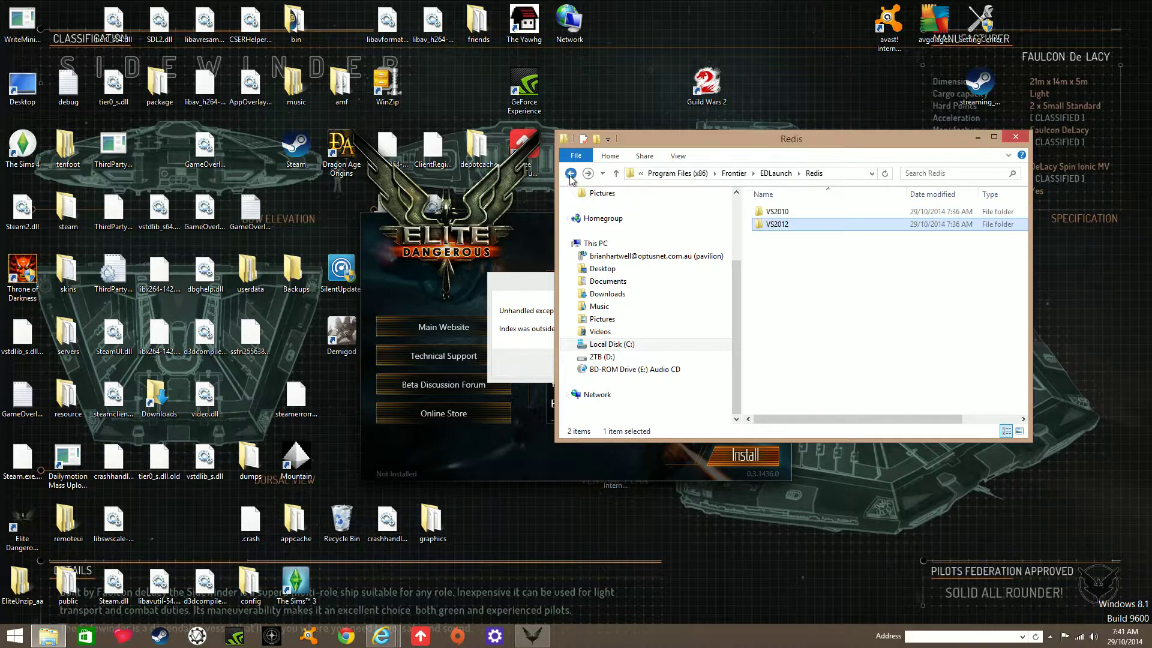
{"action": "left_click", "coordinate": [570, 174]}
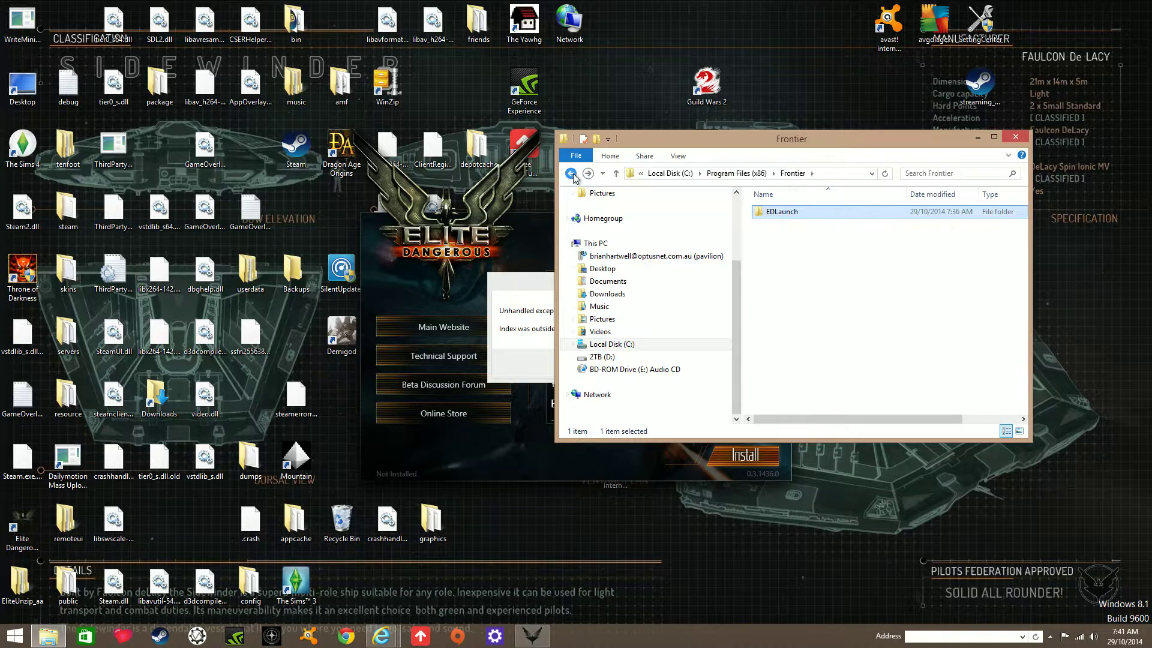
{"action": "left_click", "coordinate": [572, 173]}
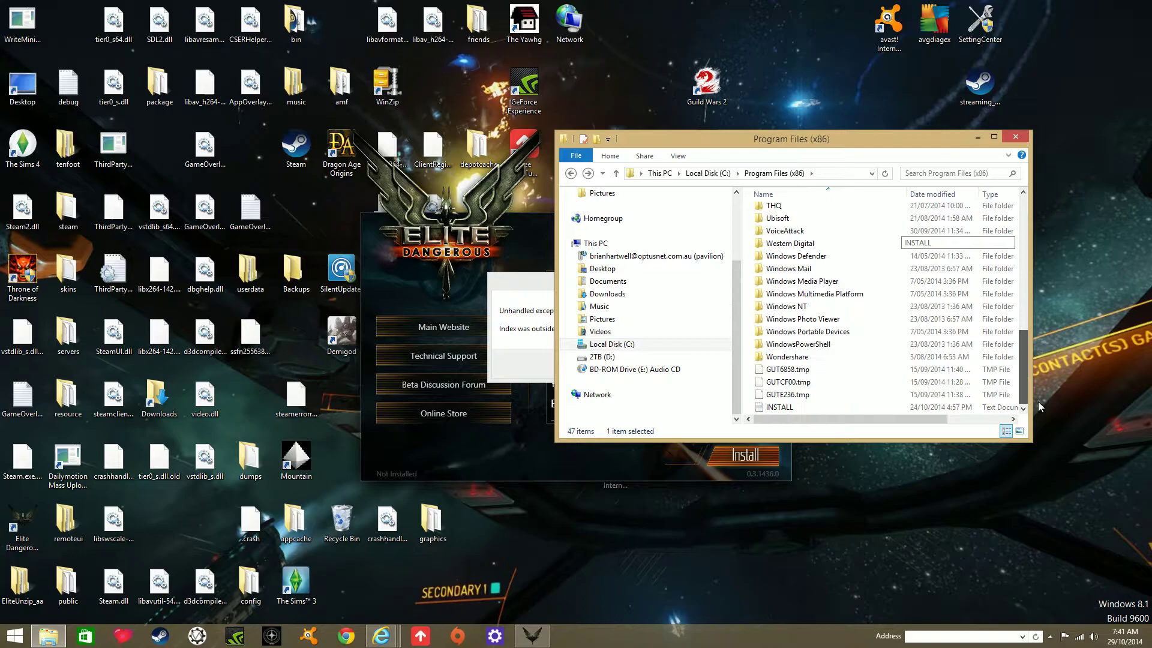
- Go up to drive C and inspect the Saved folder's Logs subfolder
{"action": "scroll", "scroll_direction": "up", "scroll_amount": 3}
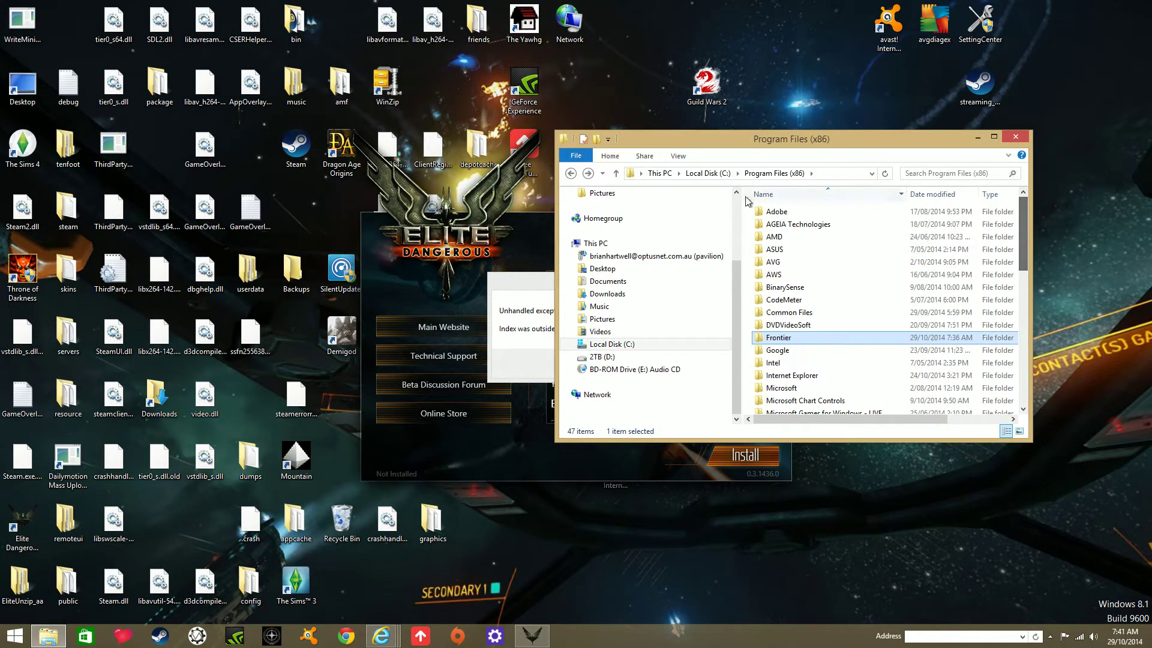
{"action": "left_click", "coordinate": [571, 174]}
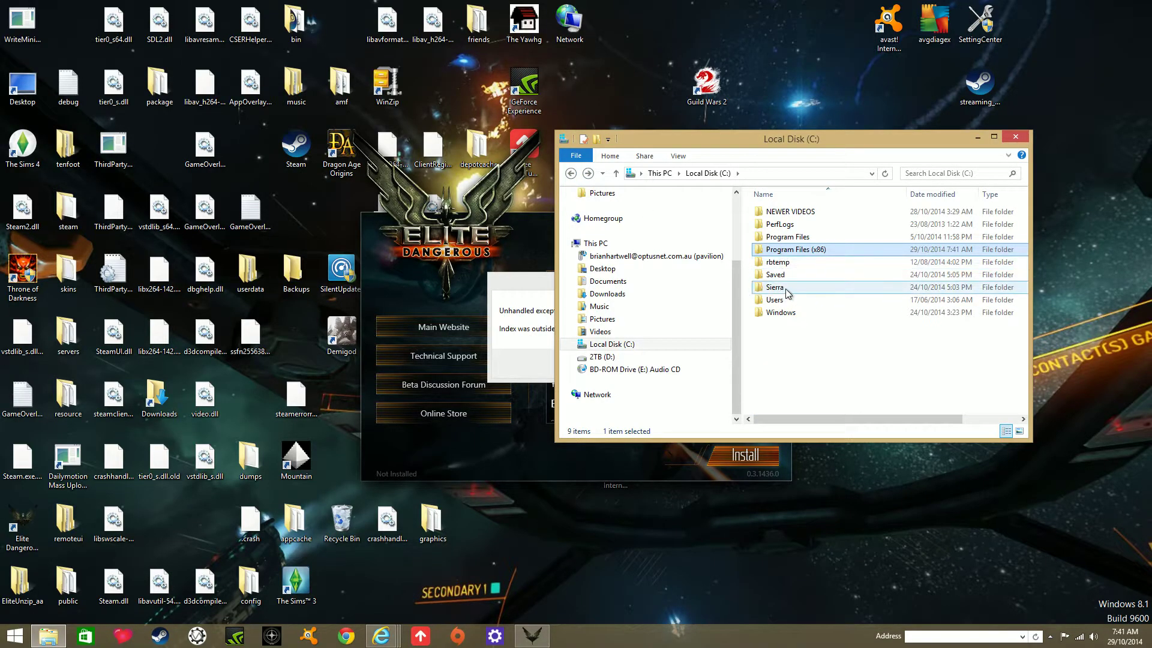
{"action": "double_click", "coordinate": [774, 274]}
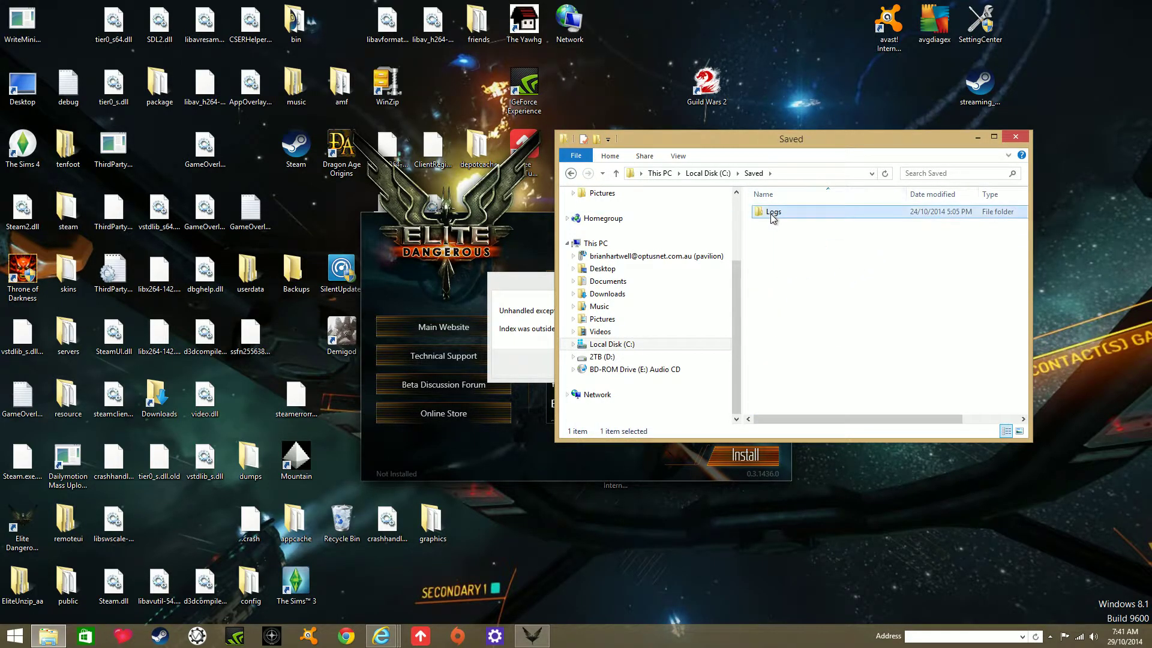
{"action": "double_click", "coordinate": [772, 212]}
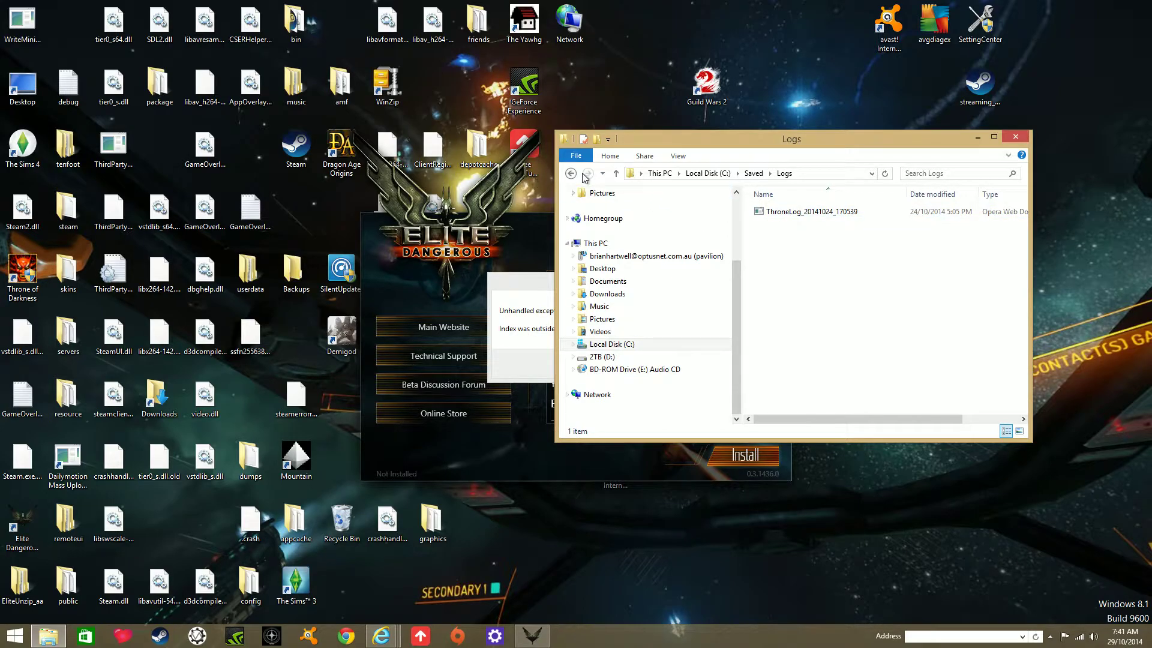
{"action": "mouse_move", "coordinate": [571, 173]}
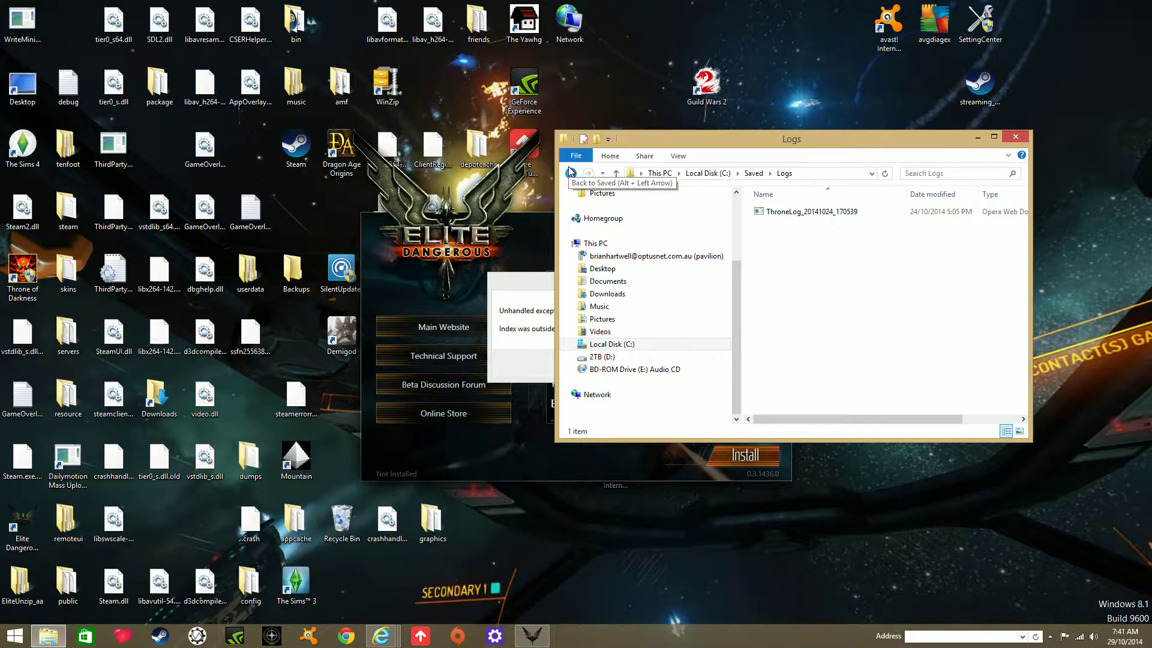
- Return to drive C and open the user profile's Saved Games folder
{"action": "left_click", "coordinate": [570, 173]}
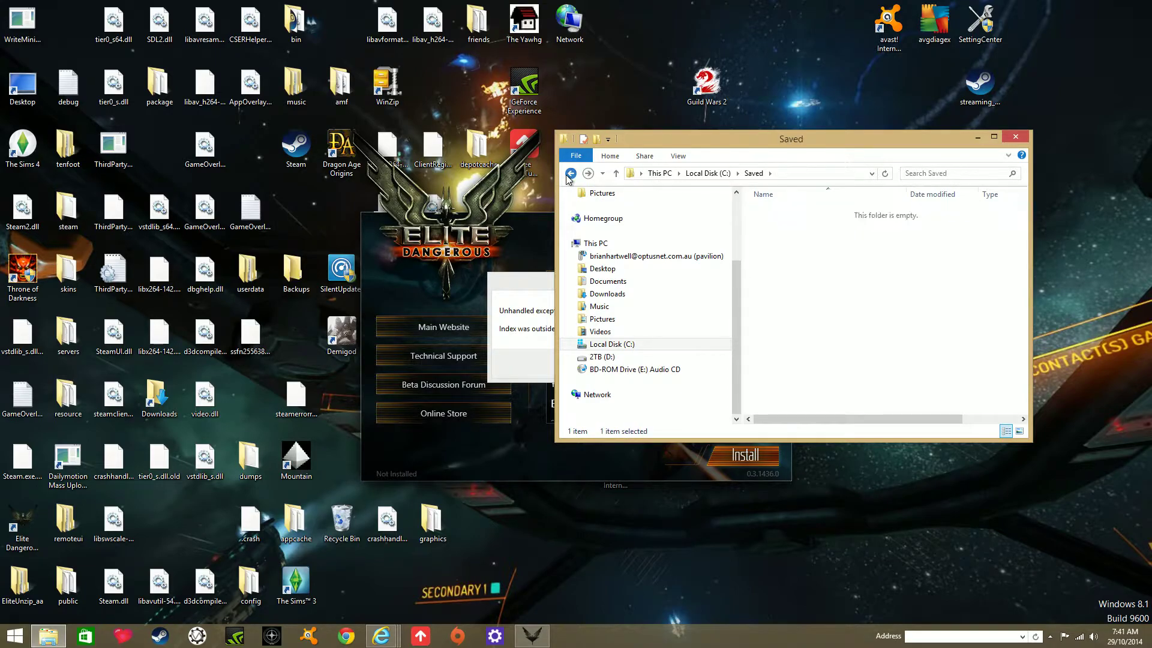
{"action": "left_click", "coordinate": [570, 174]}
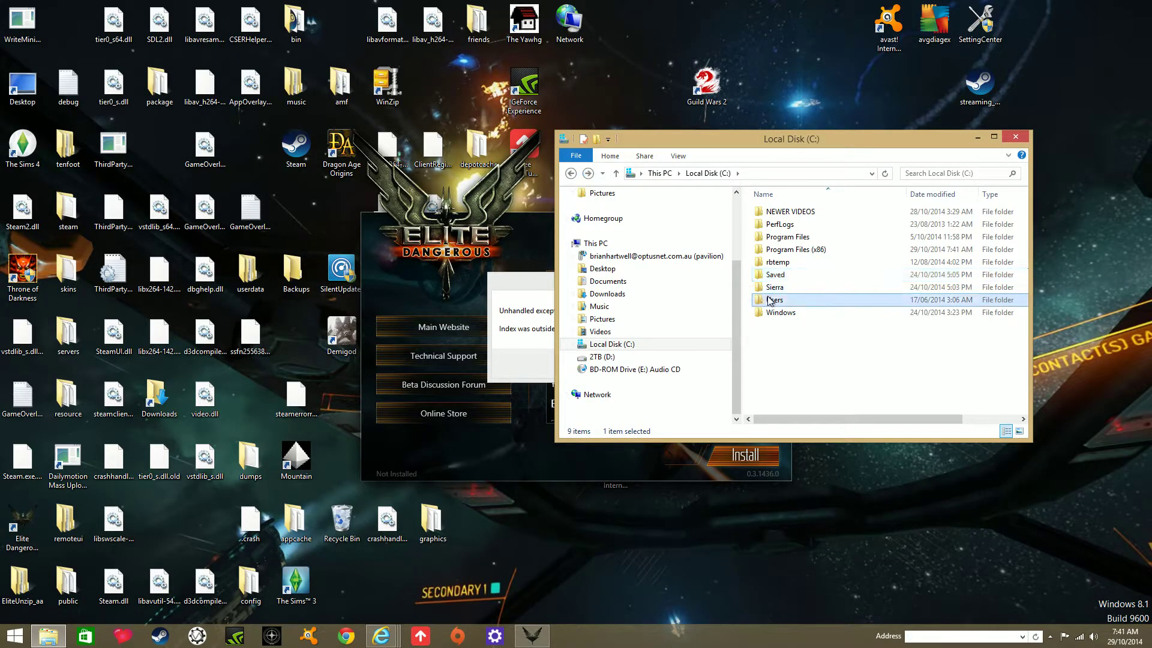
{"action": "double_click", "coordinate": [776, 299]}
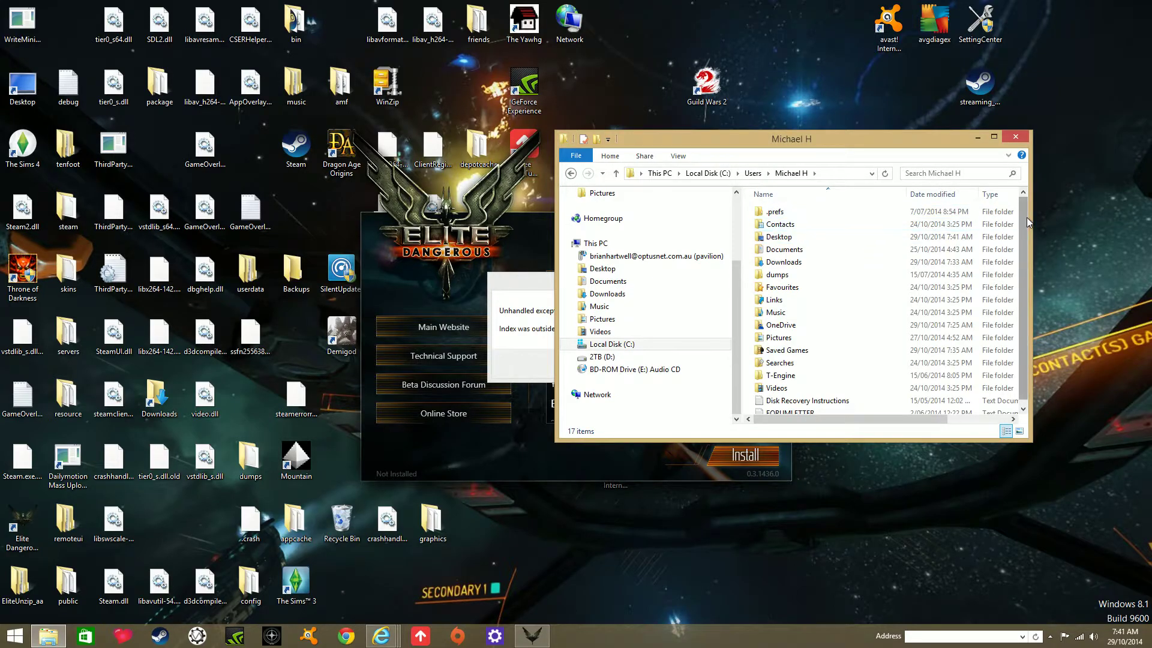
{"action": "double_click", "coordinate": [782, 350]}
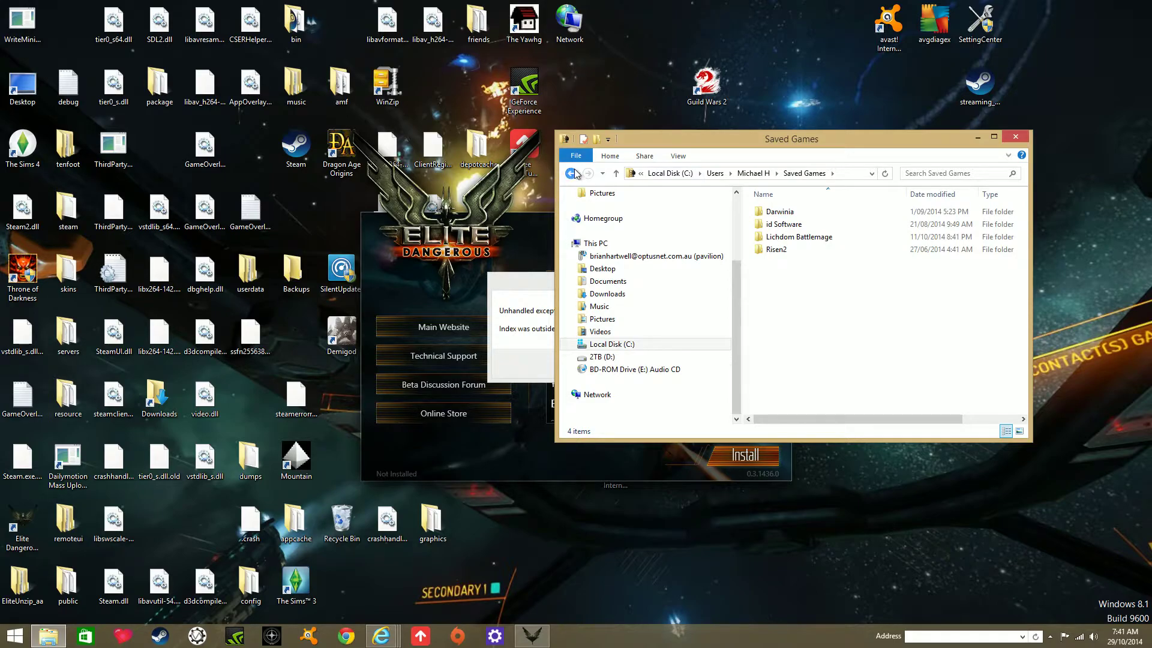
{"action": "left_click", "coordinate": [575, 173]}
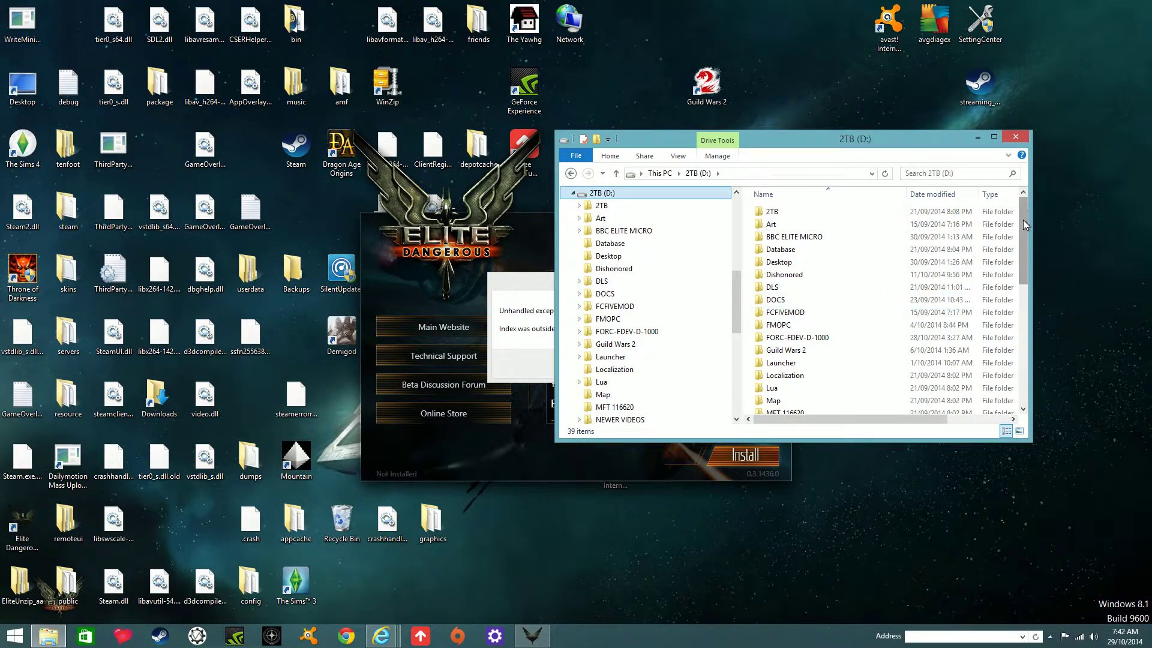
- Open the empty Program Files (x86) on 2TB (D:) and return to the drive root
{"action": "scroll", "scroll_direction": "down", "scroll_amount": 3}
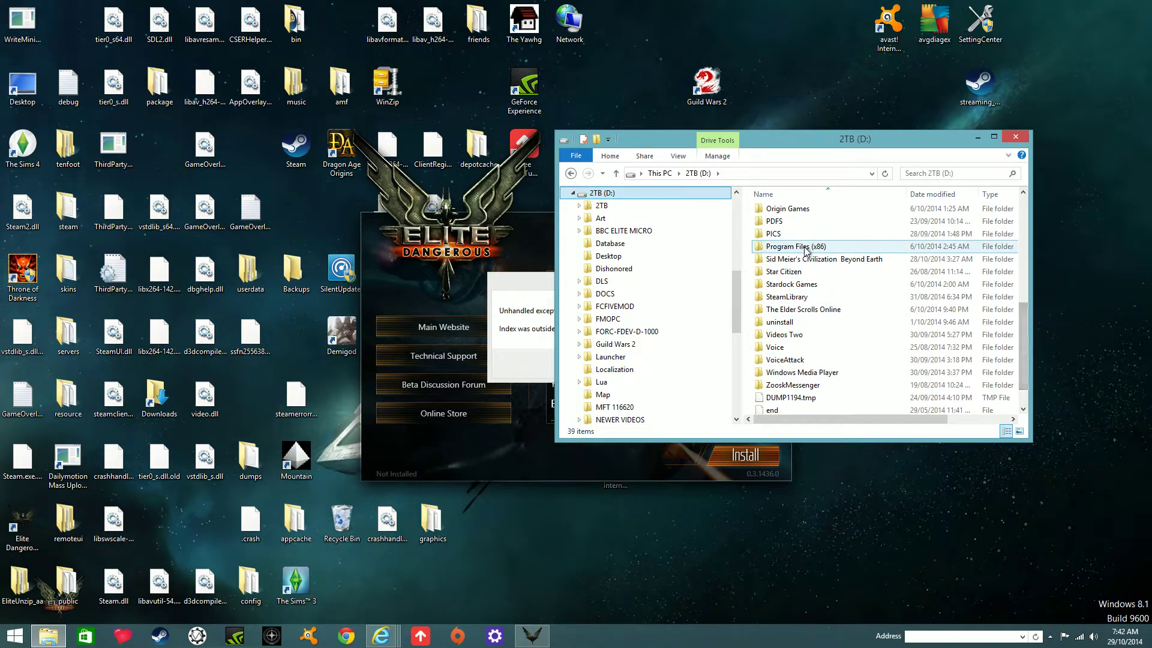
{"action": "double_click", "coordinate": [796, 246]}
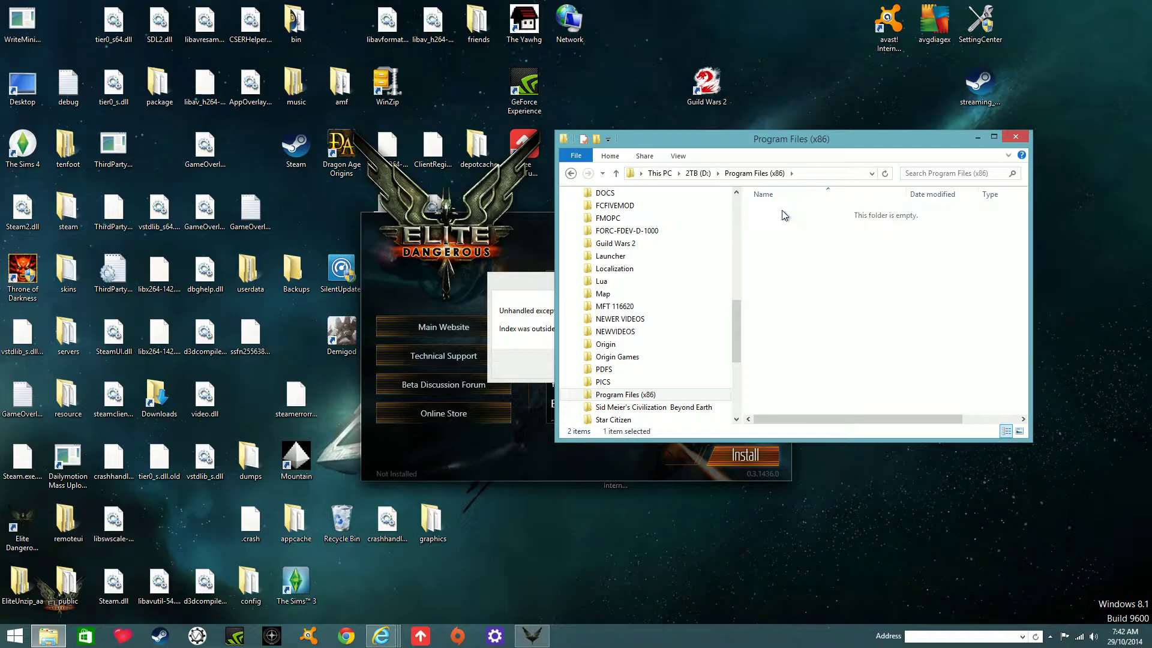
{"action": "double_click", "coordinate": [619, 357]}
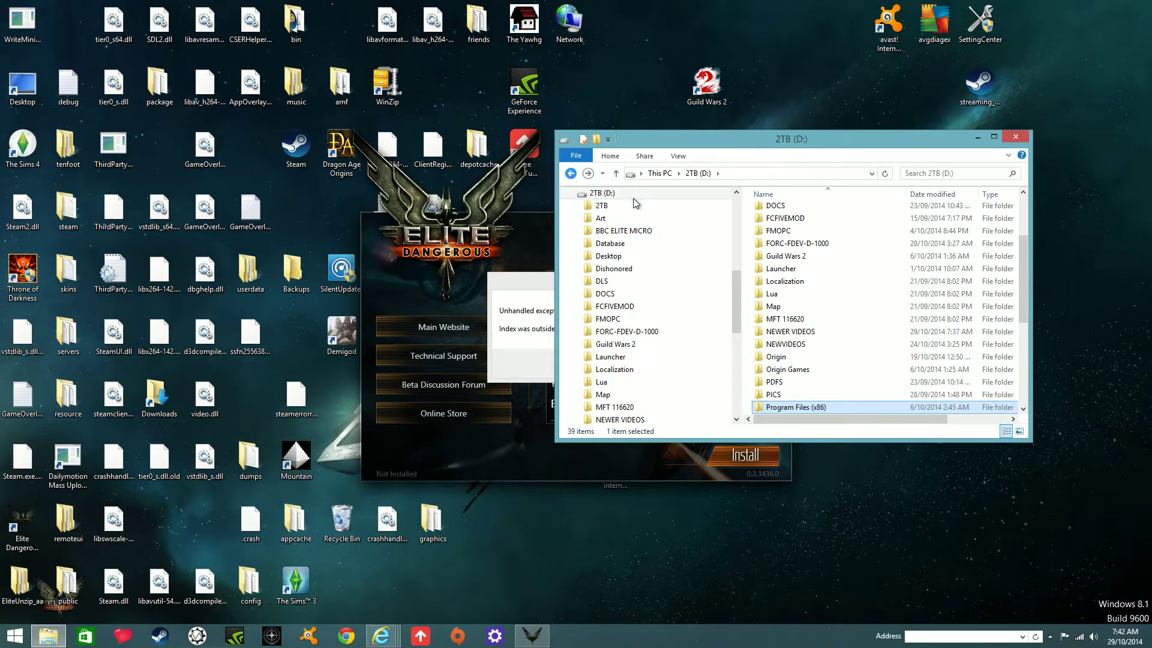
{"action": "scroll", "scroll_direction": "down", "scroll_amount": 3}
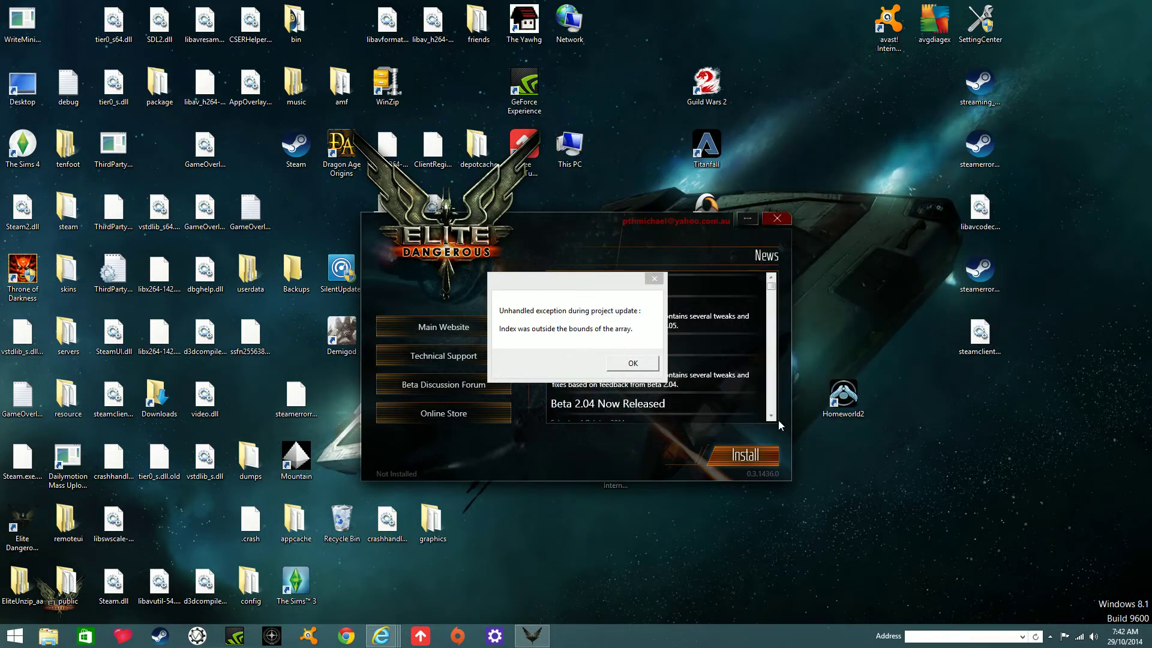
{"action": "mouse_move", "coordinate": [636, 441]}
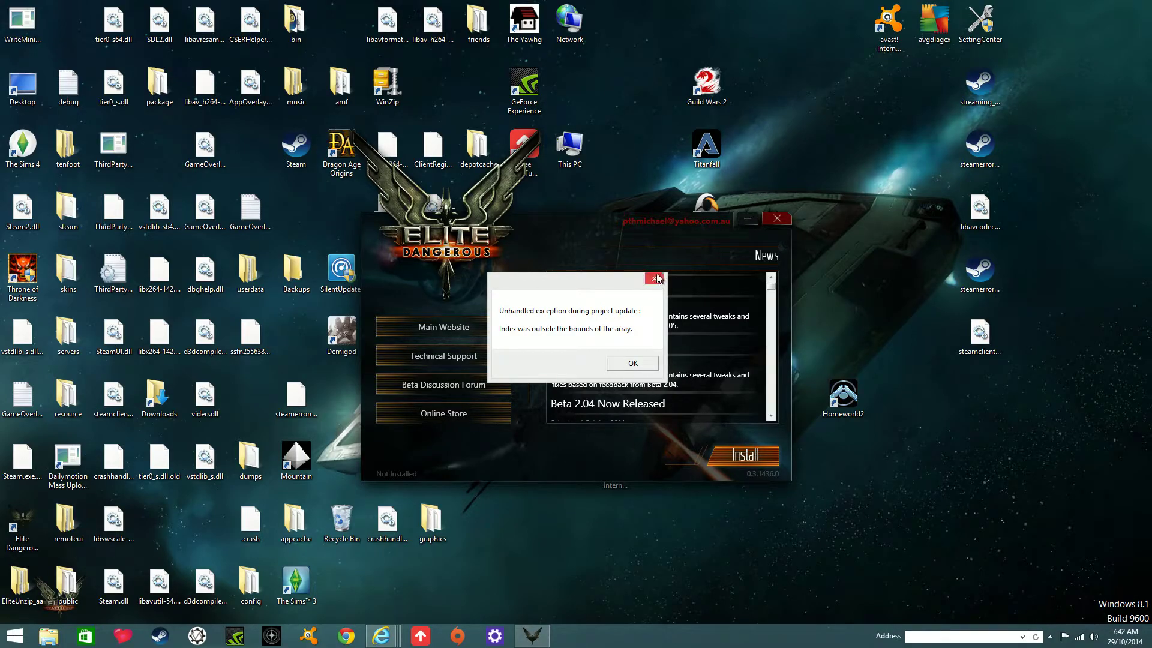
- Close the 'Unhandled exception during project update' dialog with its X
{"action": "left_click", "coordinate": [632, 363]}
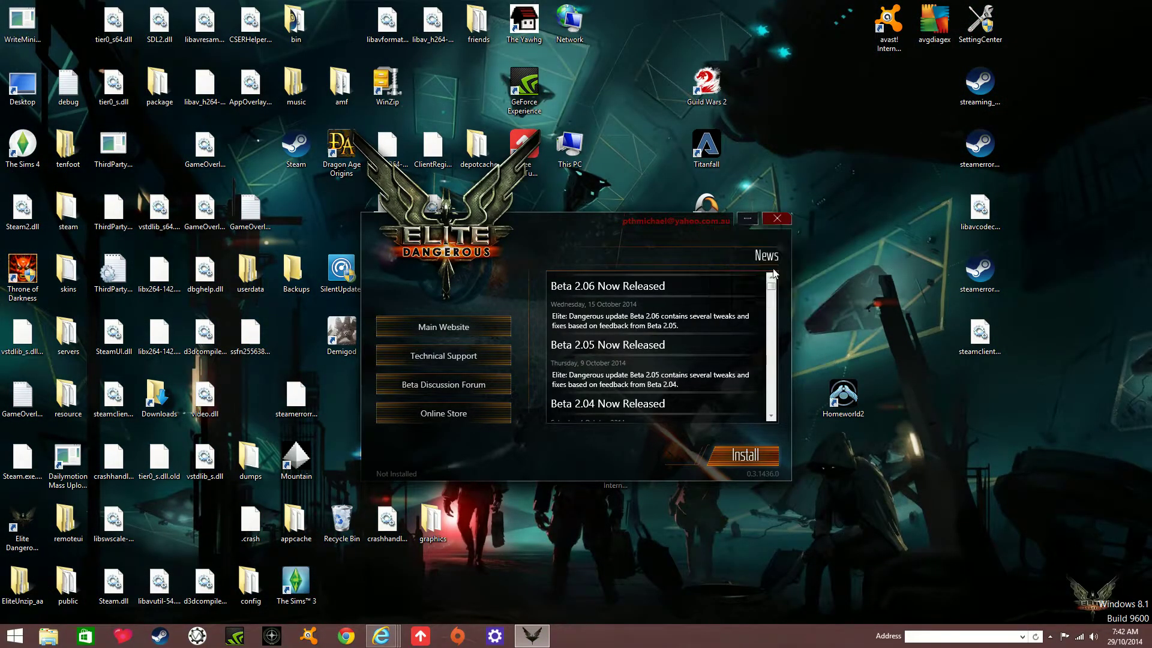
{"action": "mouse_move", "coordinate": [701, 235]}
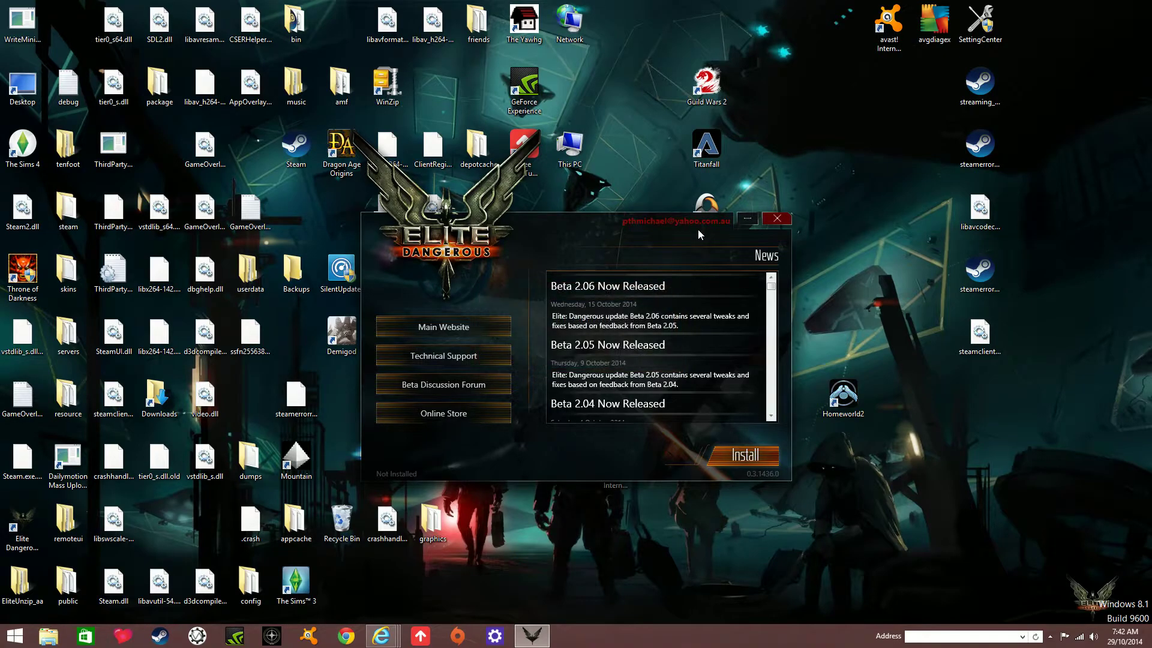
- Open the account email menu at the top of the launcher
{"action": "left_click", "coordinate": [674, 220]}
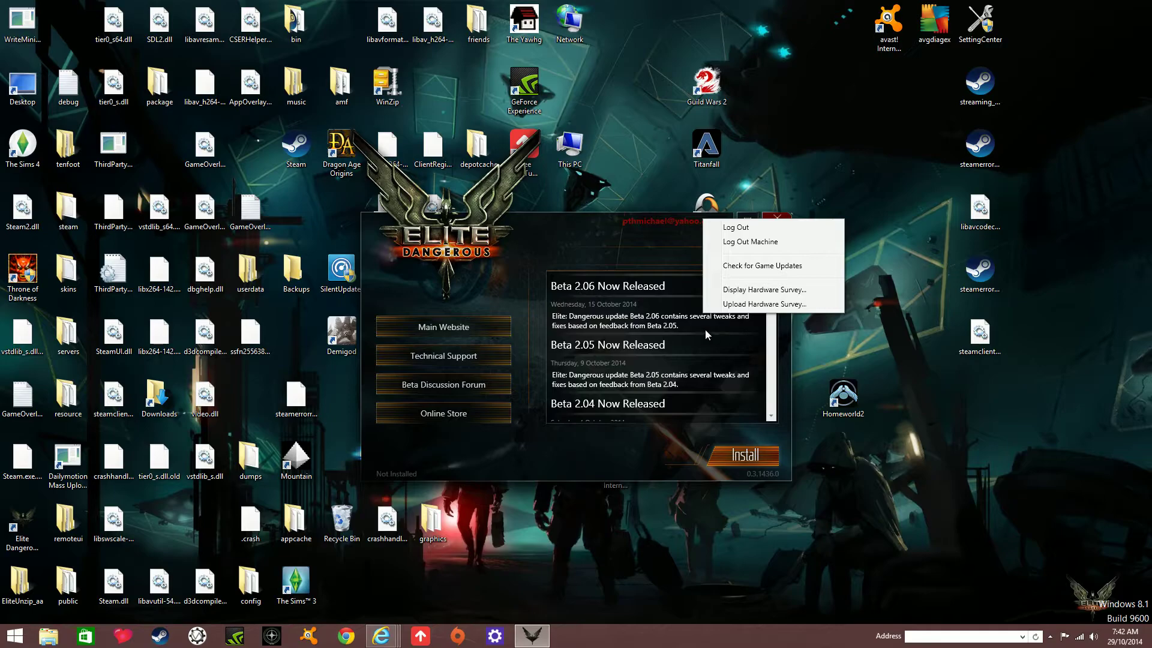
{"action": "mouse_move", "coordinate": [818, 329]}
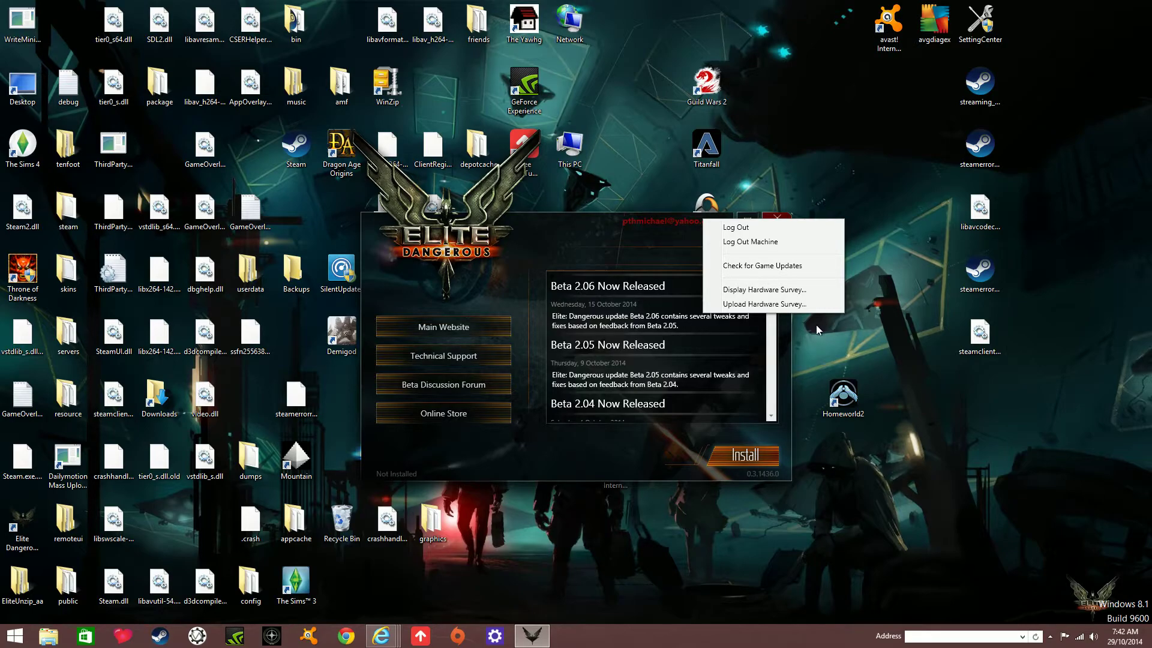
{"action": "mouse_move", "coordinate": [756, 242]}
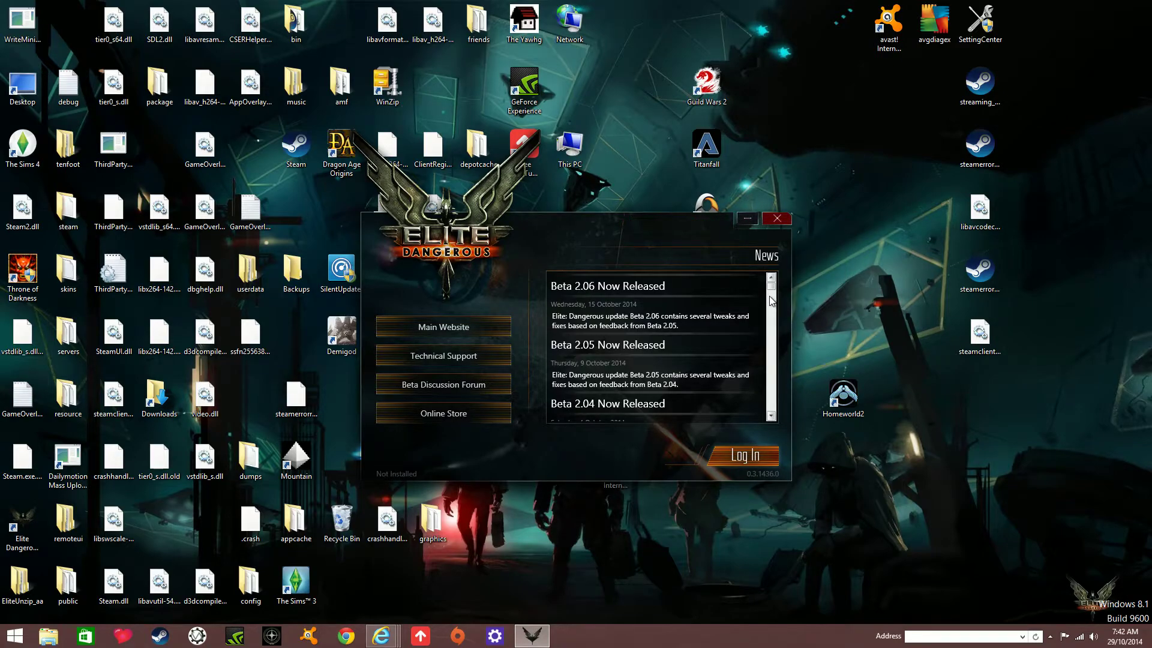
- Enter the account username in the sign-in form and submit it
{"action": "left_click", "coordinate": [744, 454]}
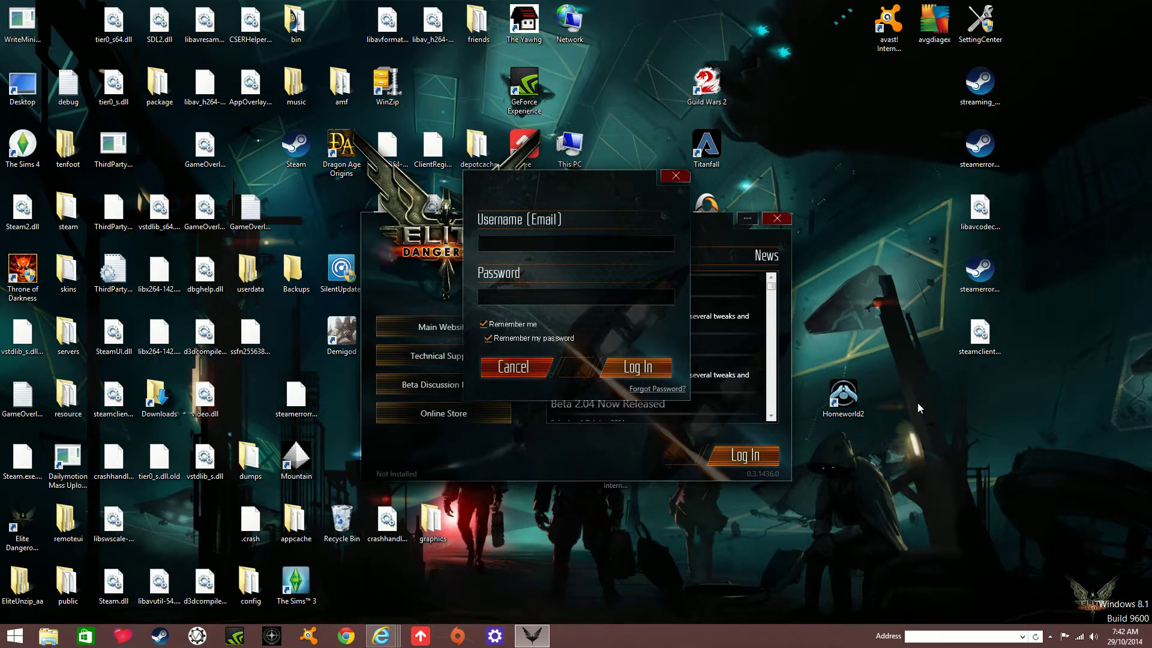
{"action": "type", "text": "pthmi9cha"}
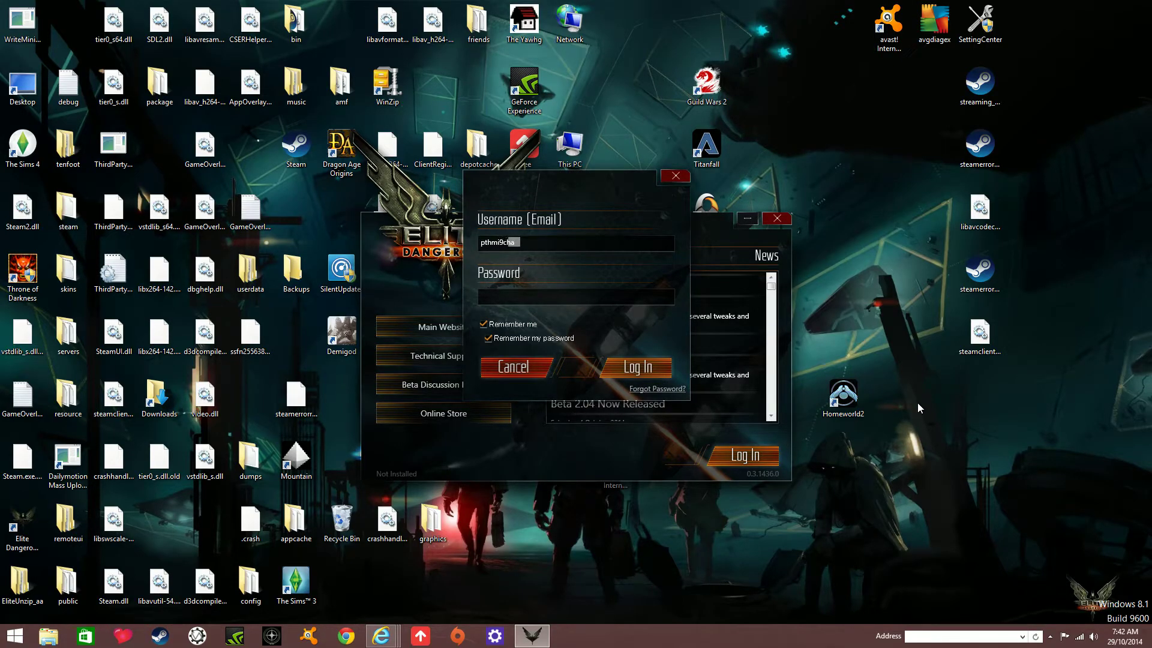
{"action": "key", "text": "BackSpace"}
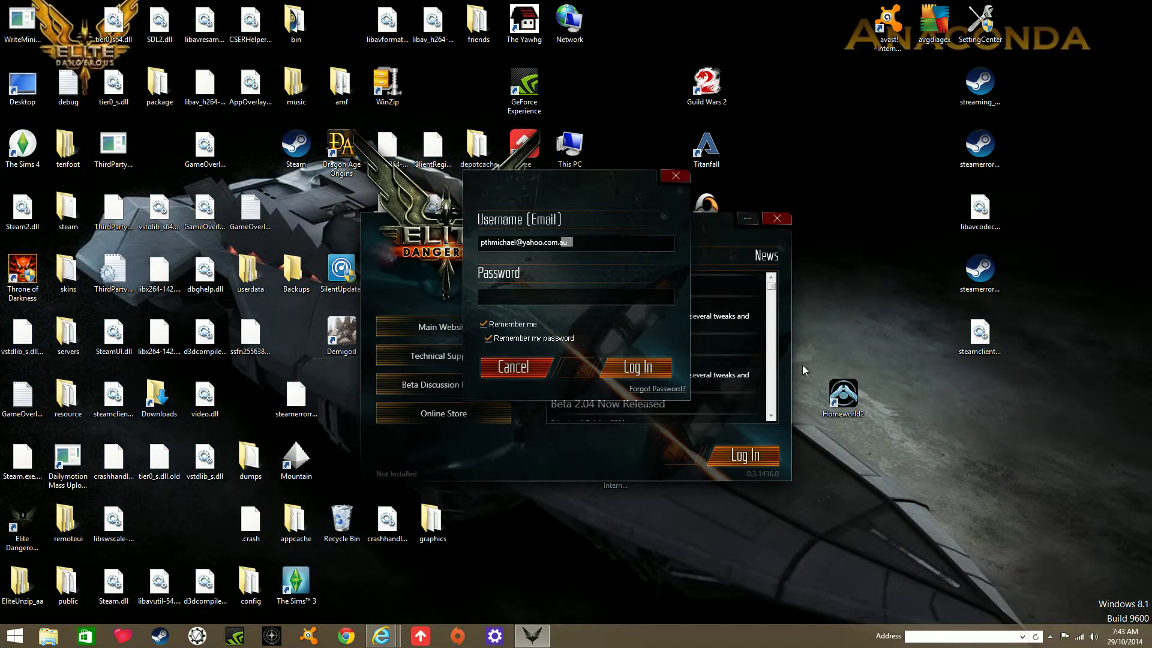
{"action": "left_click", "coordinate": [576, 296]}
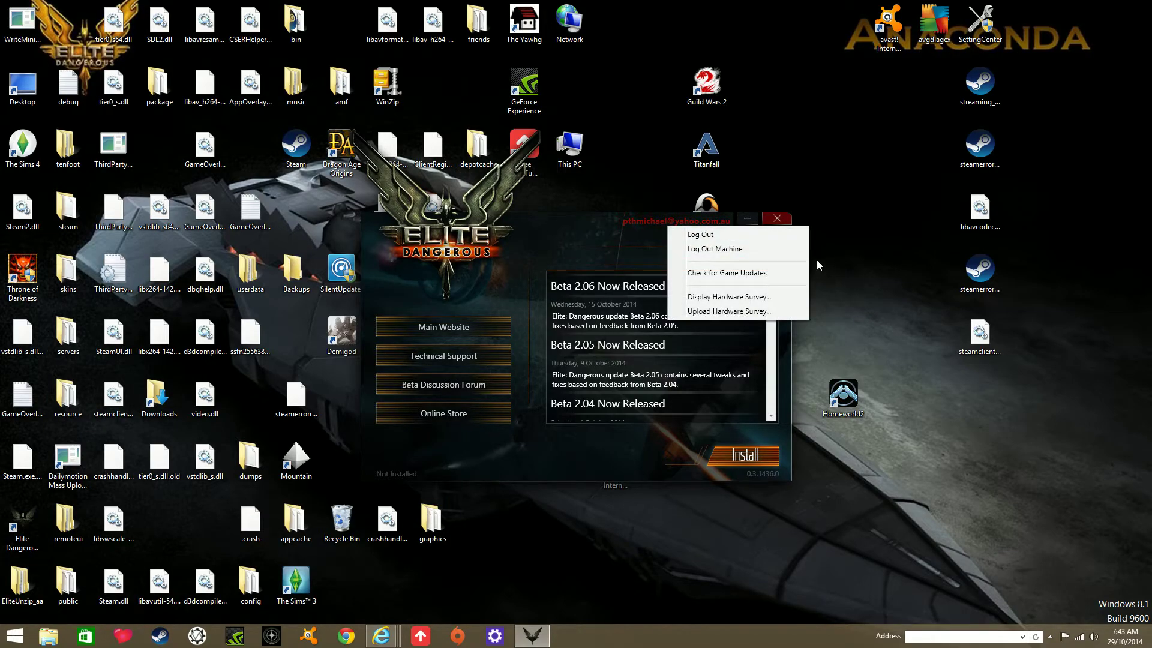
{"action": "mouse_move", "coordinate": [667, 232]}
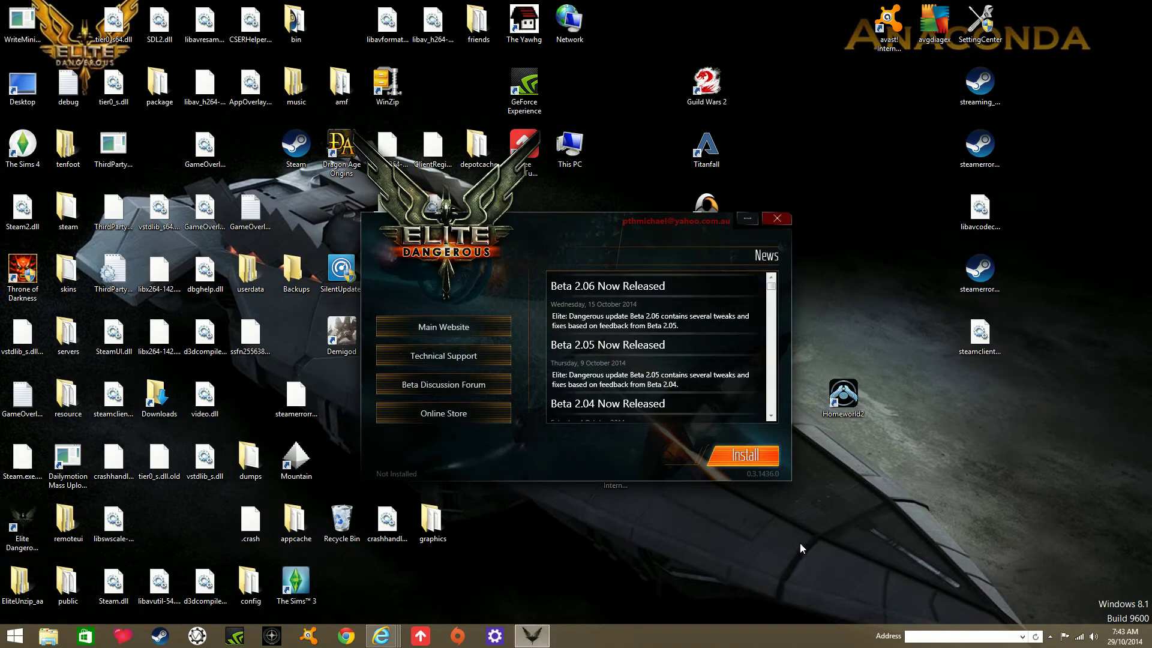
{"action": "mouse_move", "coordinate": [772, 554]}
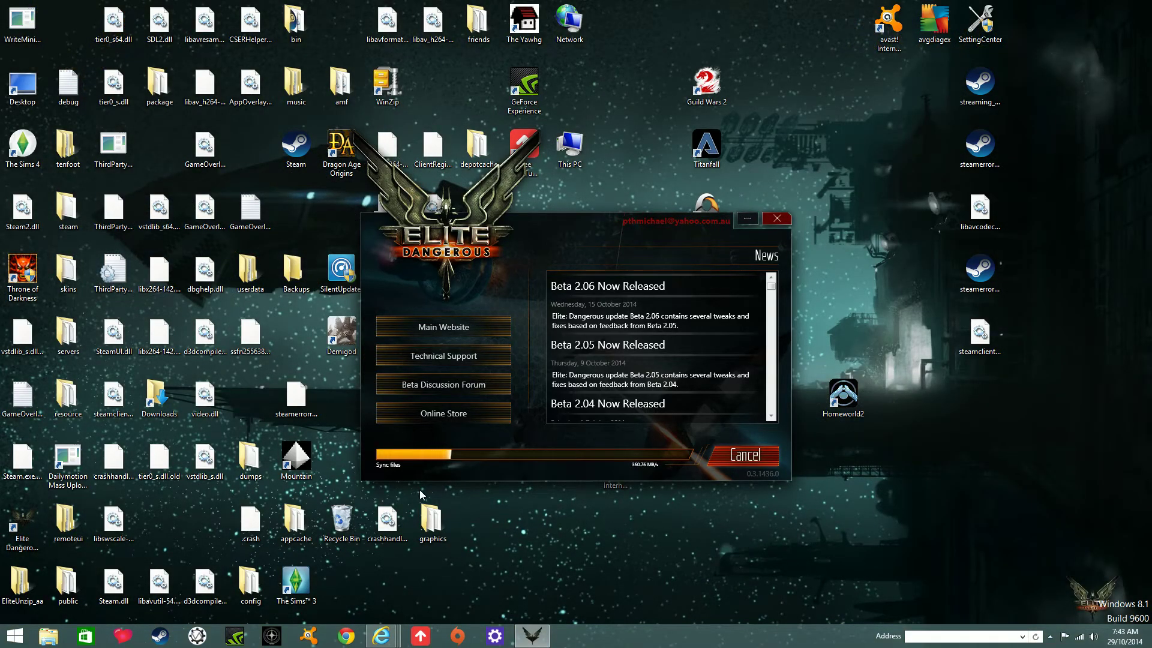
{"action": "mouse_move", "coordinate": [473, 491]}
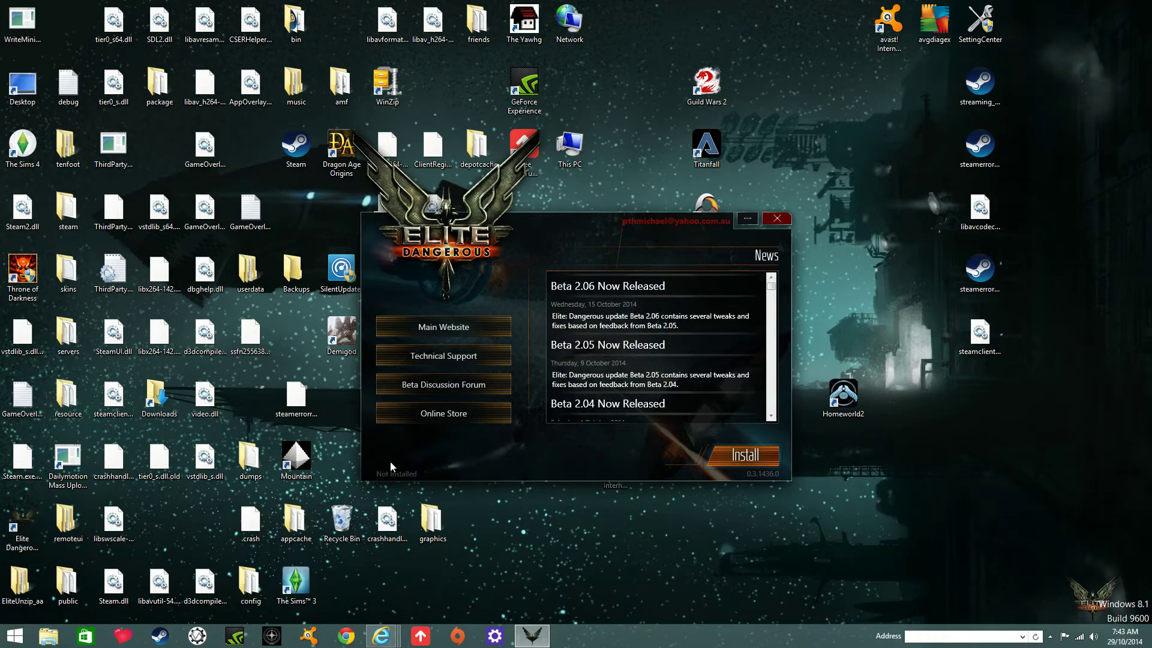
{"action": "mouse_move", "coordinate": [573, 462]}
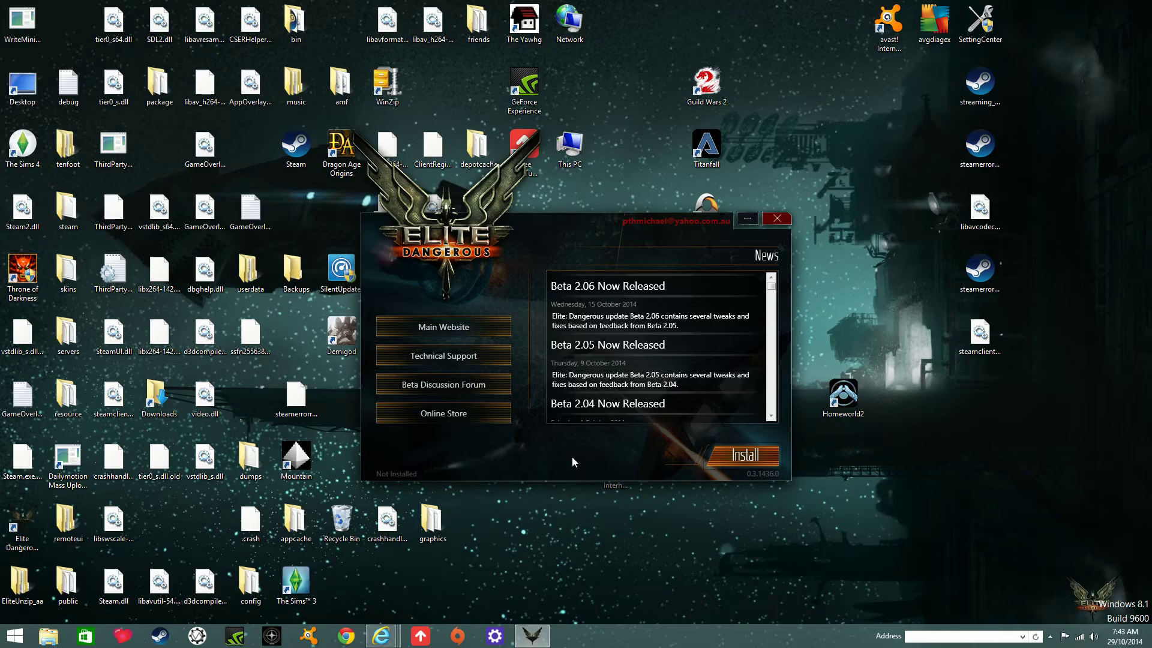
{"action": "mouse_move", "coordinate": [348, 454]}
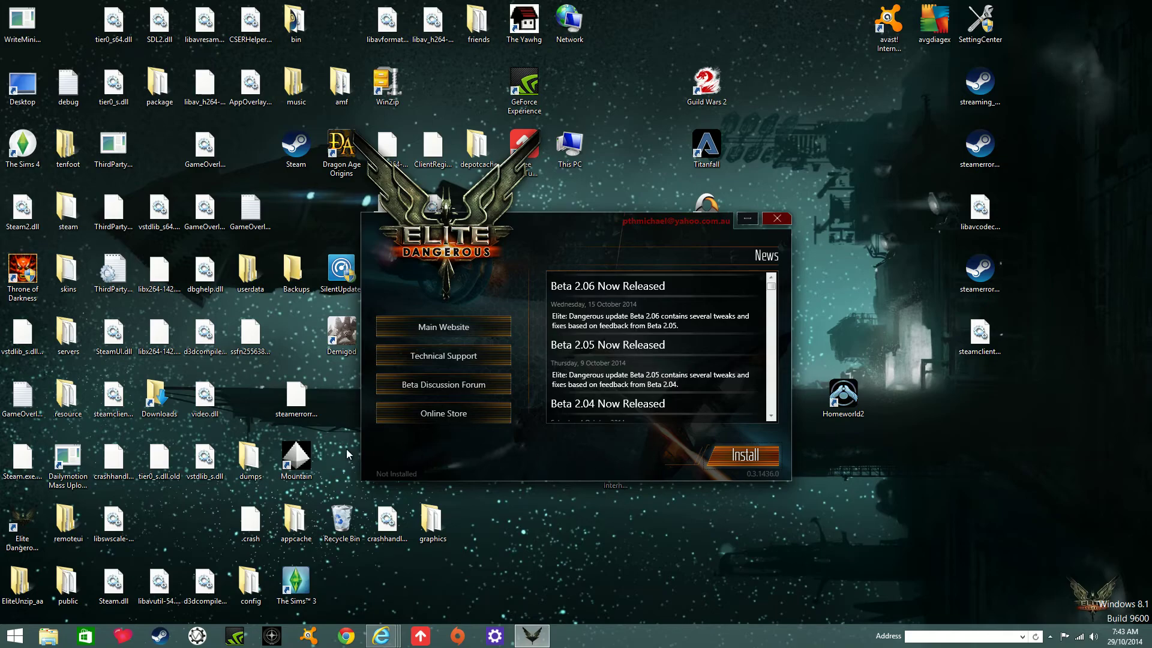
{"action": "mouse_move", "coordinate": [371, 461]}
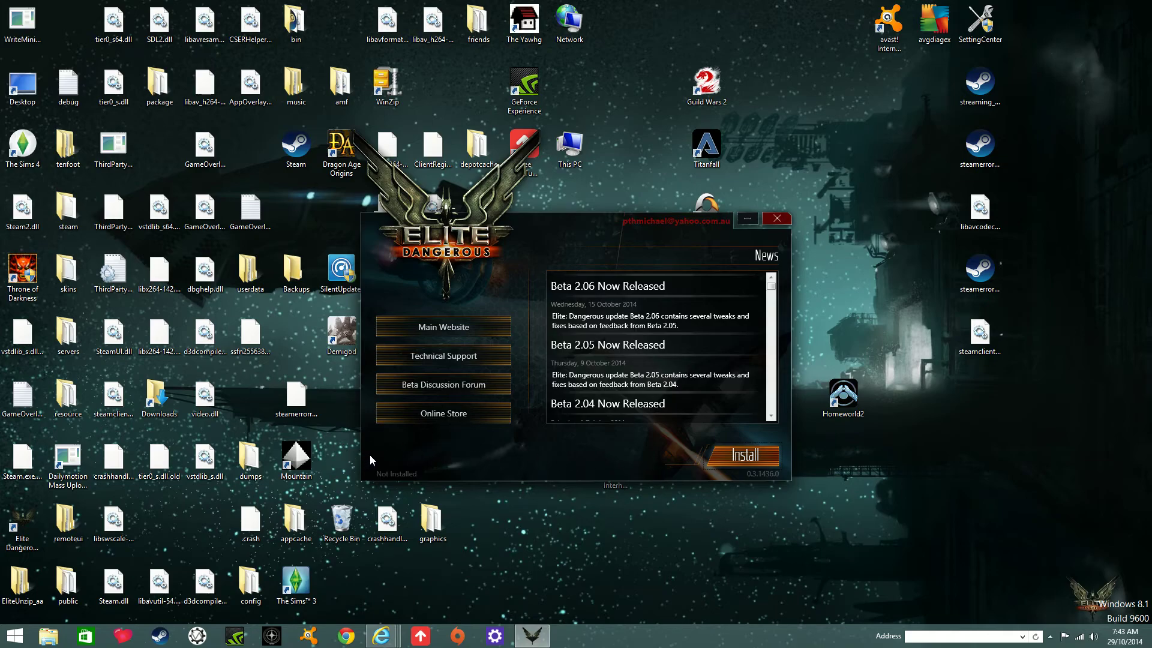
{"action": "mouse_move", "coordinate": [636, 500]}
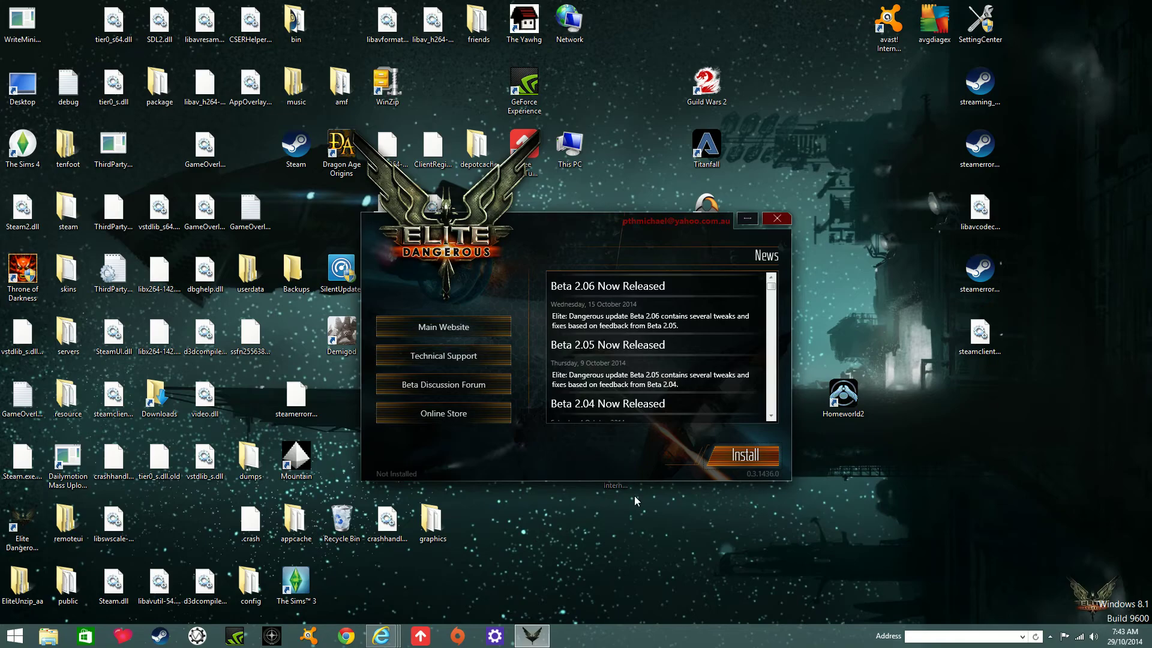
{"action": "mouse_move", "coordinate": [725, 462]}
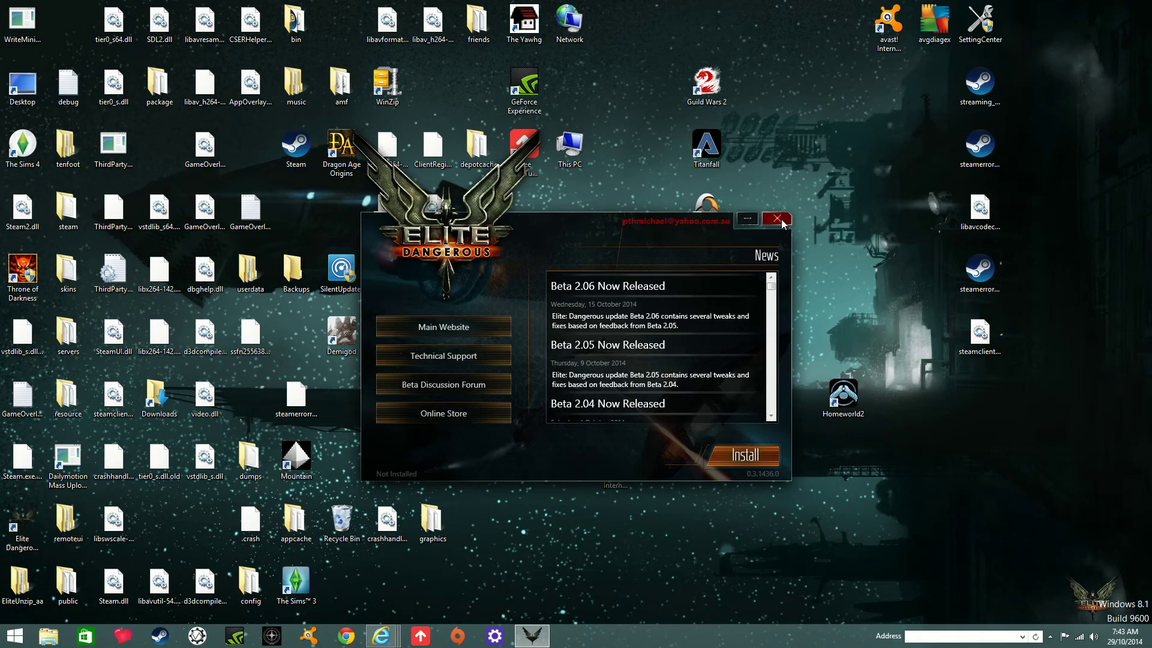
- Close the Elite Dangerous Launcher window with its red X, returning to the desktop
{"action": "left_click", "coordinate": [776, 219]}
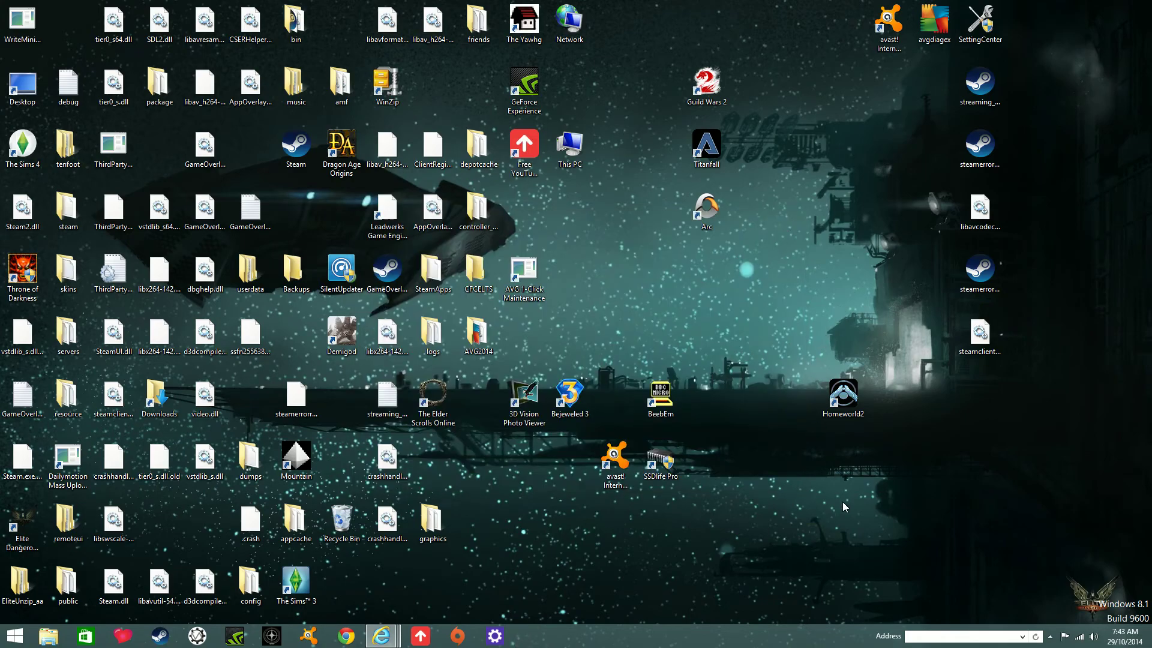
{"action": "left_click", "coordinate": [341, 522]}
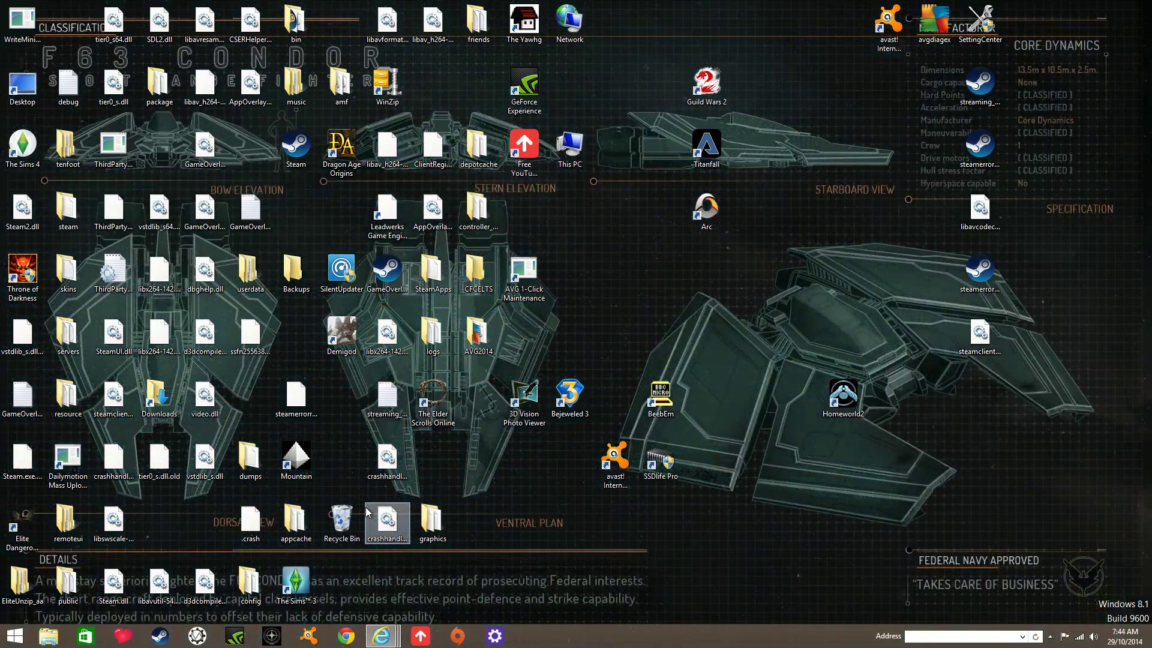
{"action": "mouse_move", "coordinate": [514, 508]}
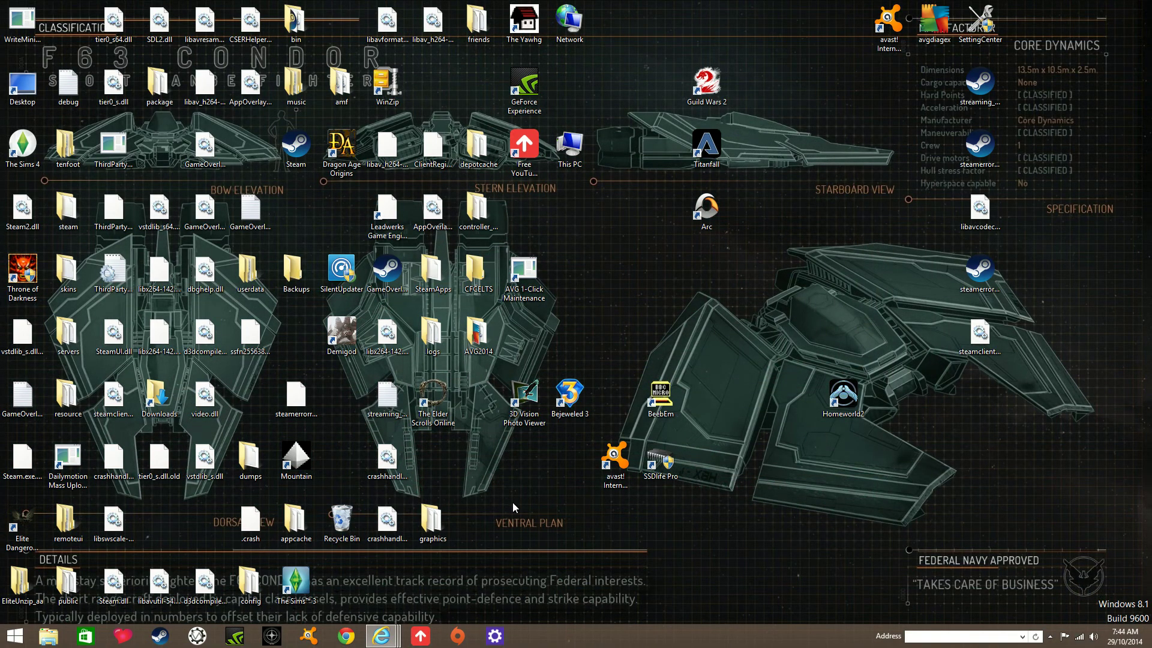